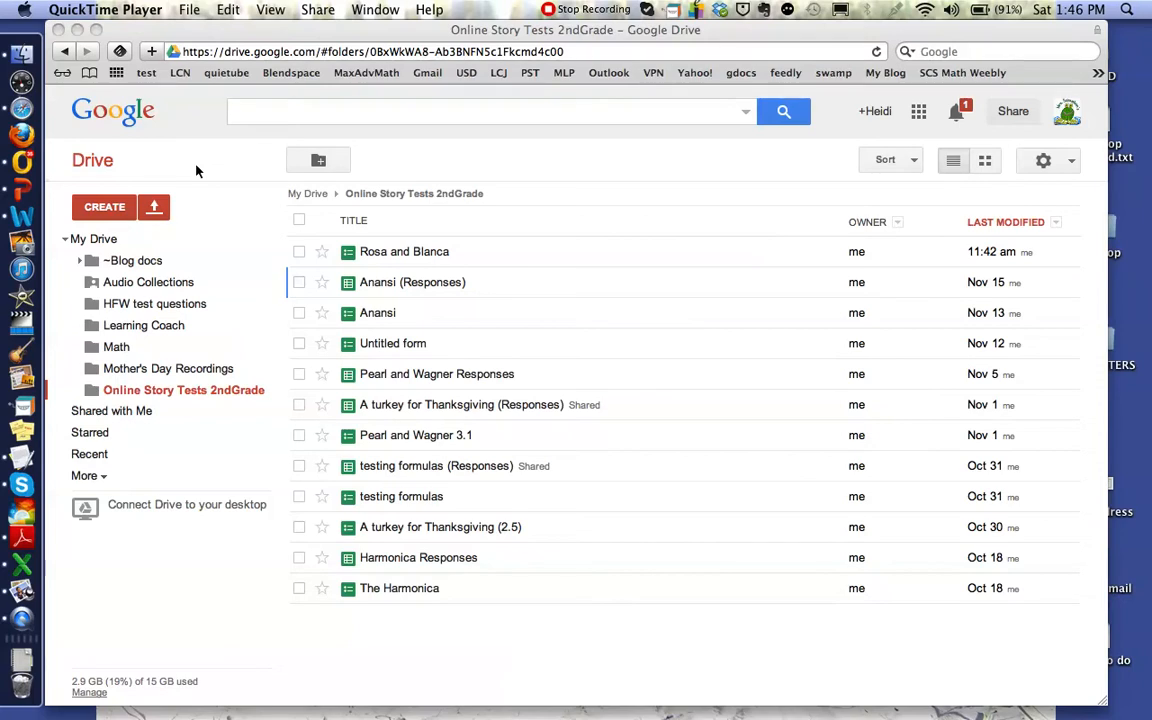
mouse_move(108, 168)
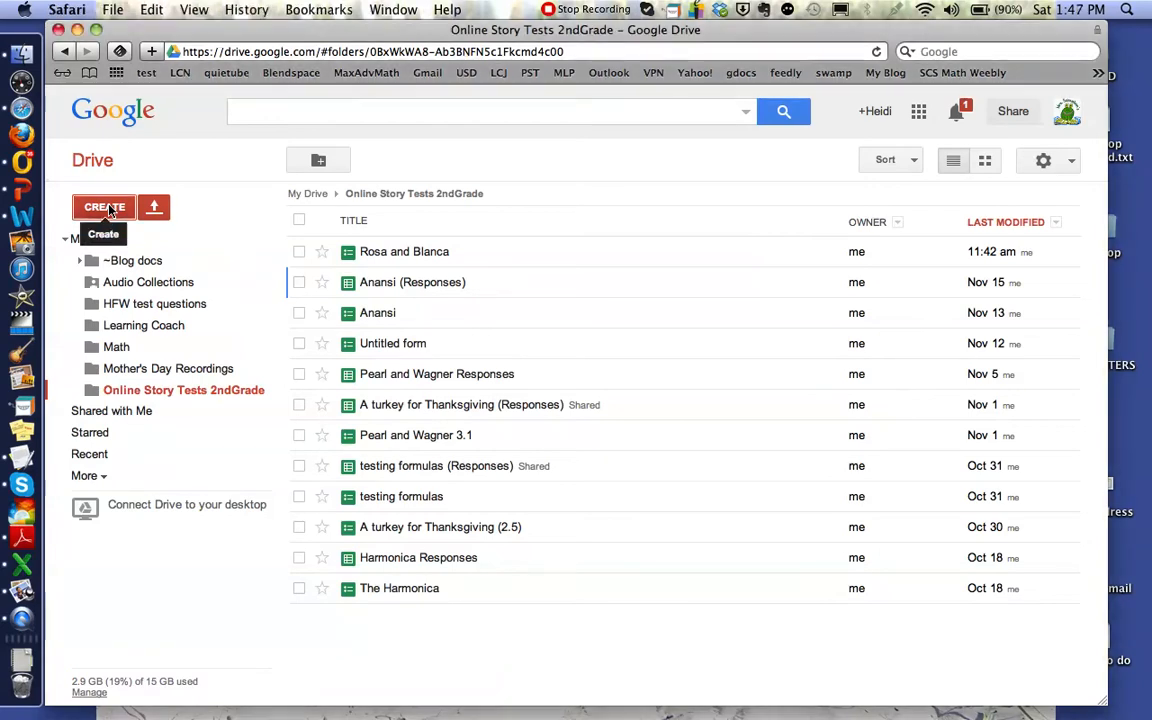
- Create a new Google Form from the Online Story Tests 2ndGrade Drive folder
click(104, 207)
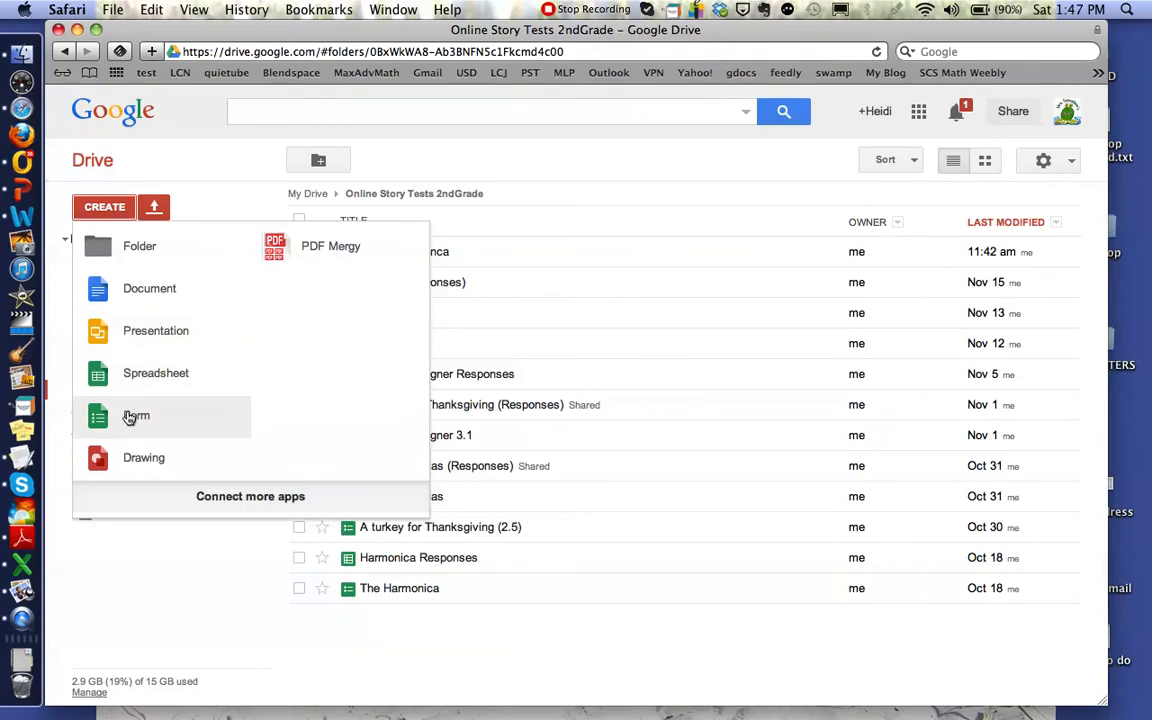
click(136, 416)
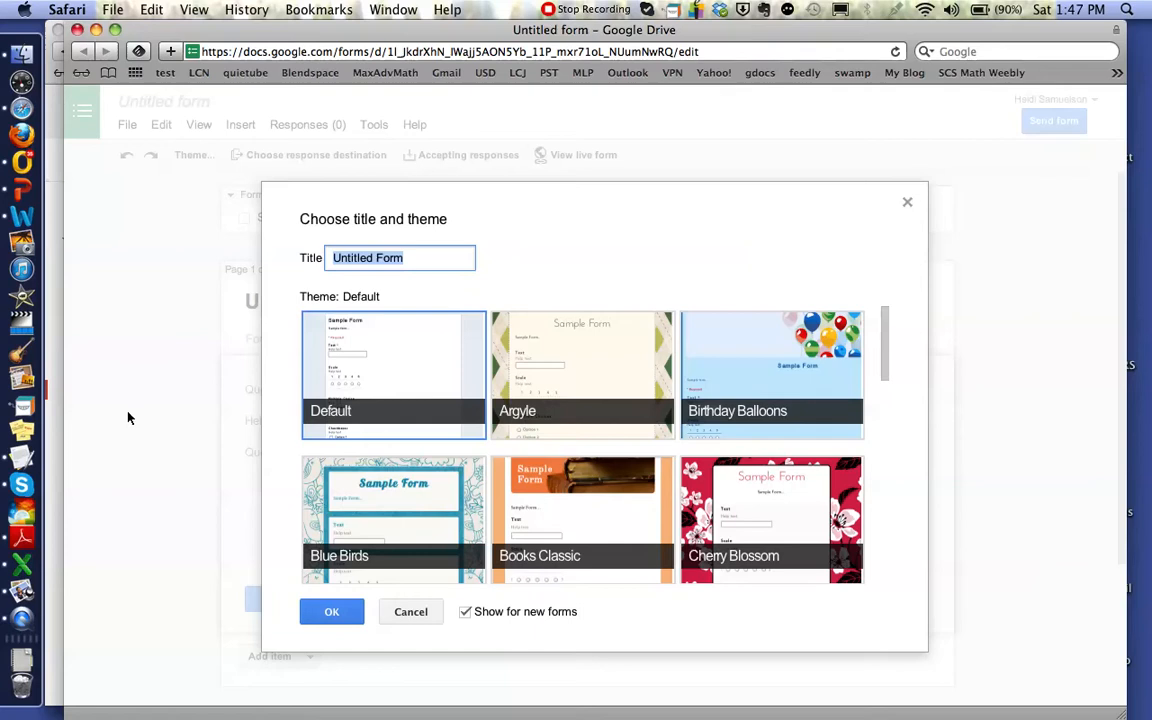
- Title the form 'Rosa and Blanca' with the Books Classic theme and confirm
text(Rosa a)
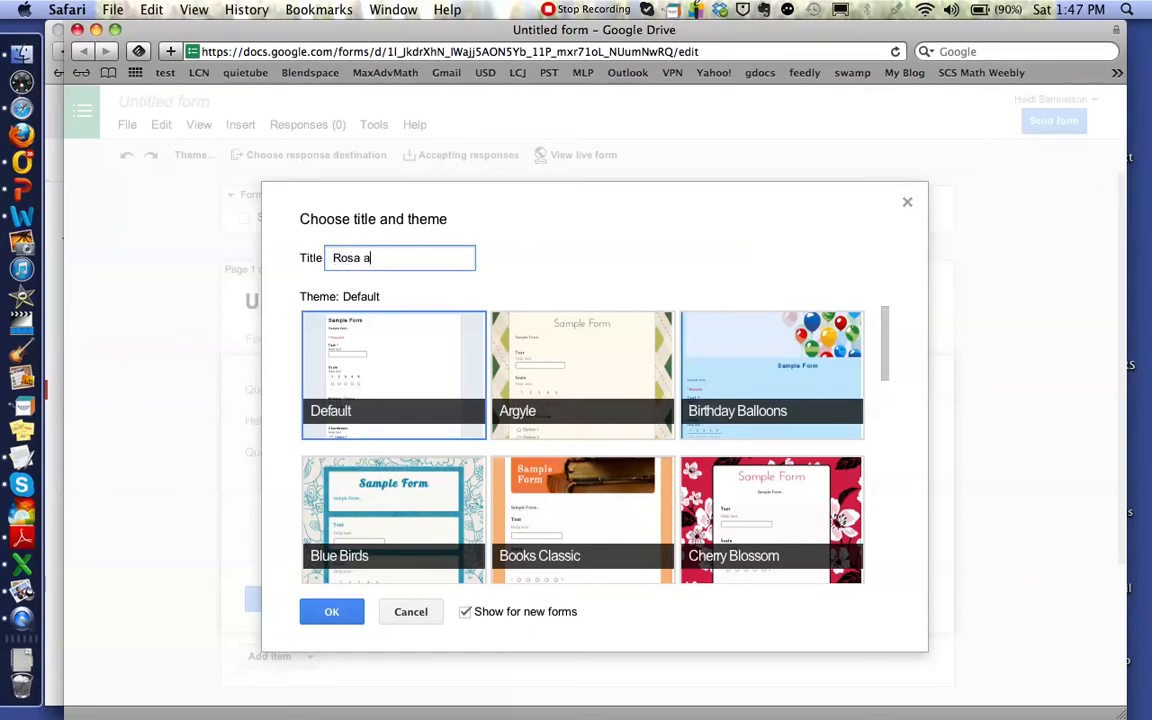
text(nd Blanca)
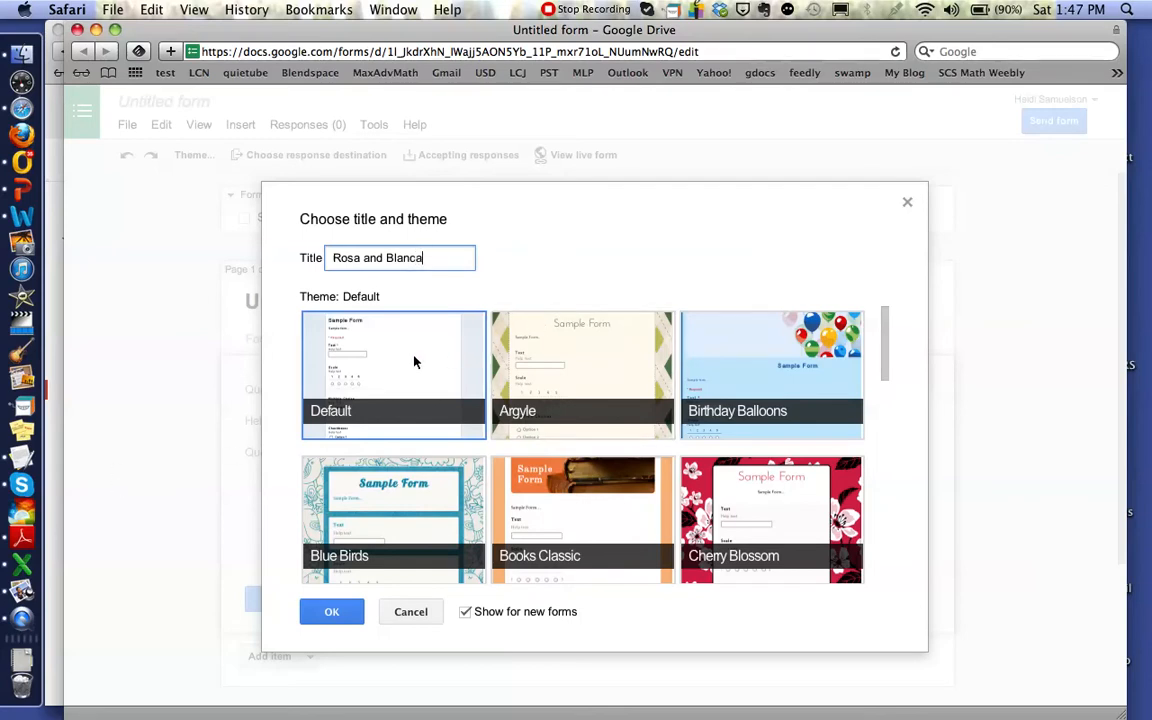
mouse_move(700, 392)
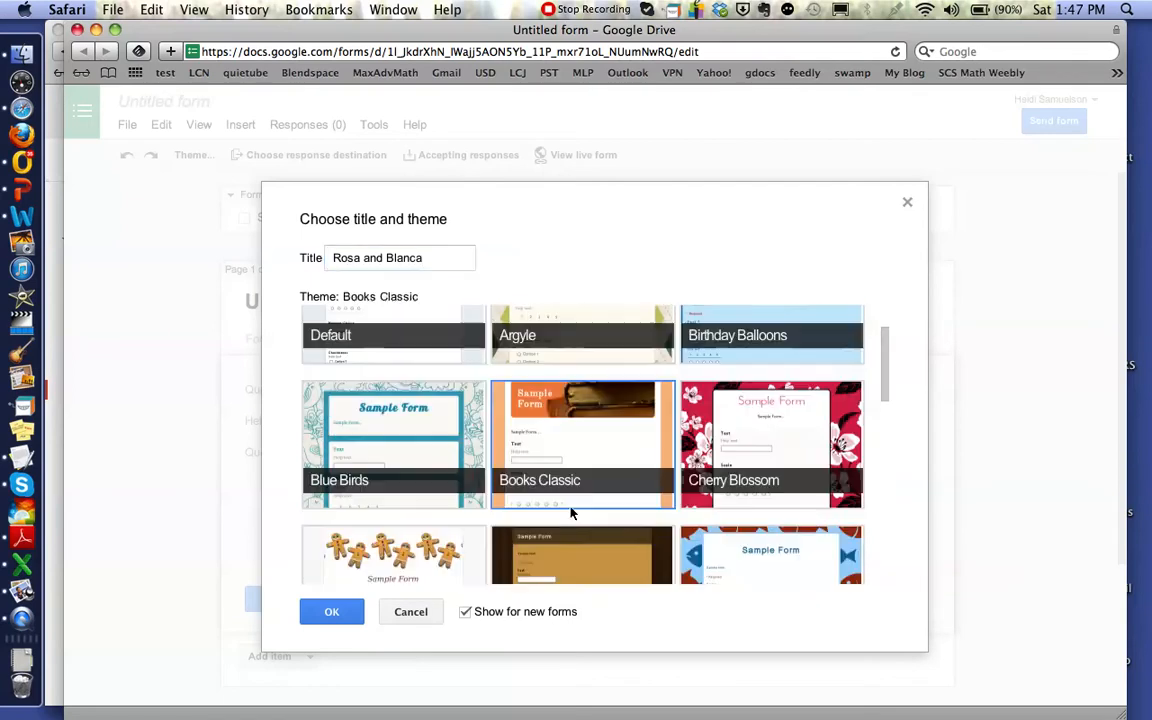
mouse_move(445, 532)
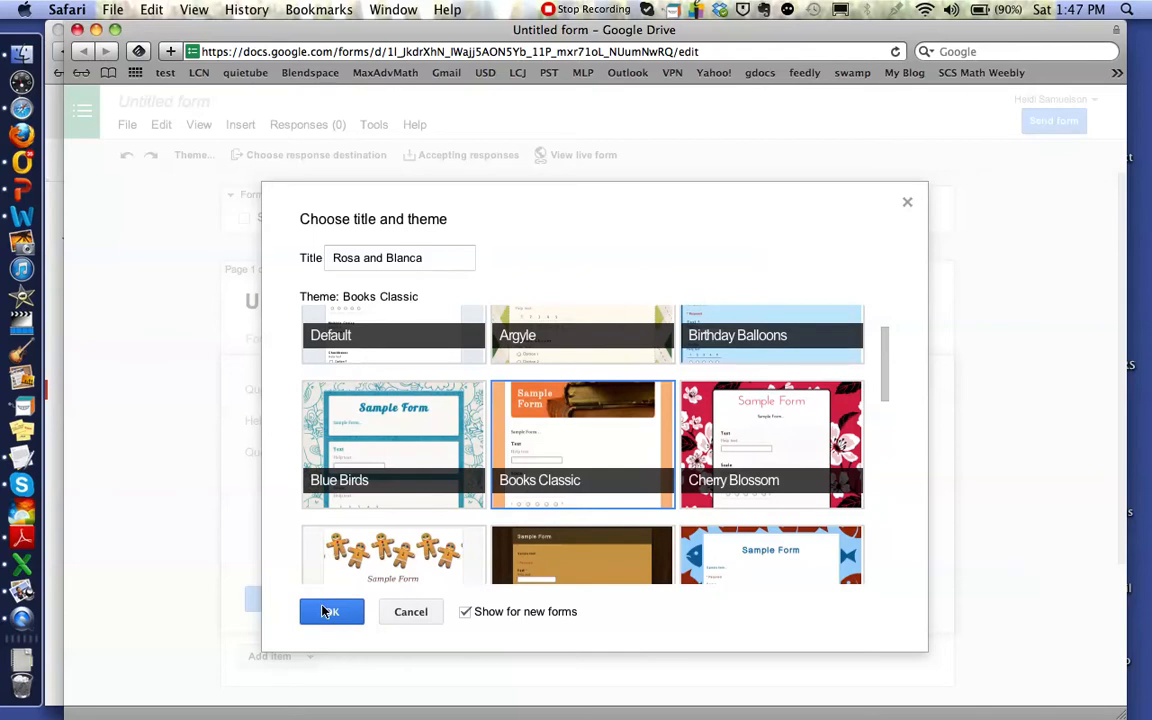
click(330, 611)
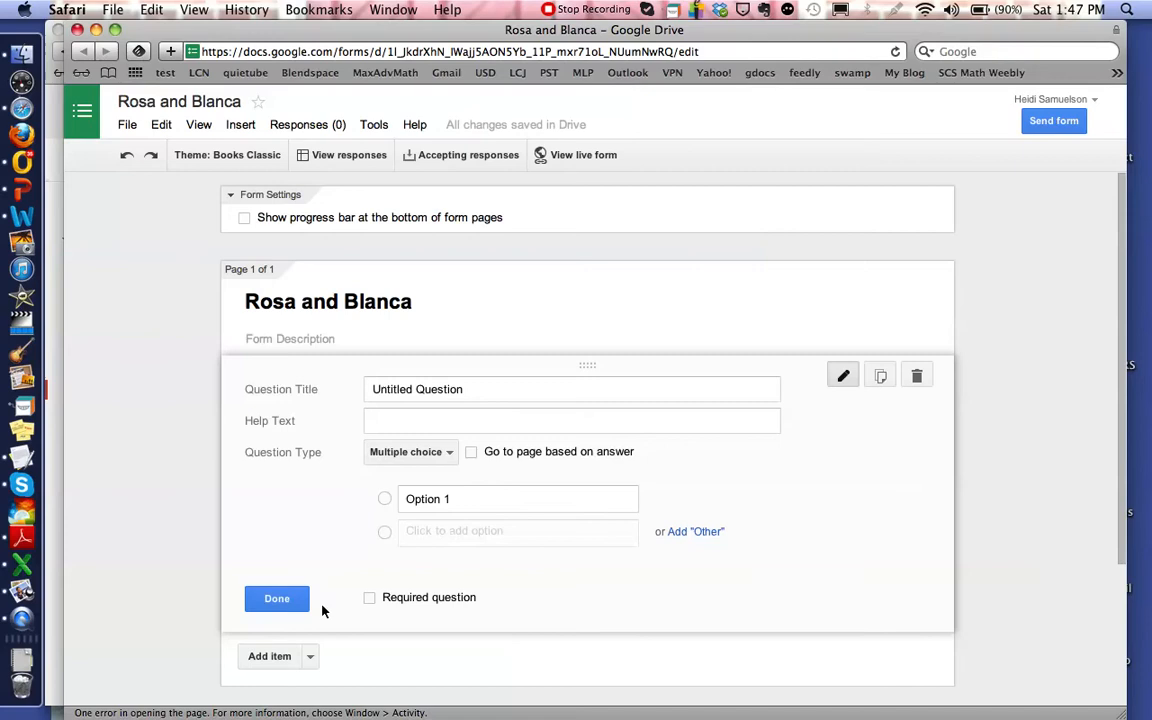
- Enter the description 'Use your text to find evidence to answer the following questions.'
click(328, 301)
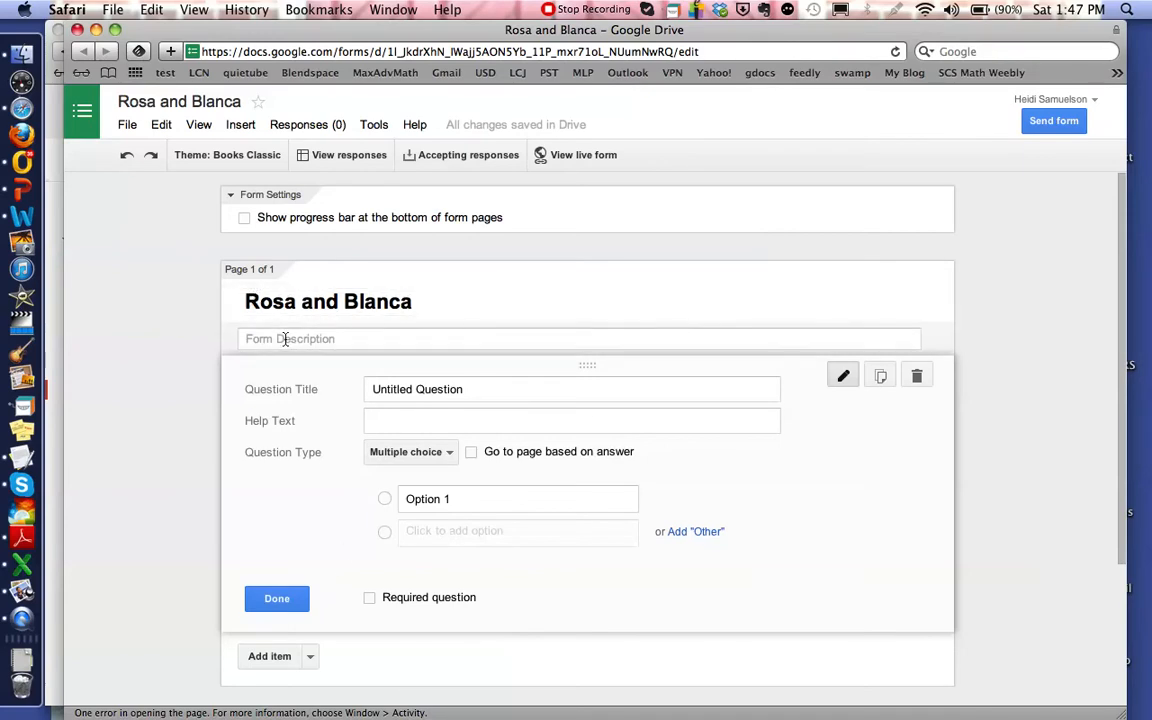
click(285, 338)
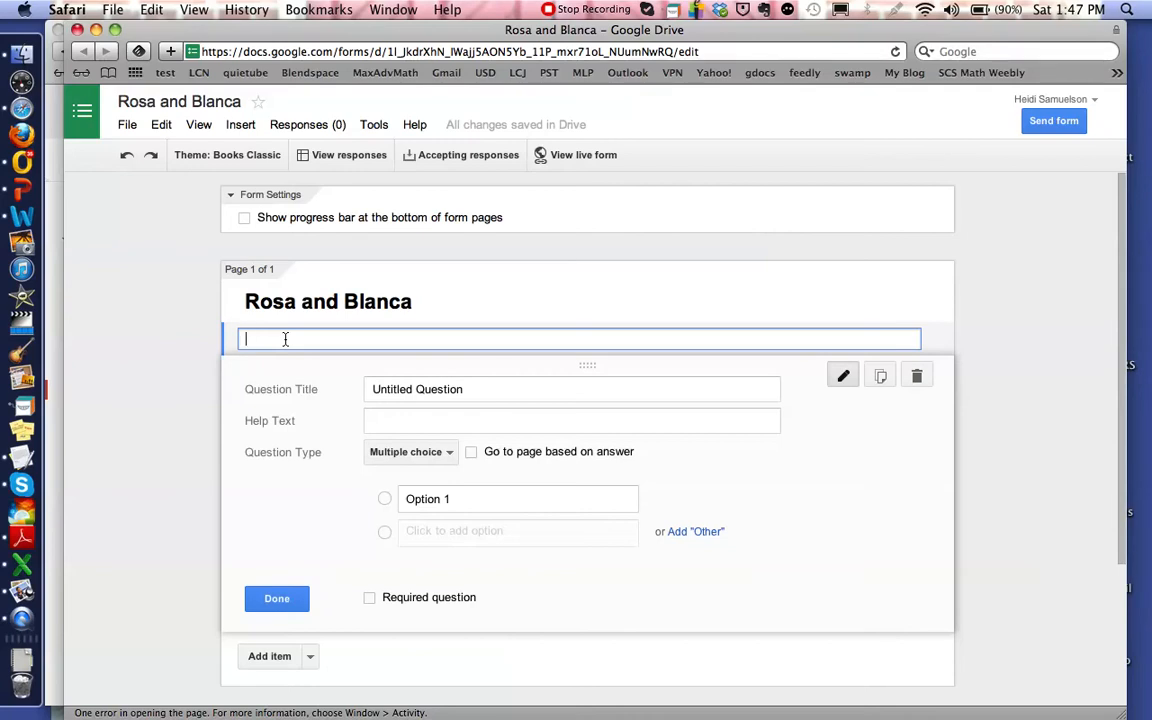
text(Use your text t)
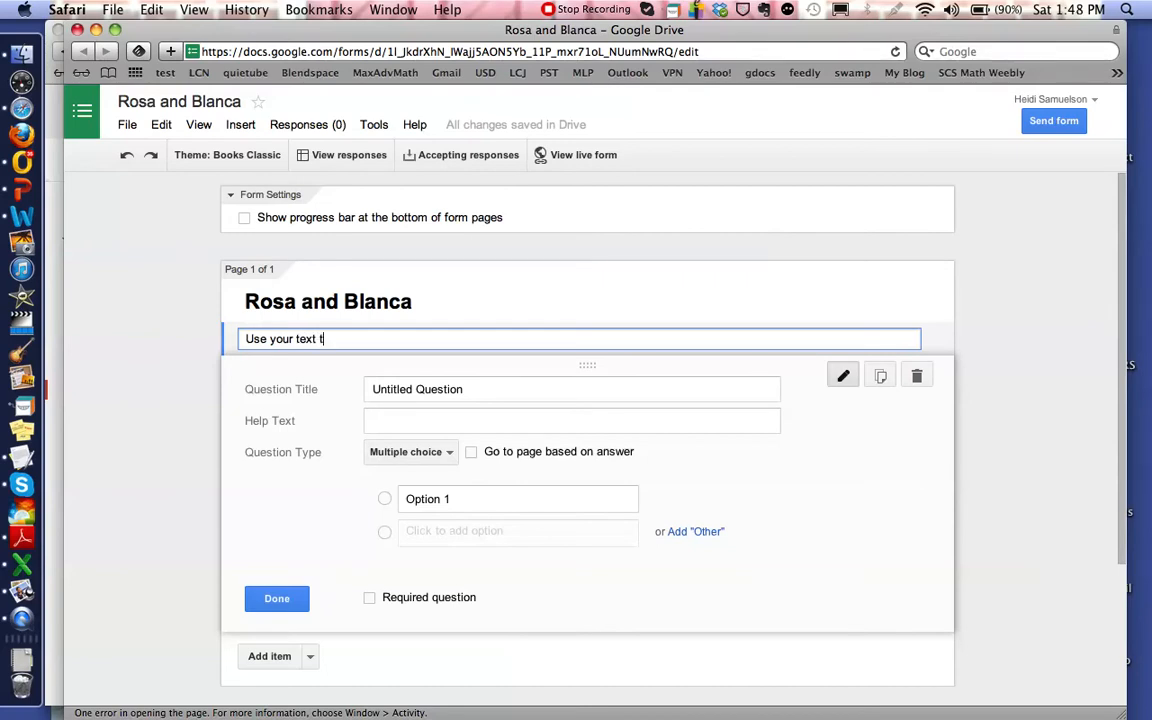
text(o find e)
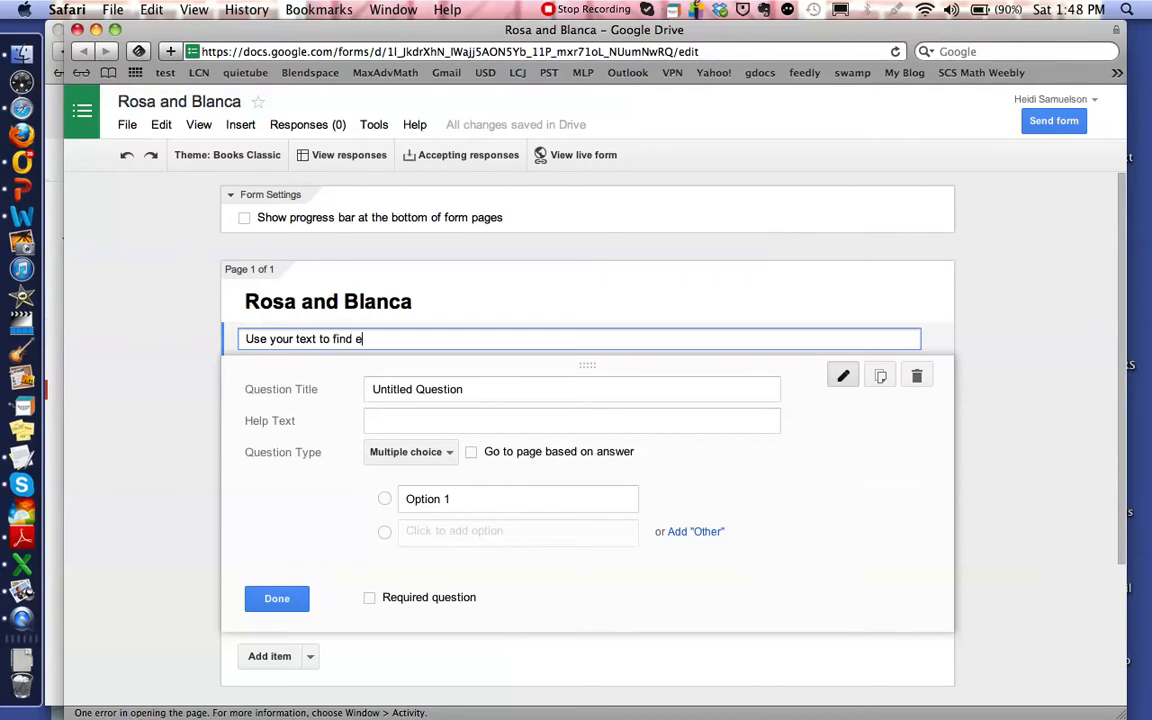
text(vidence to answer)
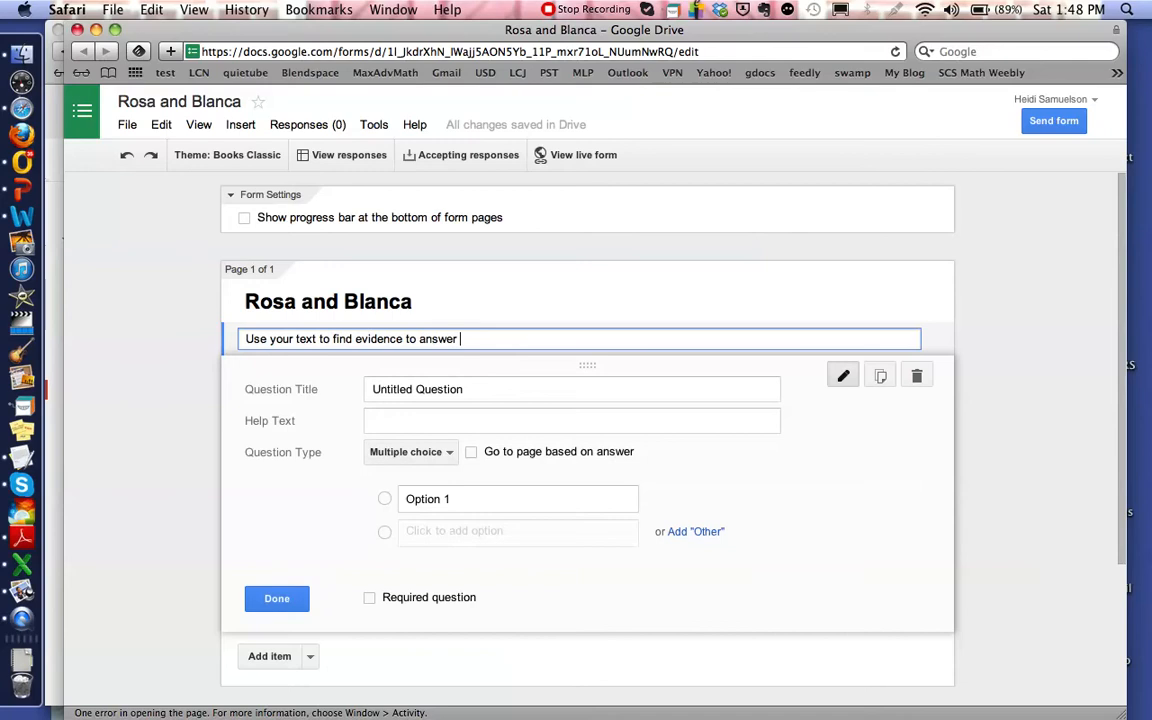
text(the following)
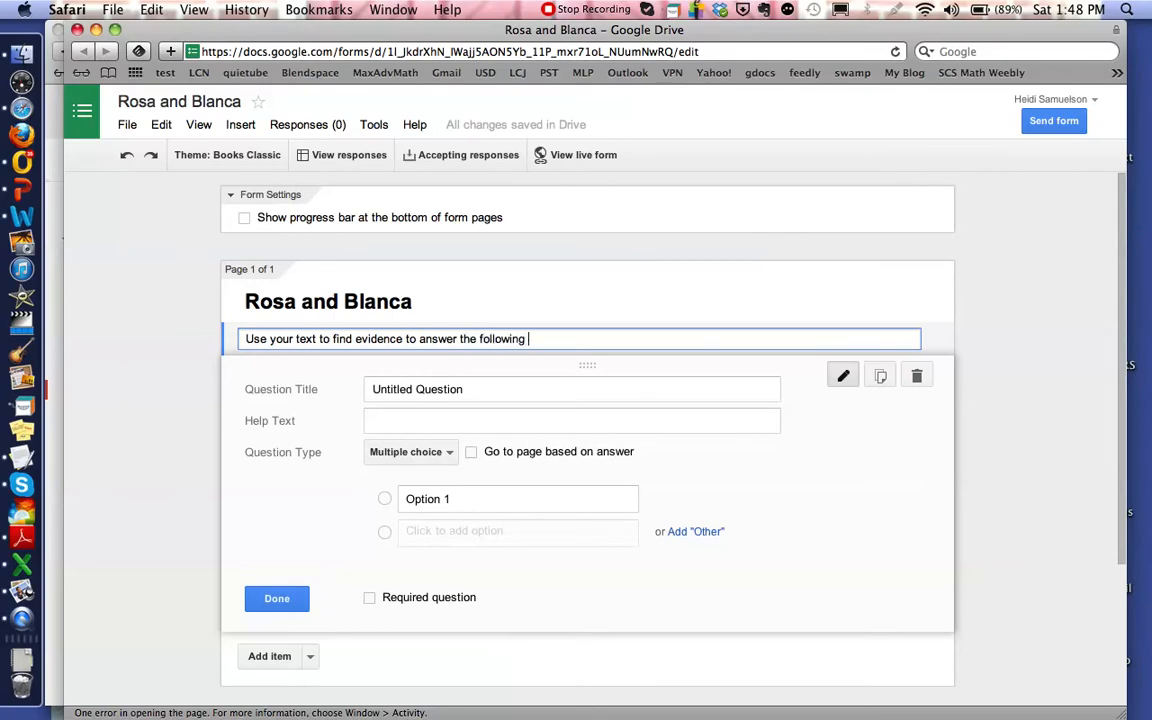
text(questions.)
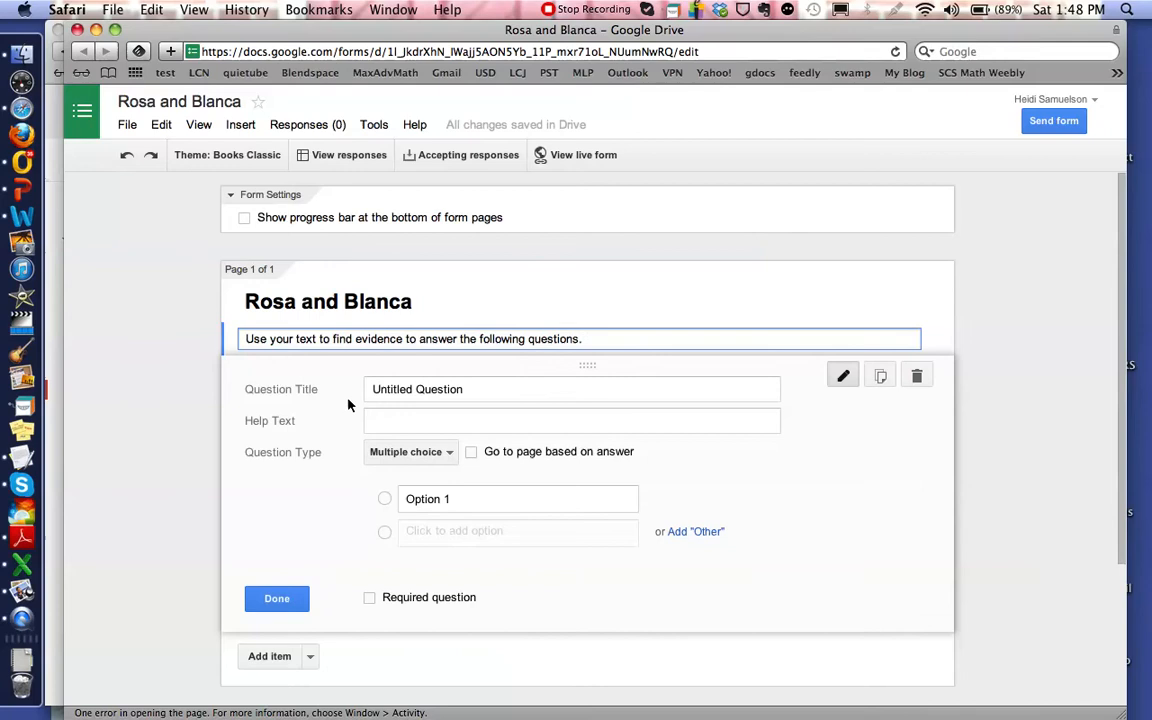
mouse_move(310, 393)
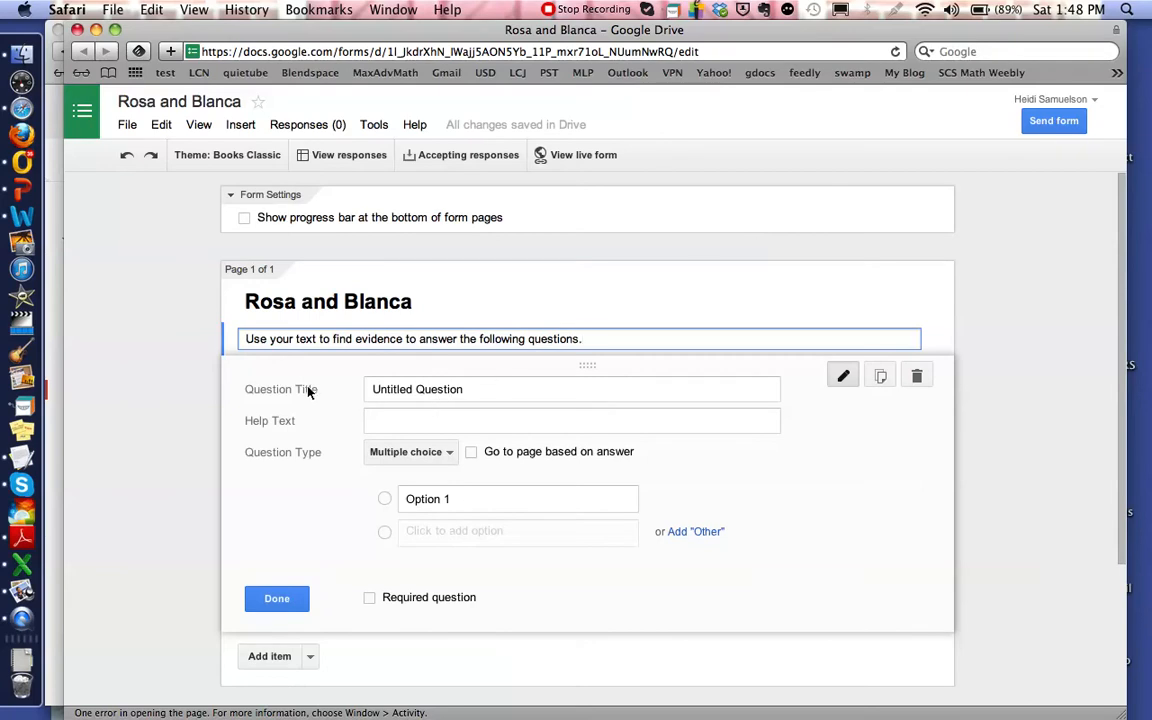
mouse_move(352, 436)
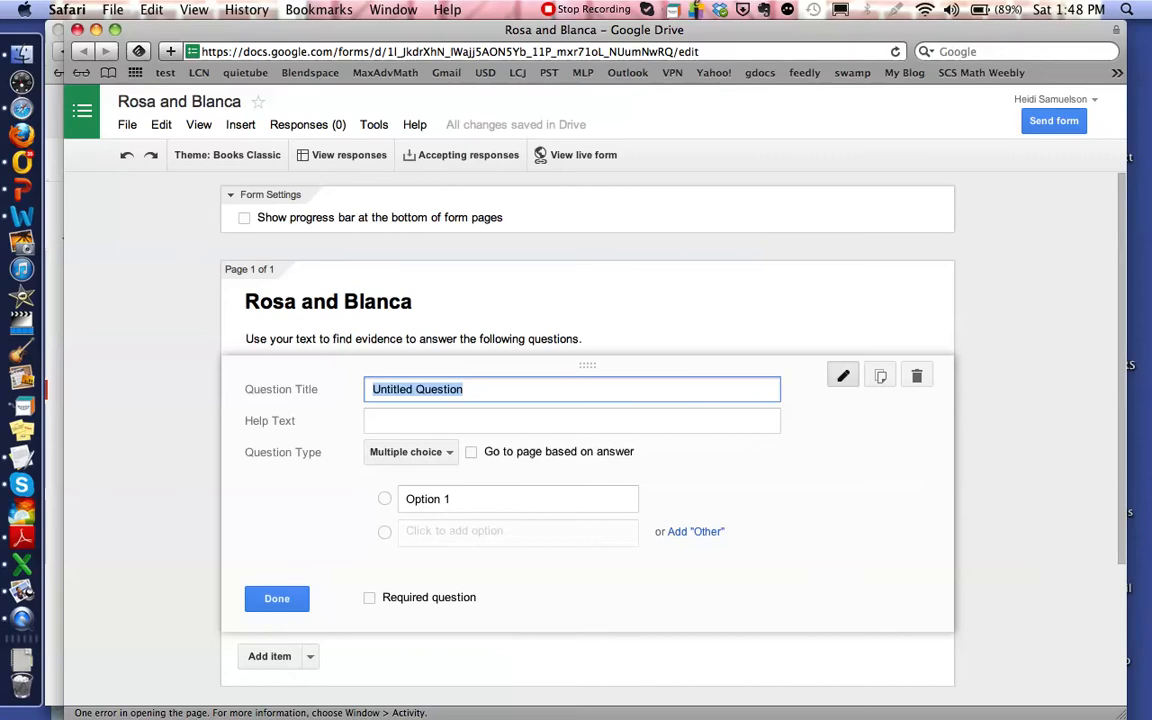
- Make 'Type their First and Last Name' a required Text question
text(Type their)
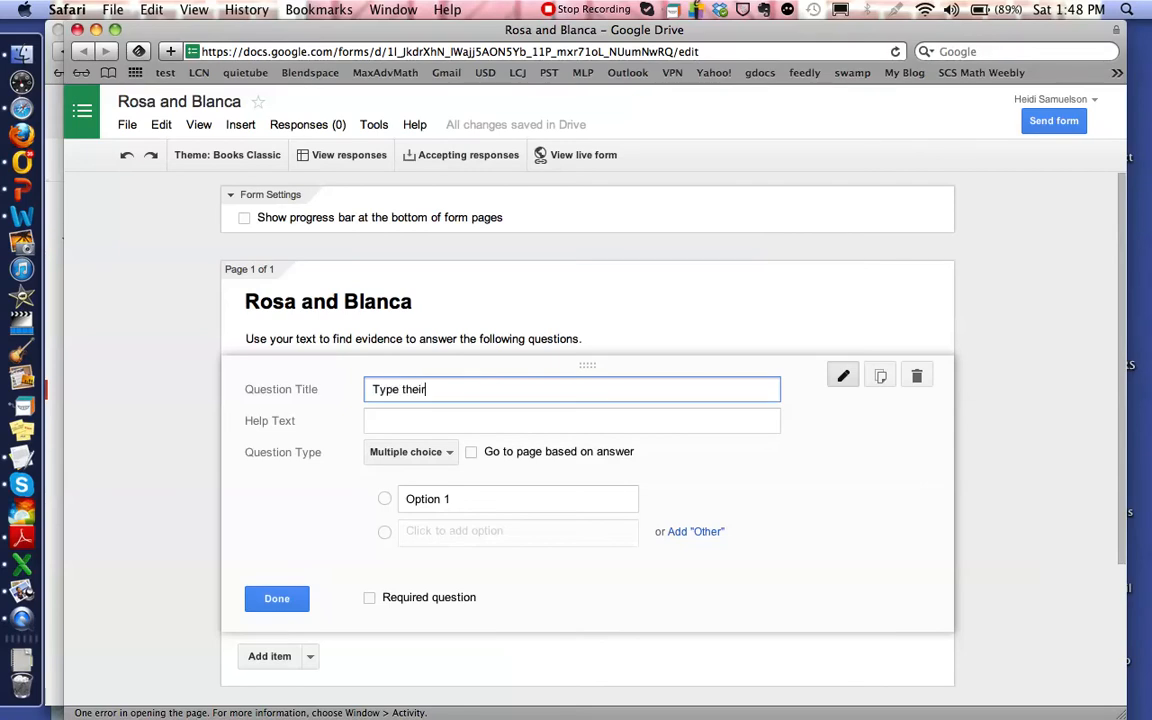
text(First and Last Name)
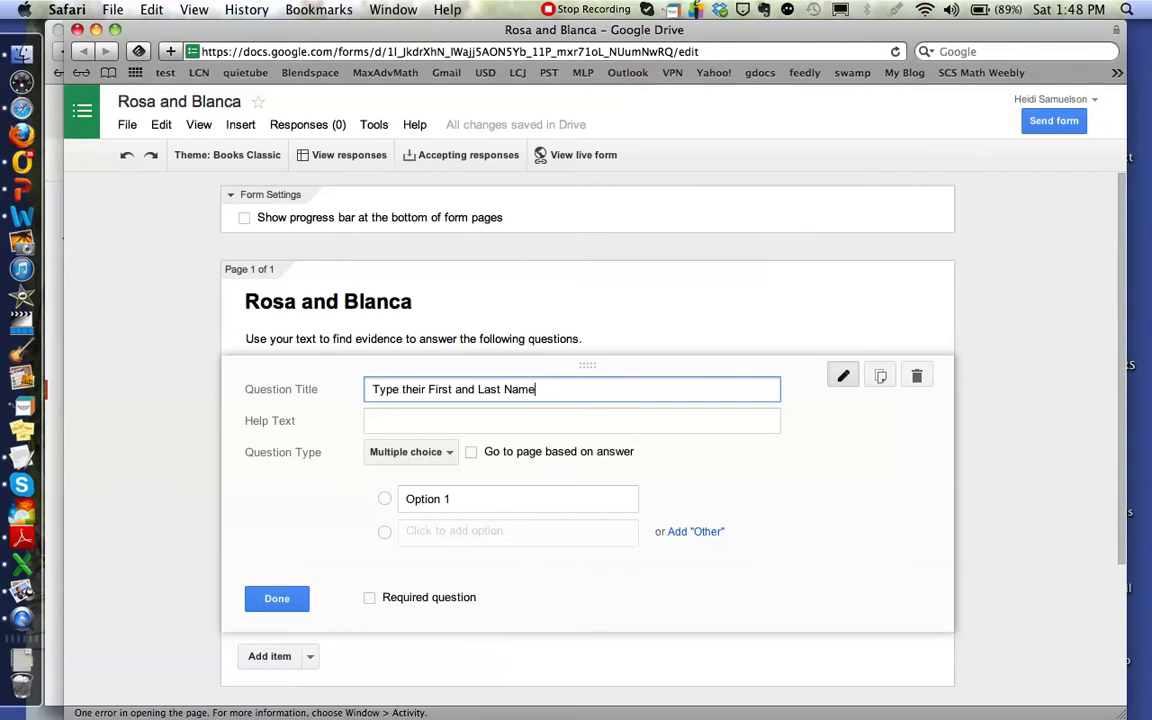
mouse_move(395, 452)
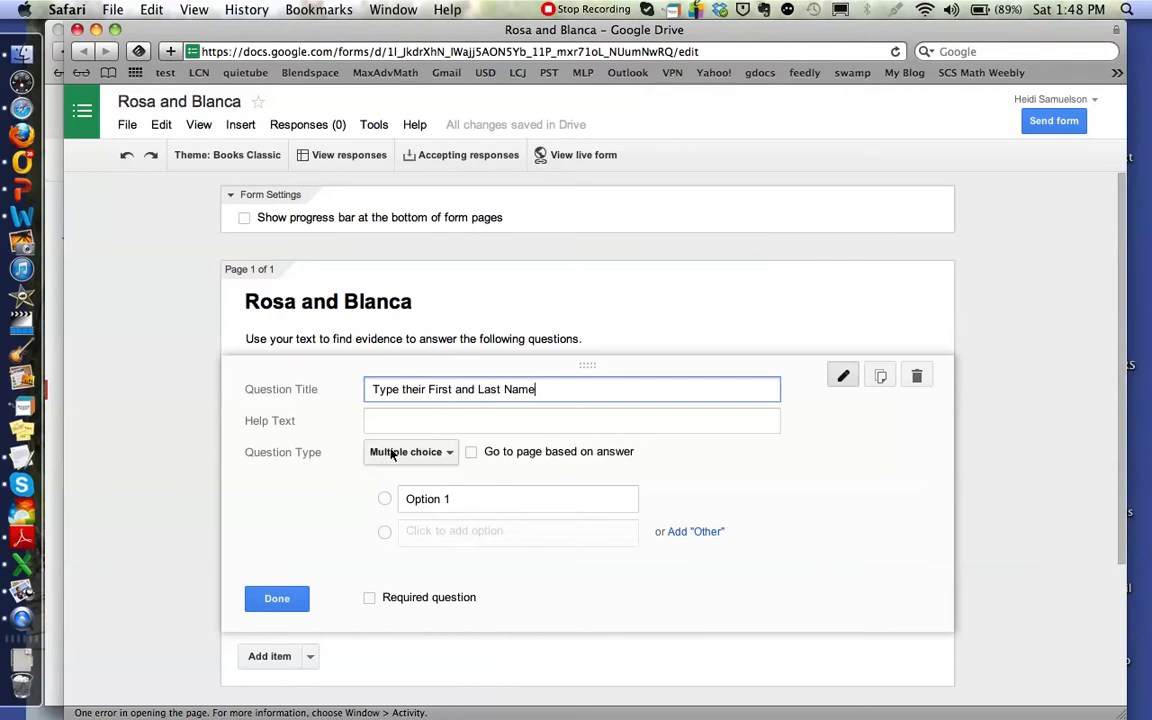
mouse_move(427, 456)
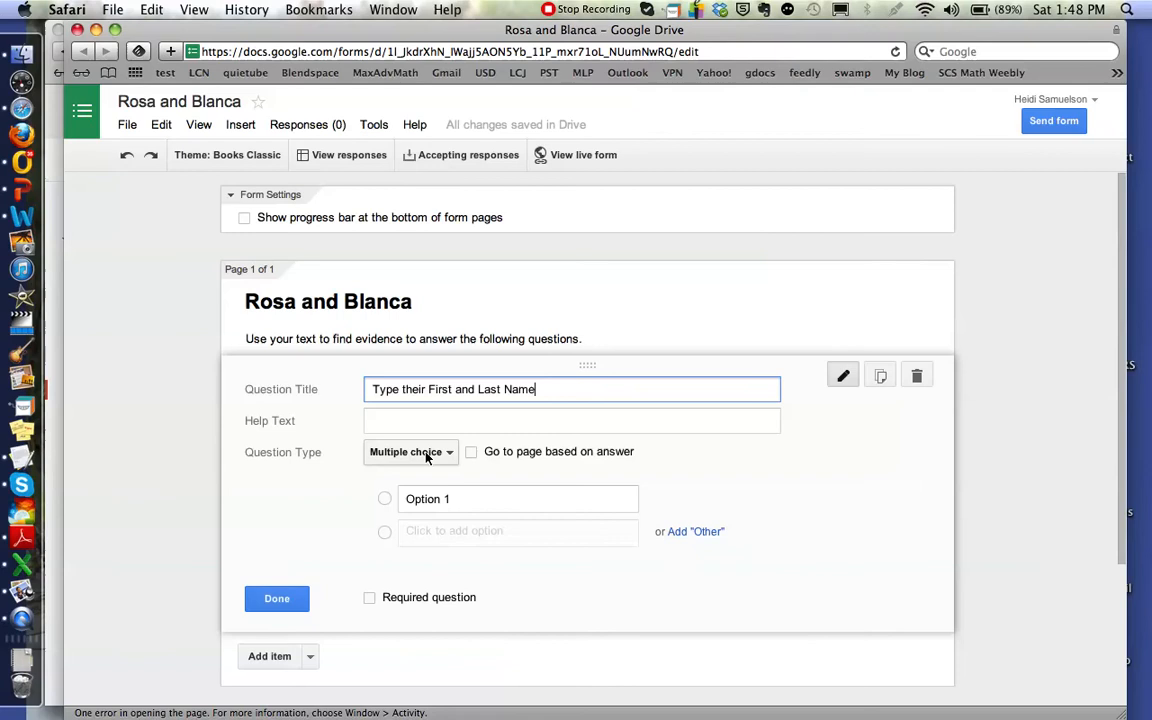
click(410, 452)
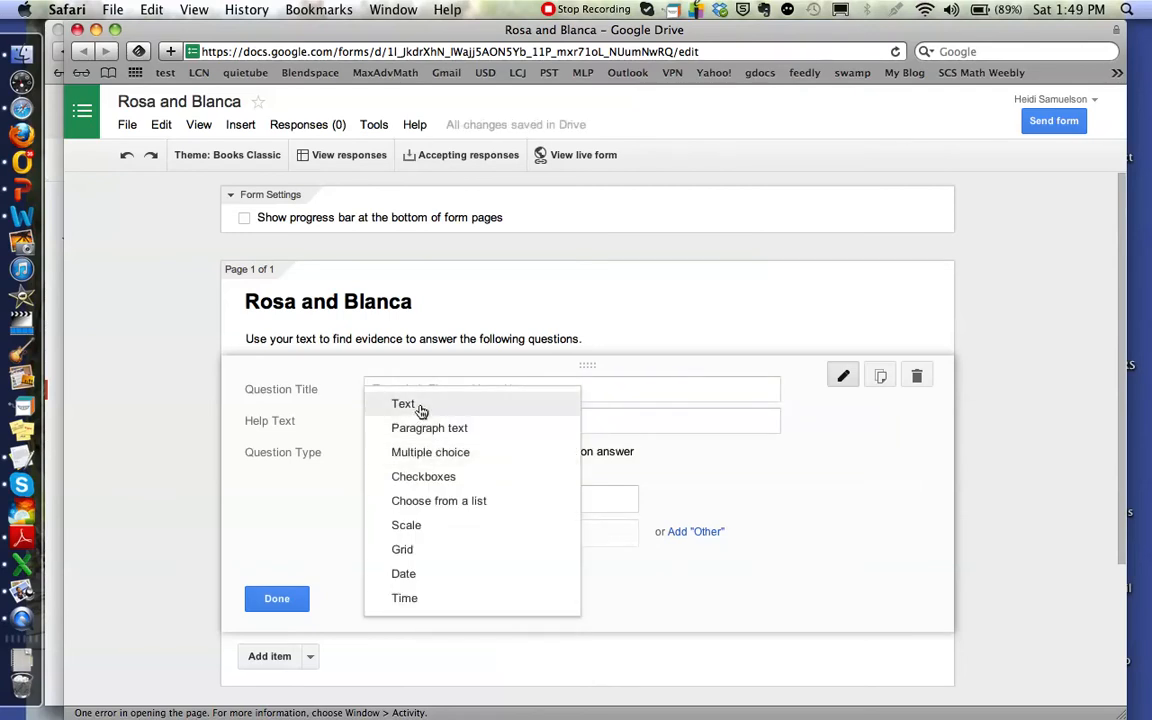
click(403, 403)
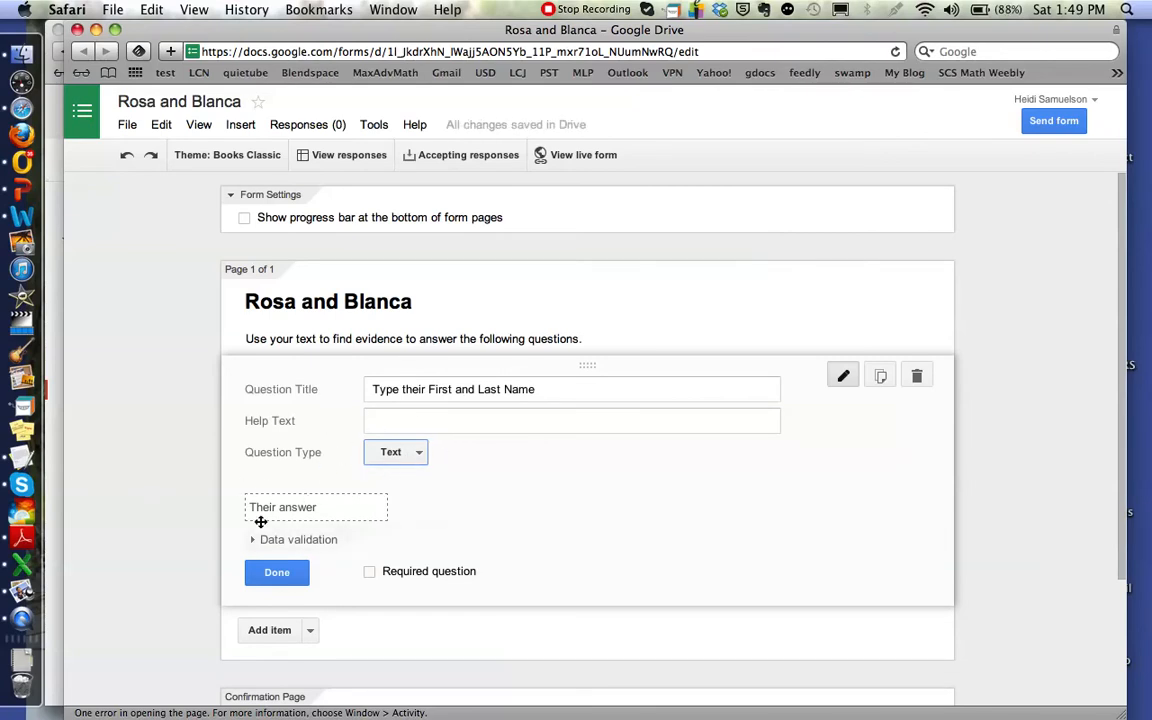
mouse_move(374, 558)
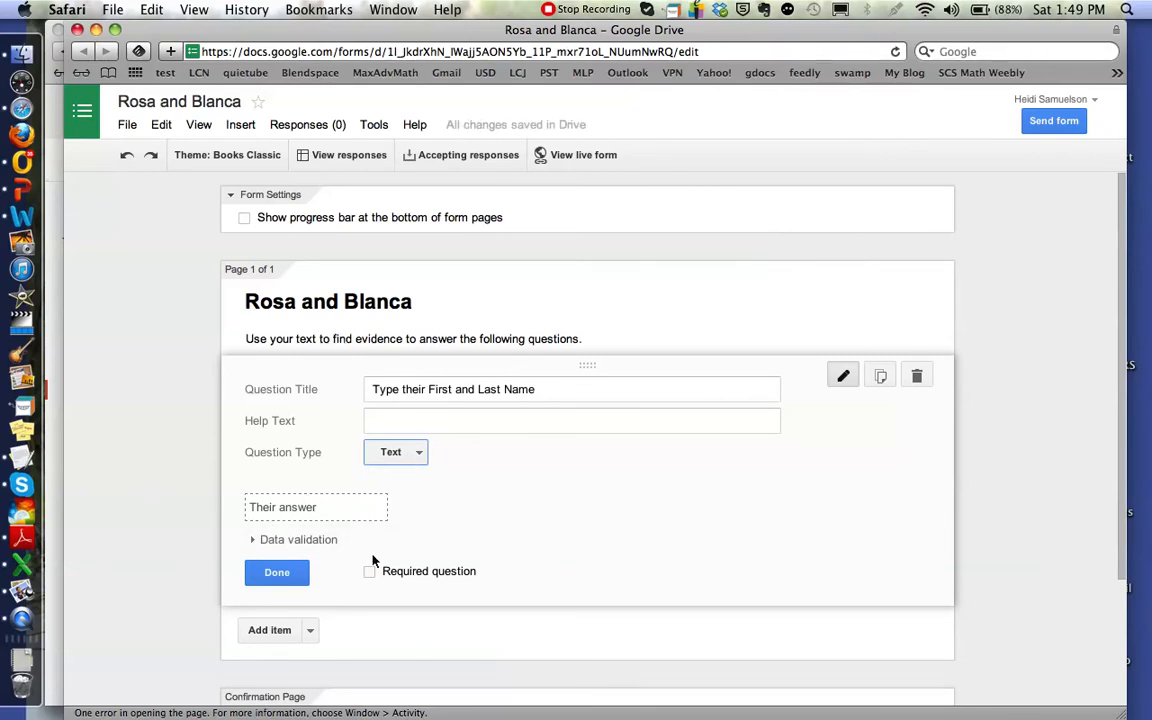
click(369, 571)
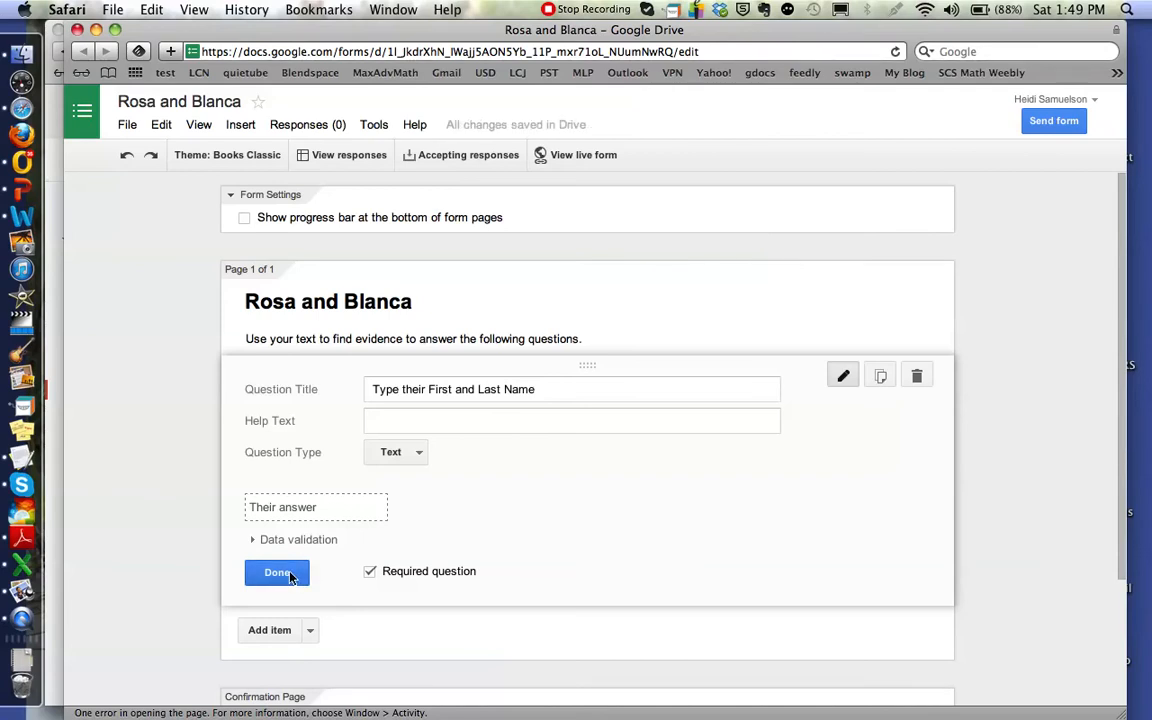
click(277, 572)
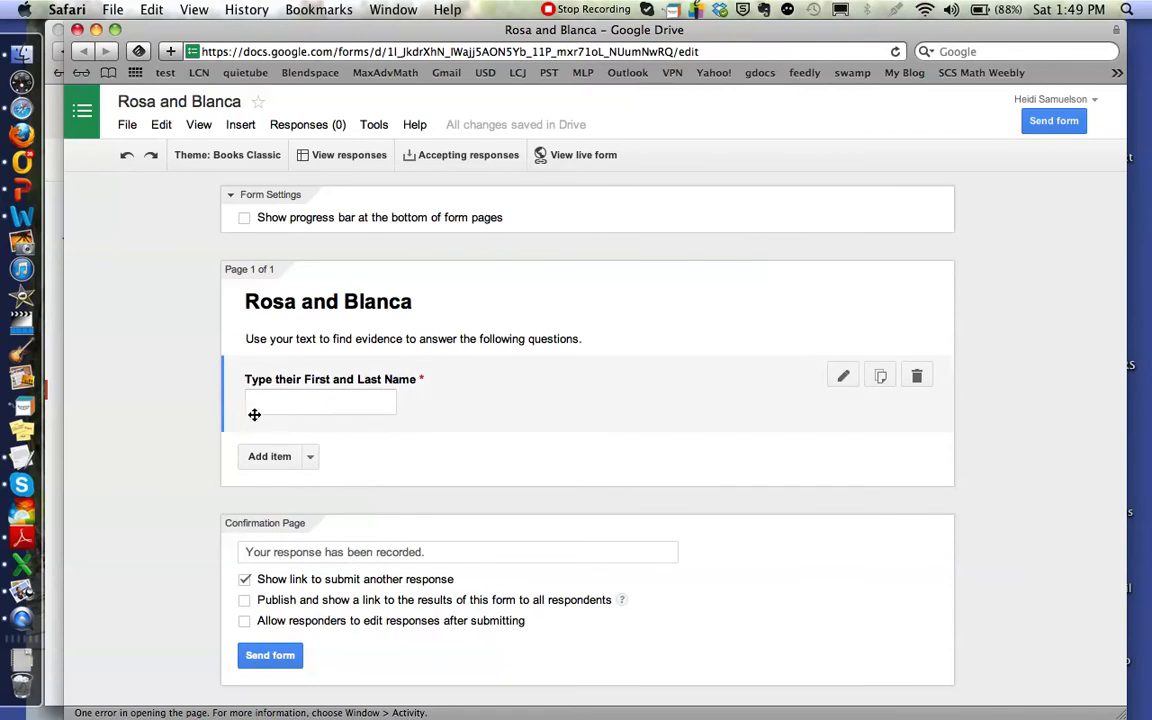
mouse_move(260, 416)
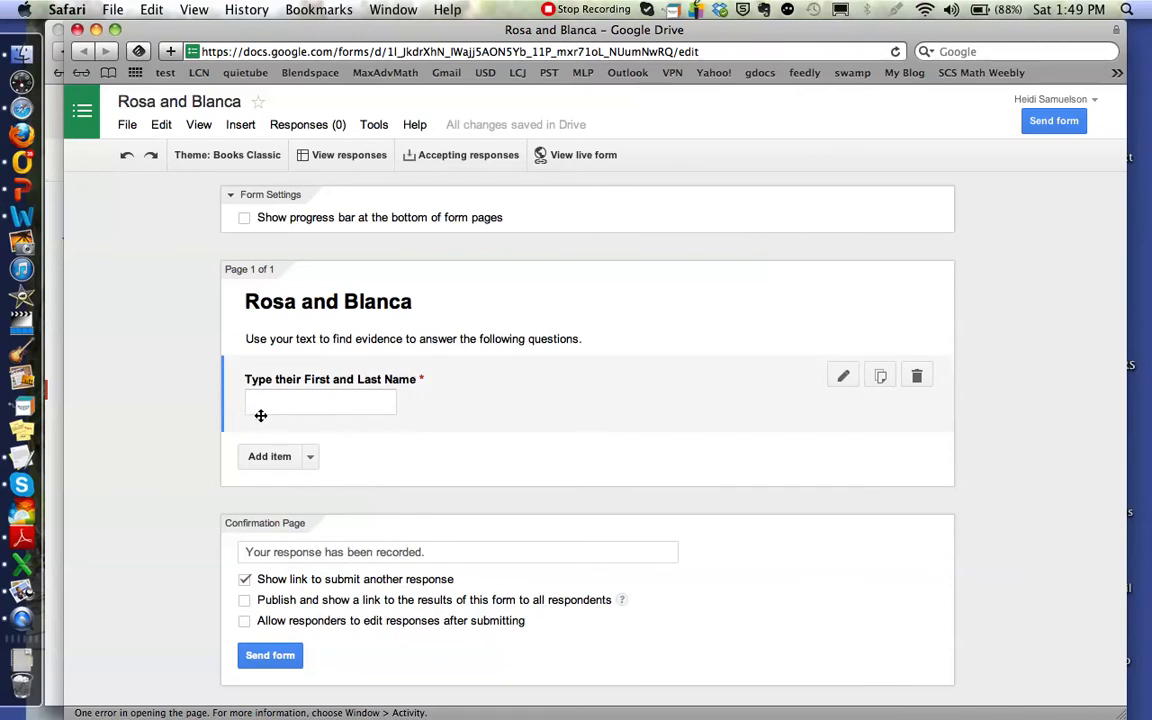
mouse_move(412, 412)
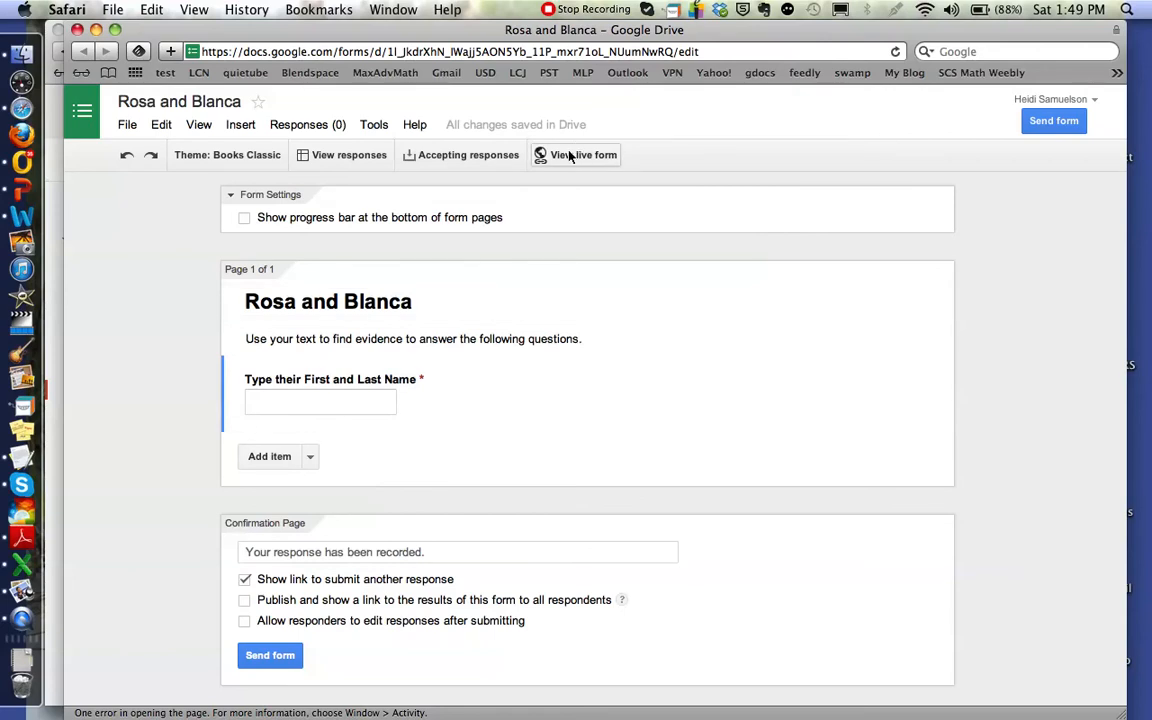
- Open the live preview of the Rosa and Blanca form
click(583, 154)
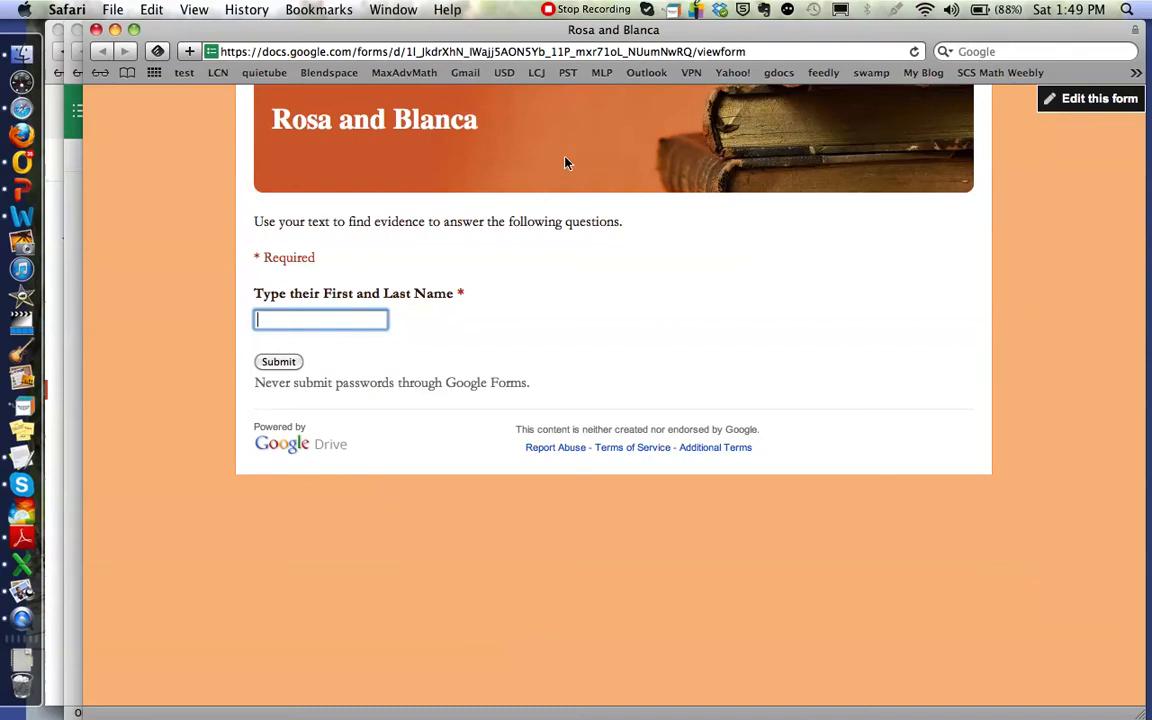
mouse_move(156, 342)
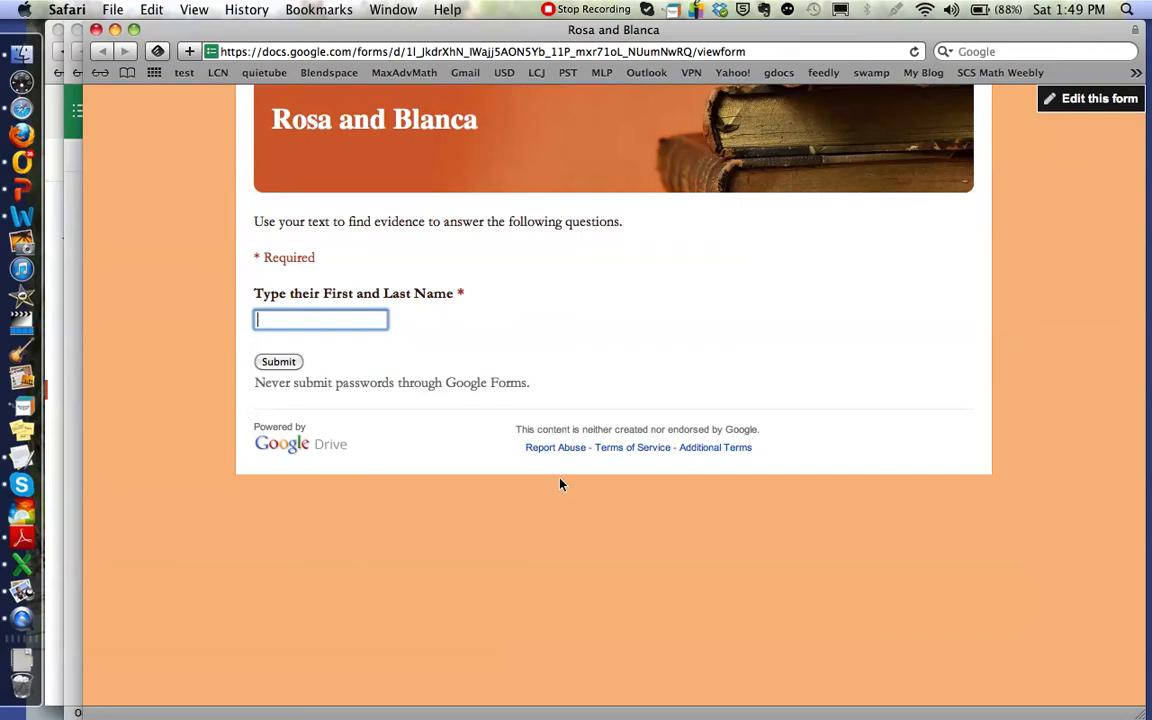
mouse_move(519, 313)
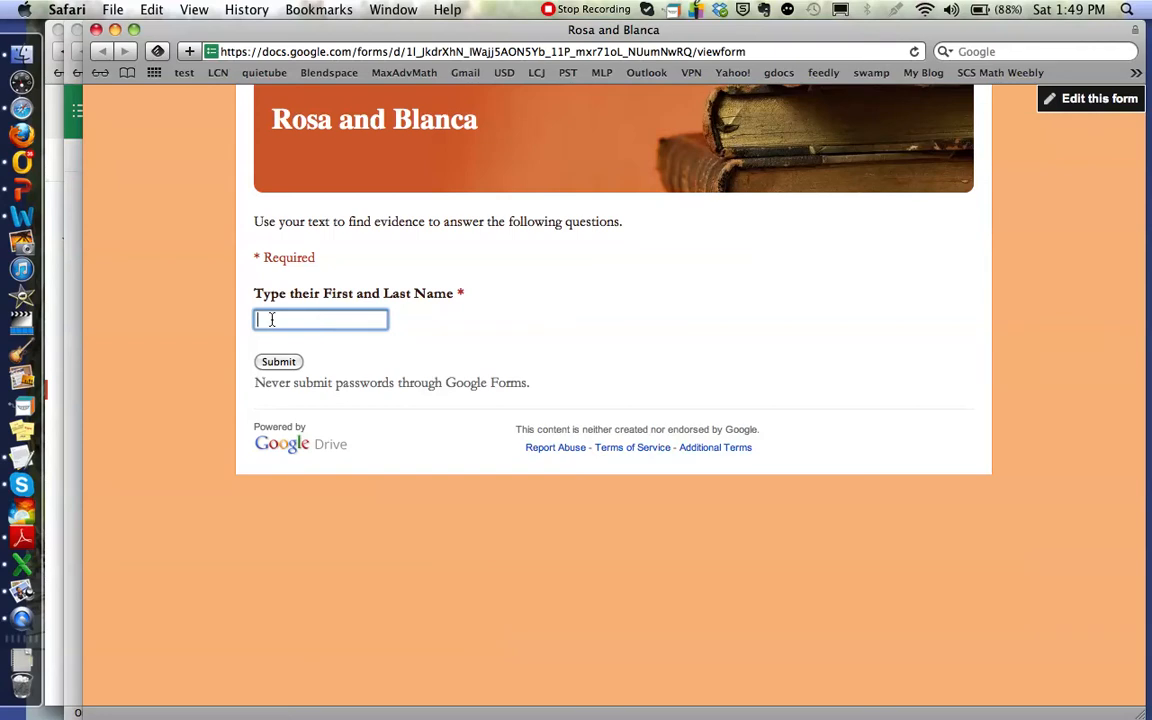
mouse_move(278, 361)
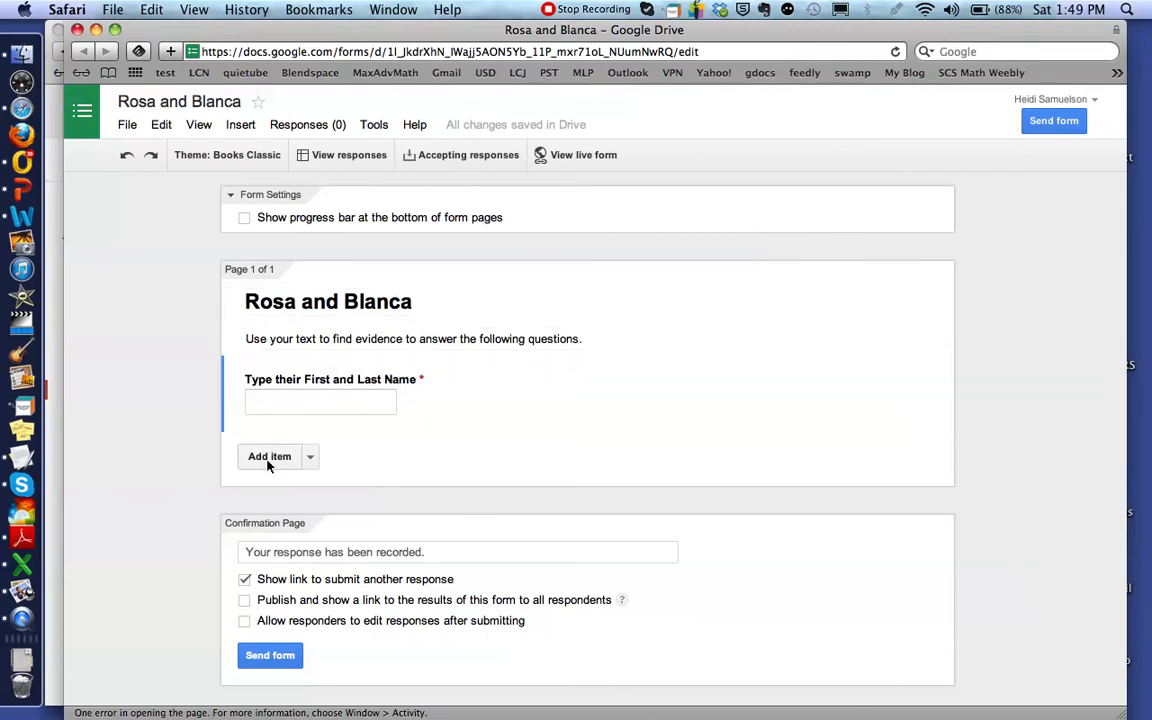
- Add a new question titled '1. When did Rosa plant a garden?'
click(269, 456)
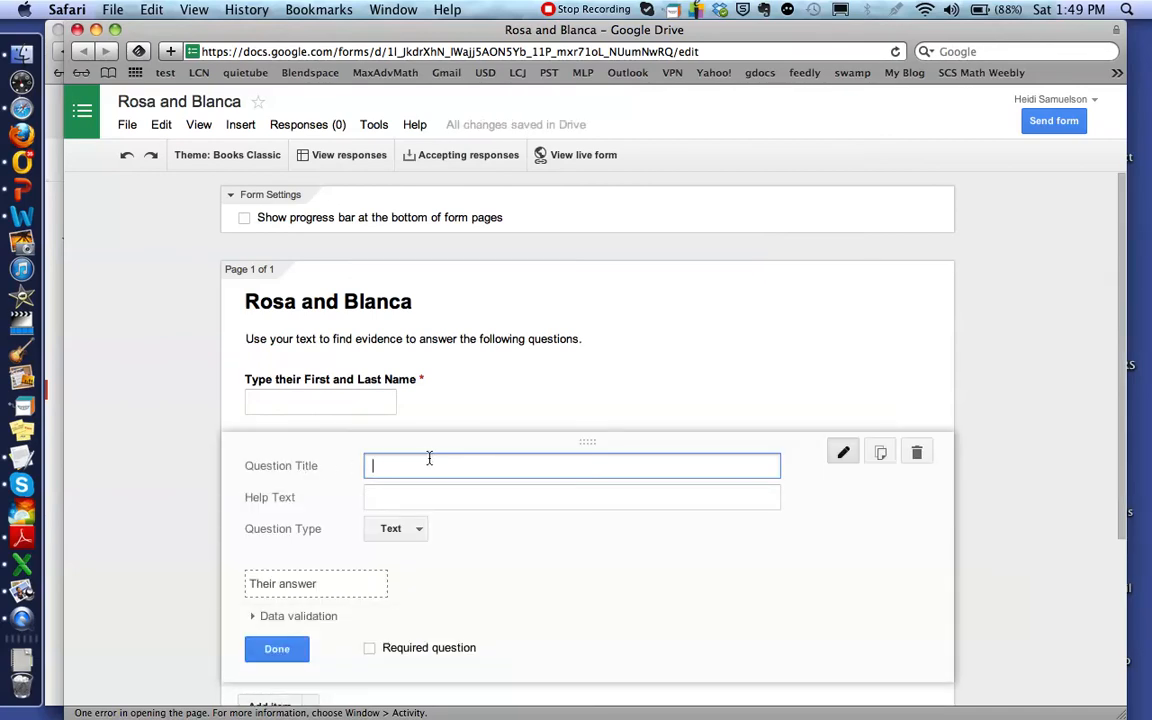
text(1.)
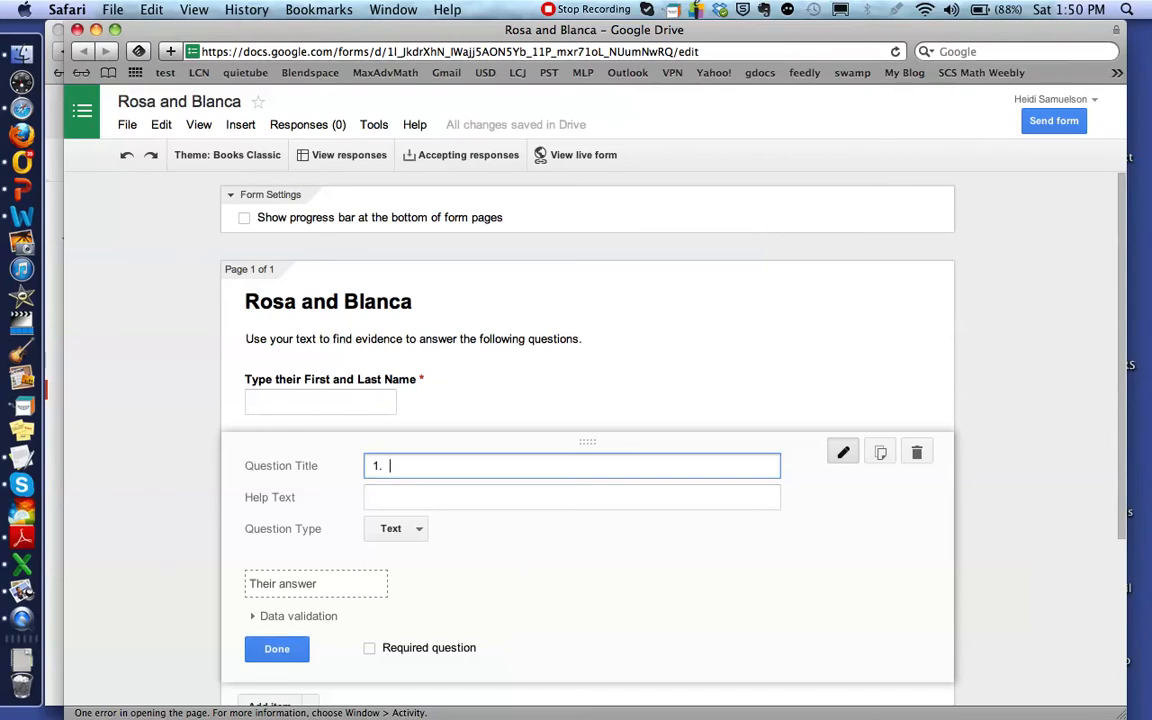
text(When did Rosa plant)
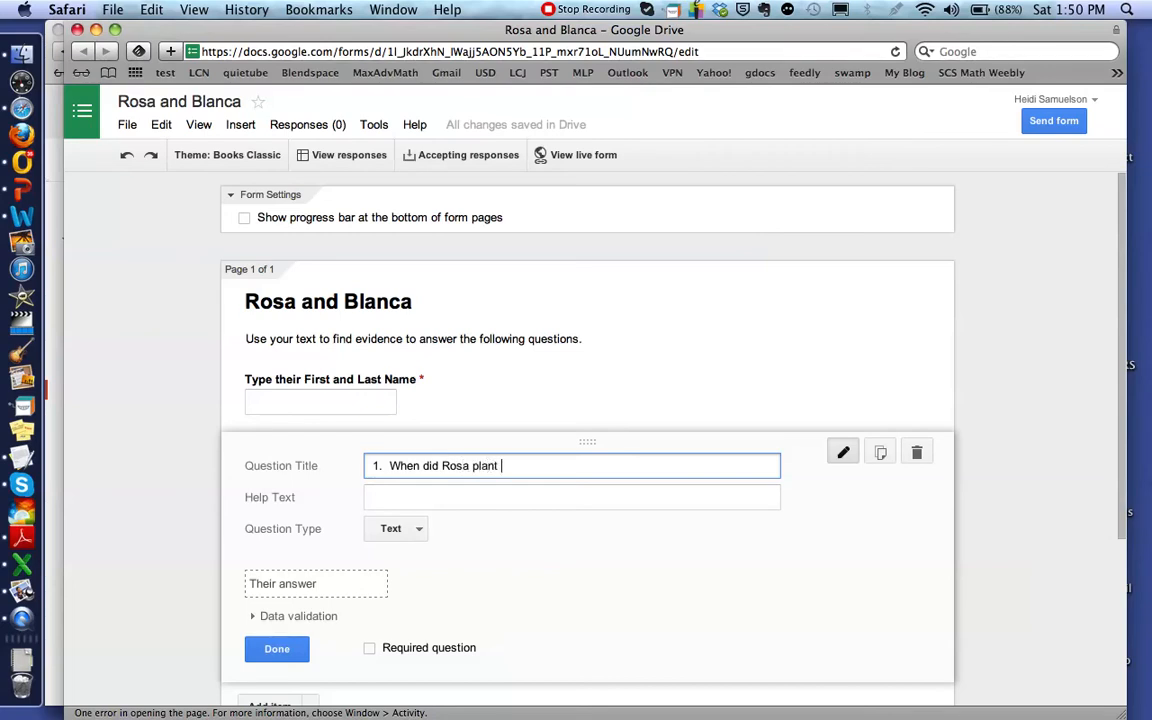
text(a gardem)
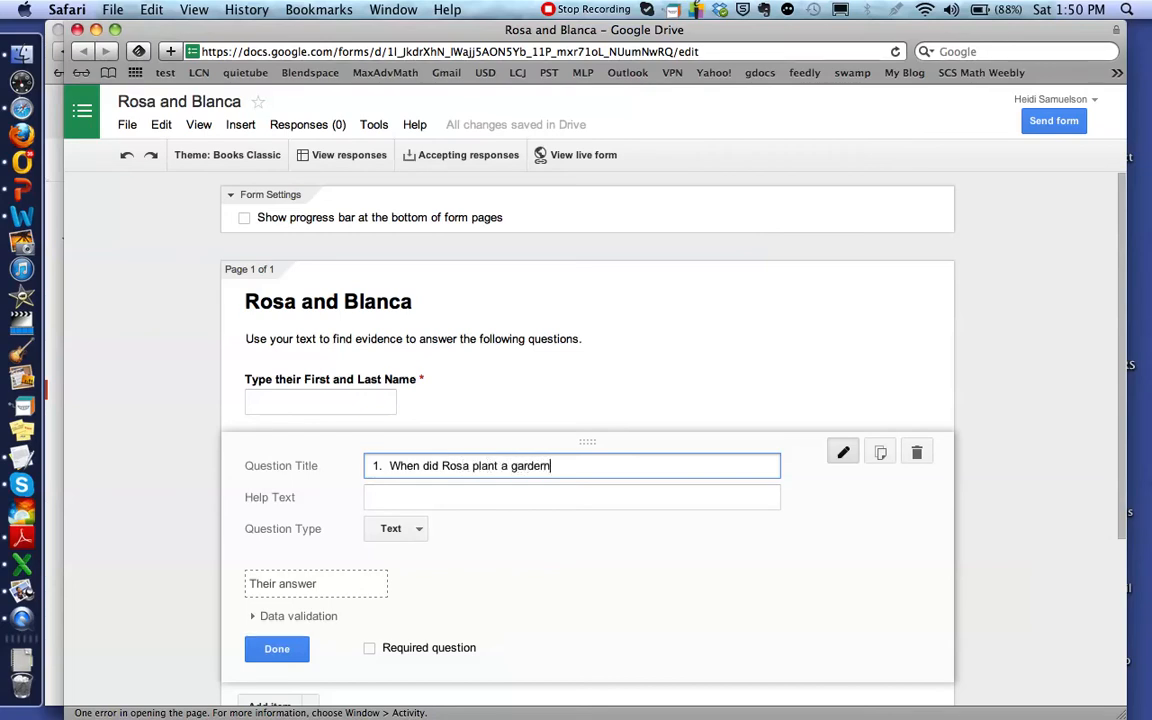
text(?)
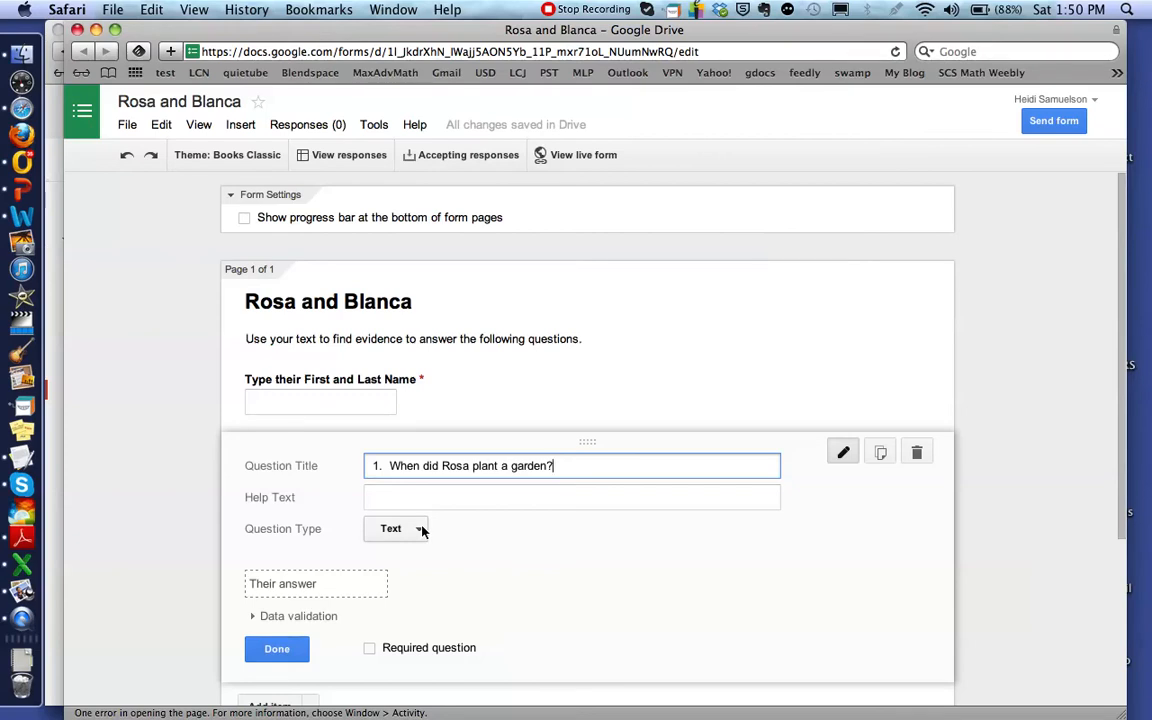
mouse_move(418, 531)
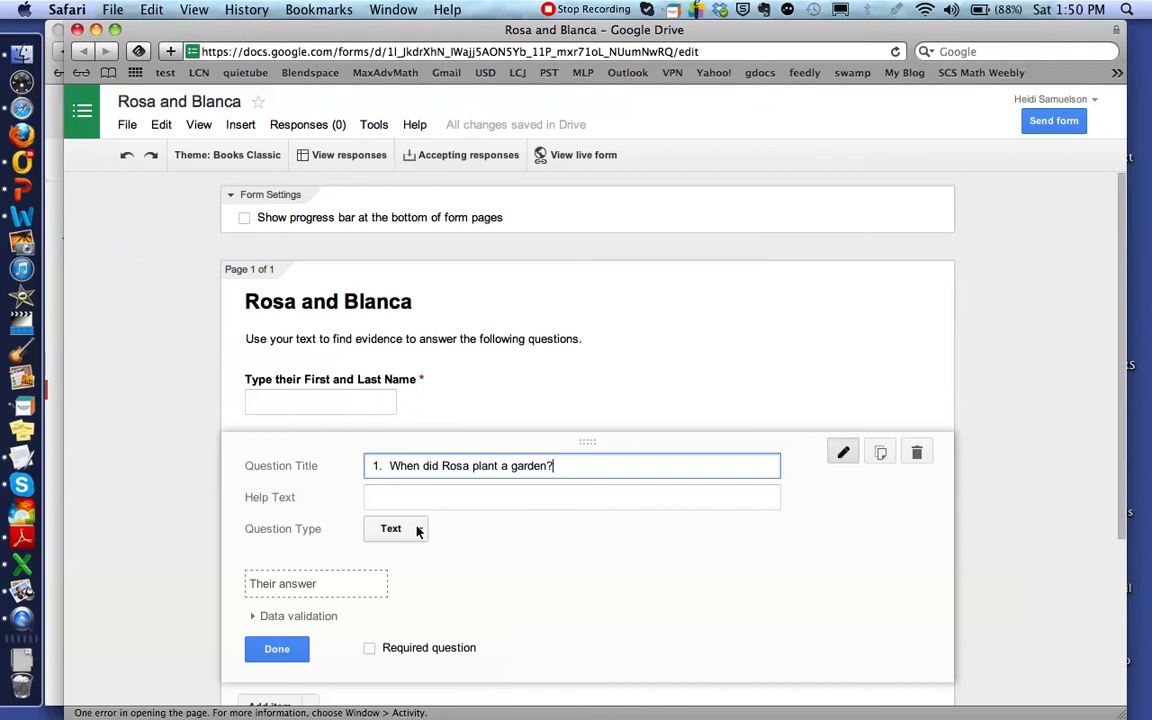
- Set it to Multiple choice with choices 'A. when… little girl' and '…after she got married.'
click(394, 529)
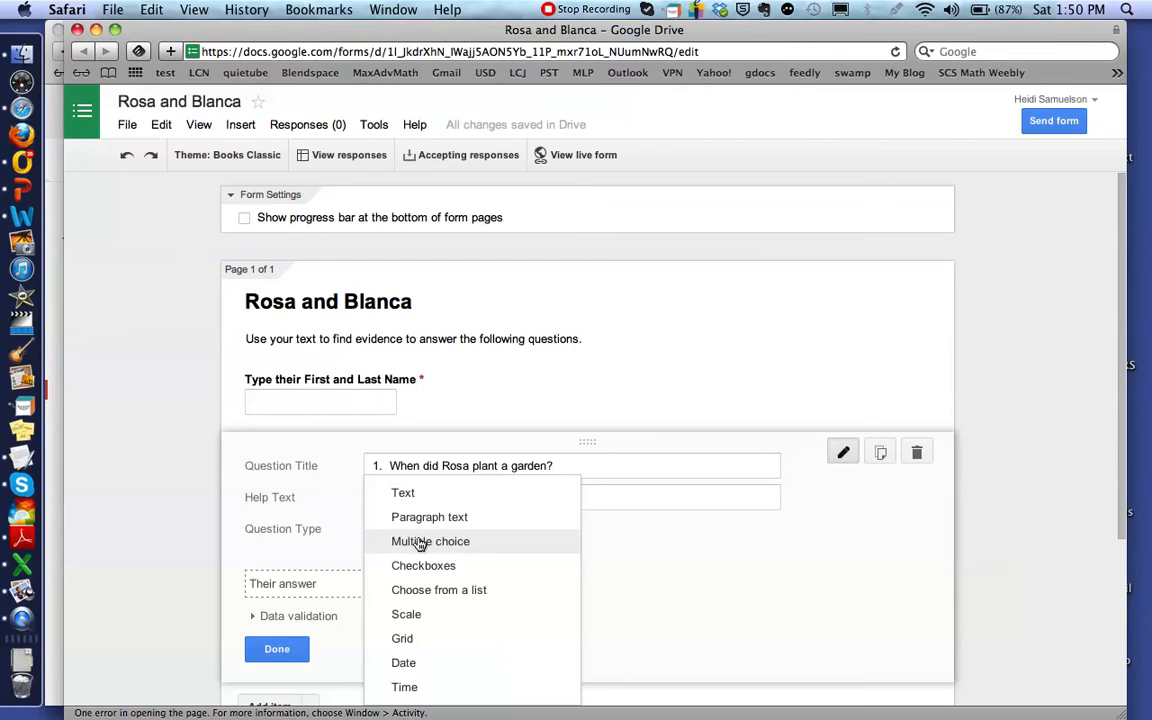
click(429, 541)
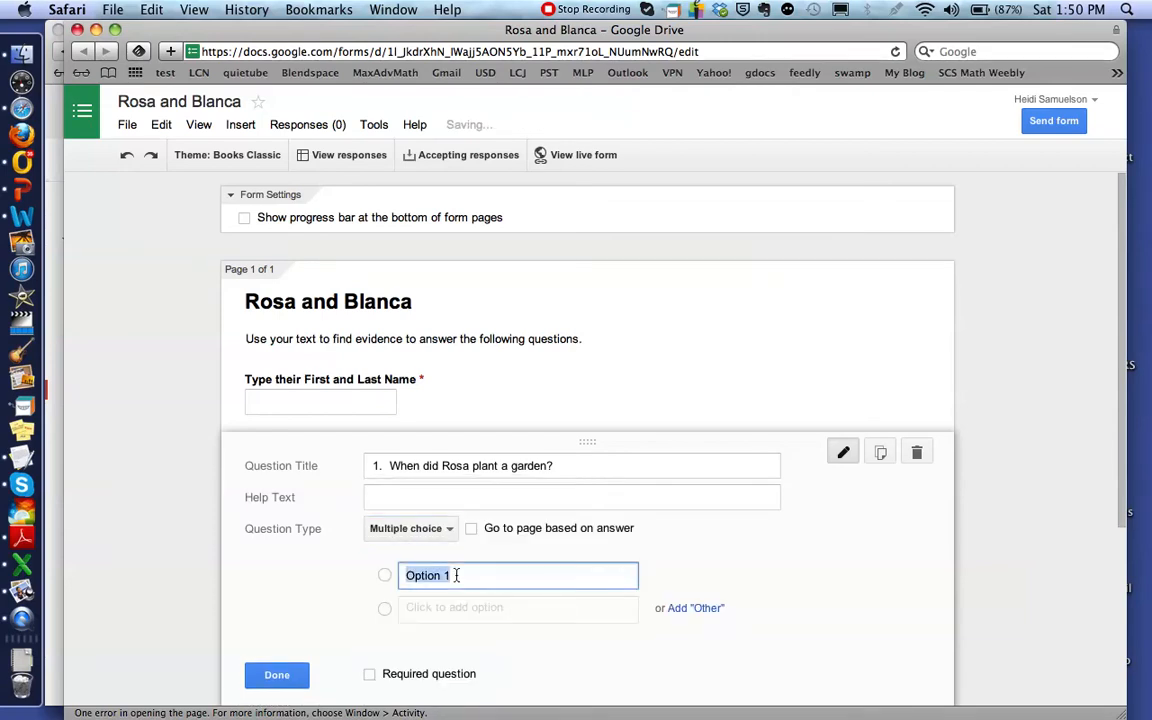
text(A)
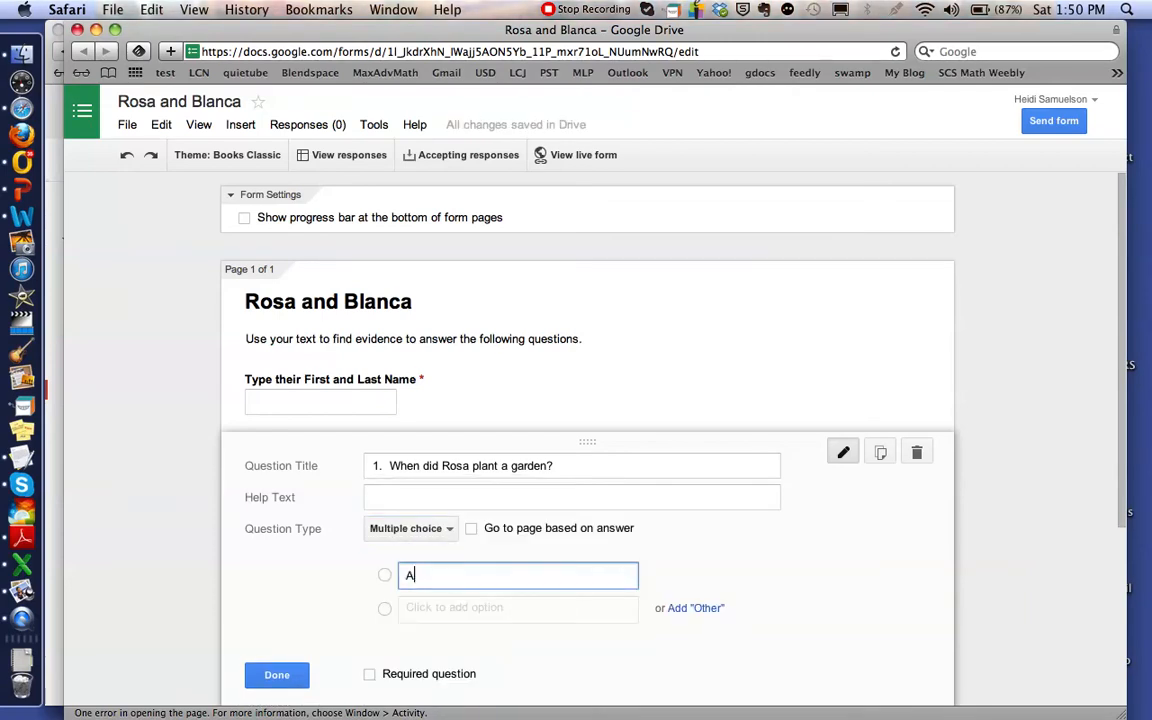
text(.)
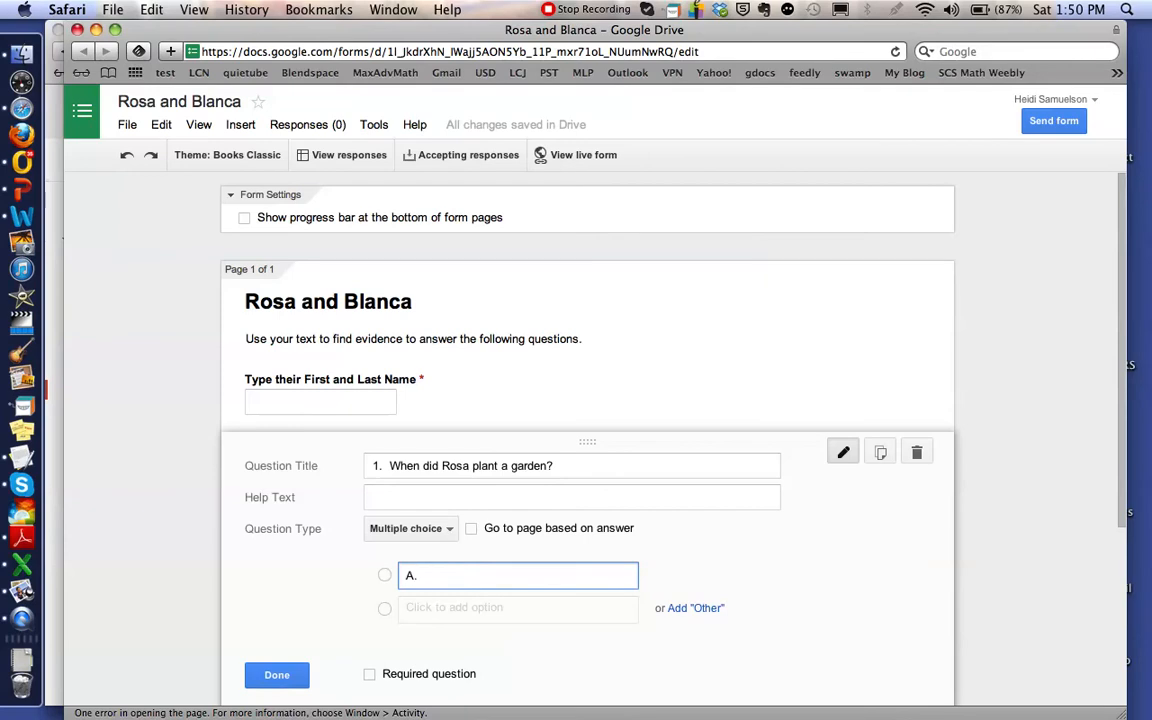
text(when she was a)
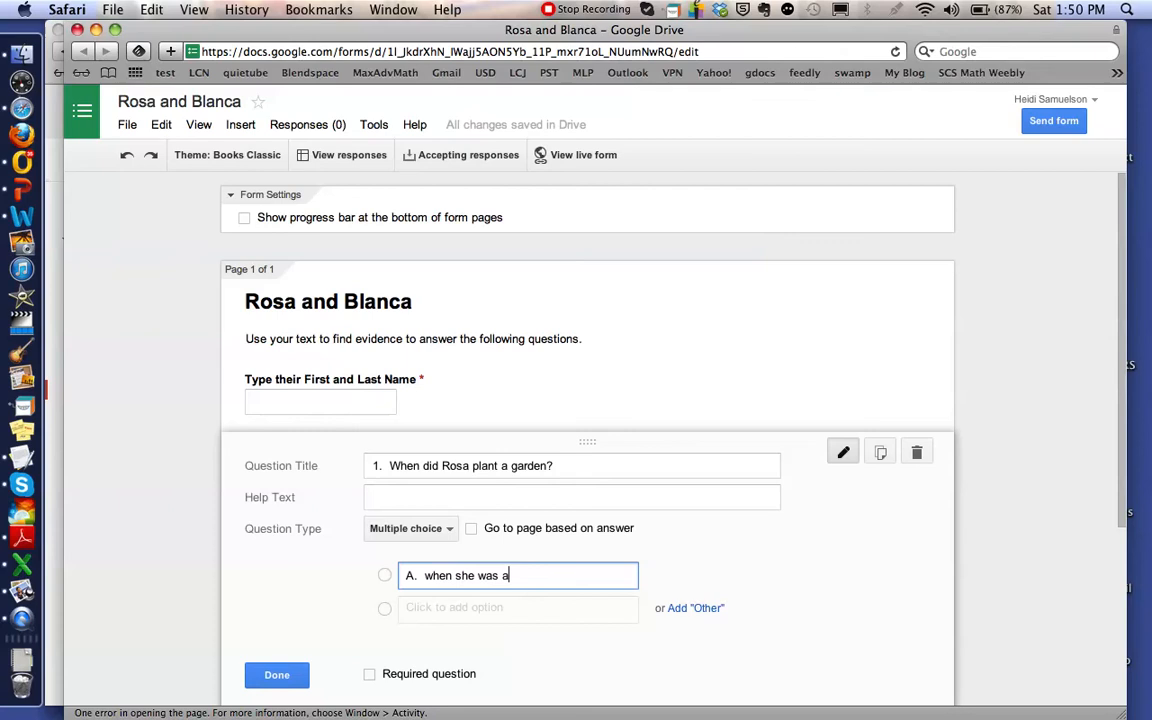
text(little)
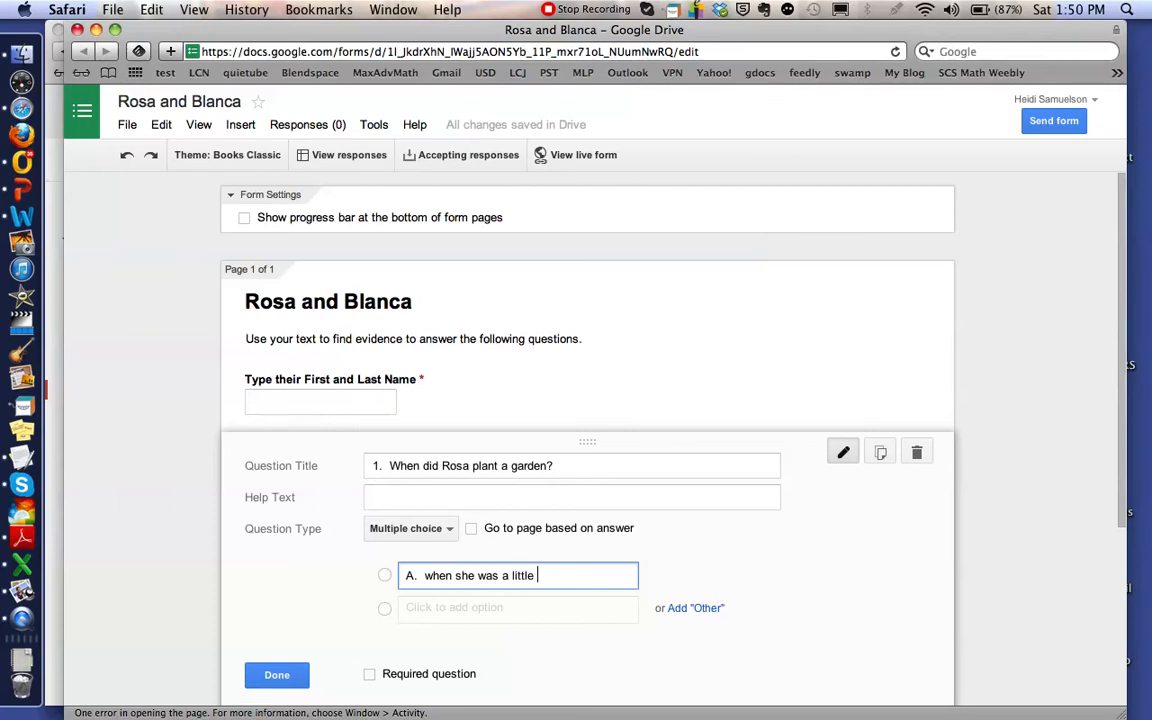
text(girl)
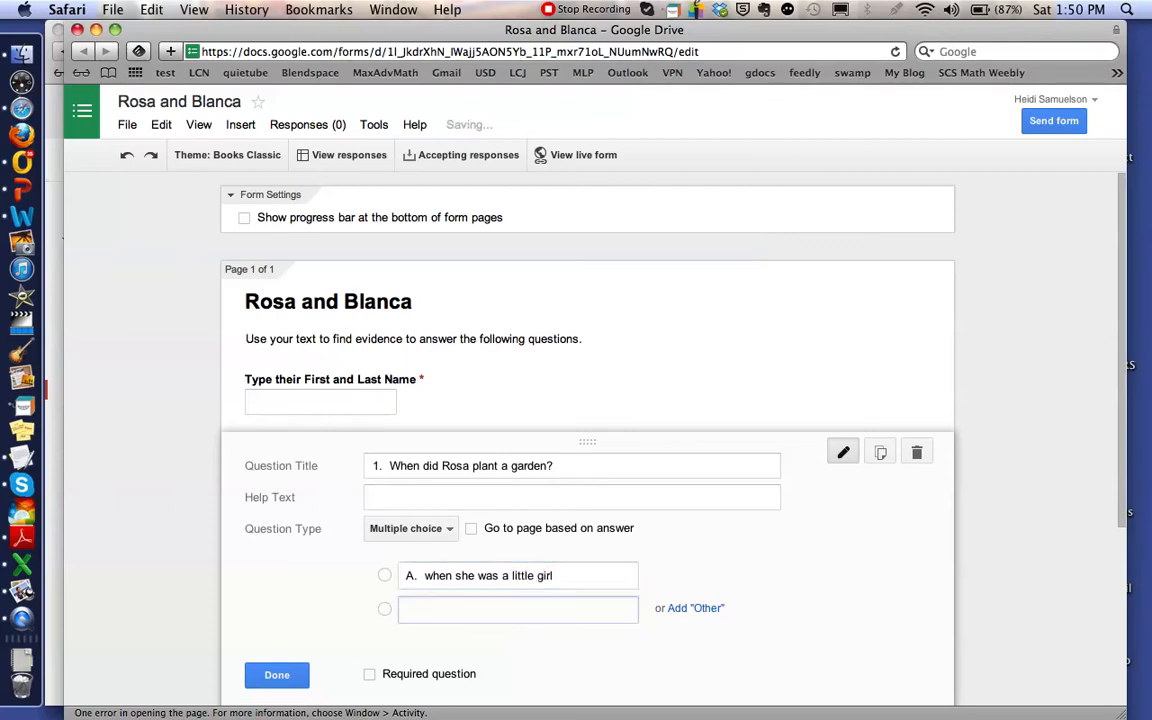
text(a)
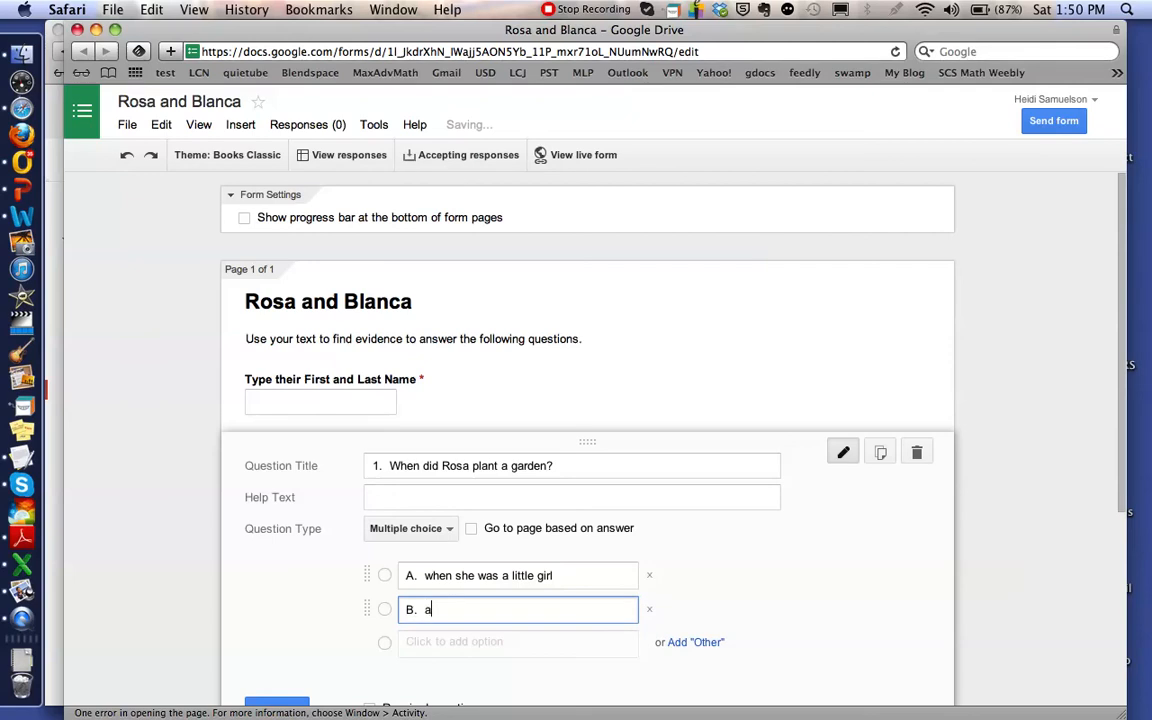
text(fter she got)
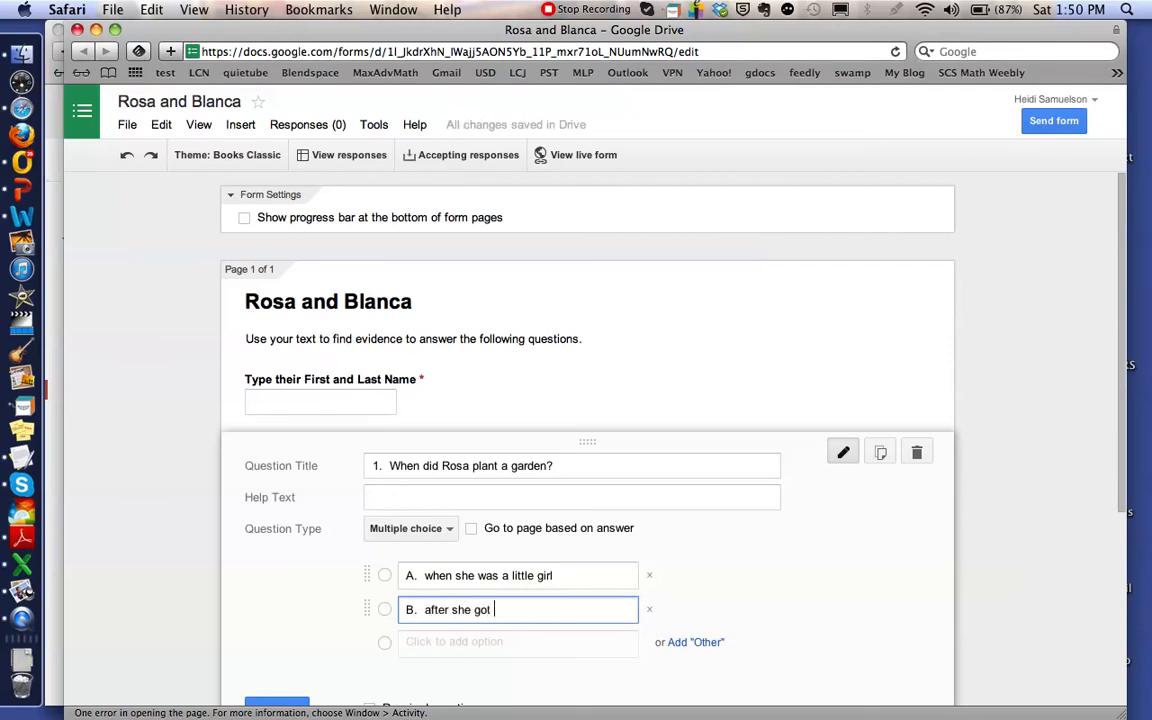
text(married.)
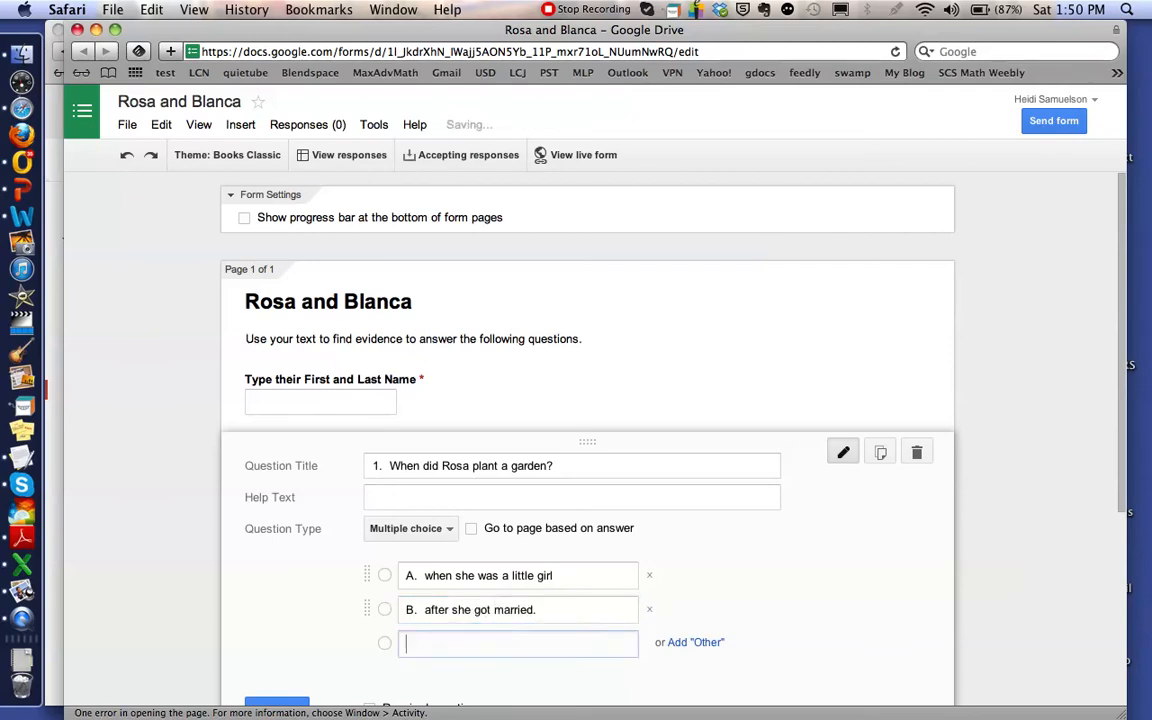
- Add the third choice 'after Blanca…' and mark the question required
click(518, 642)
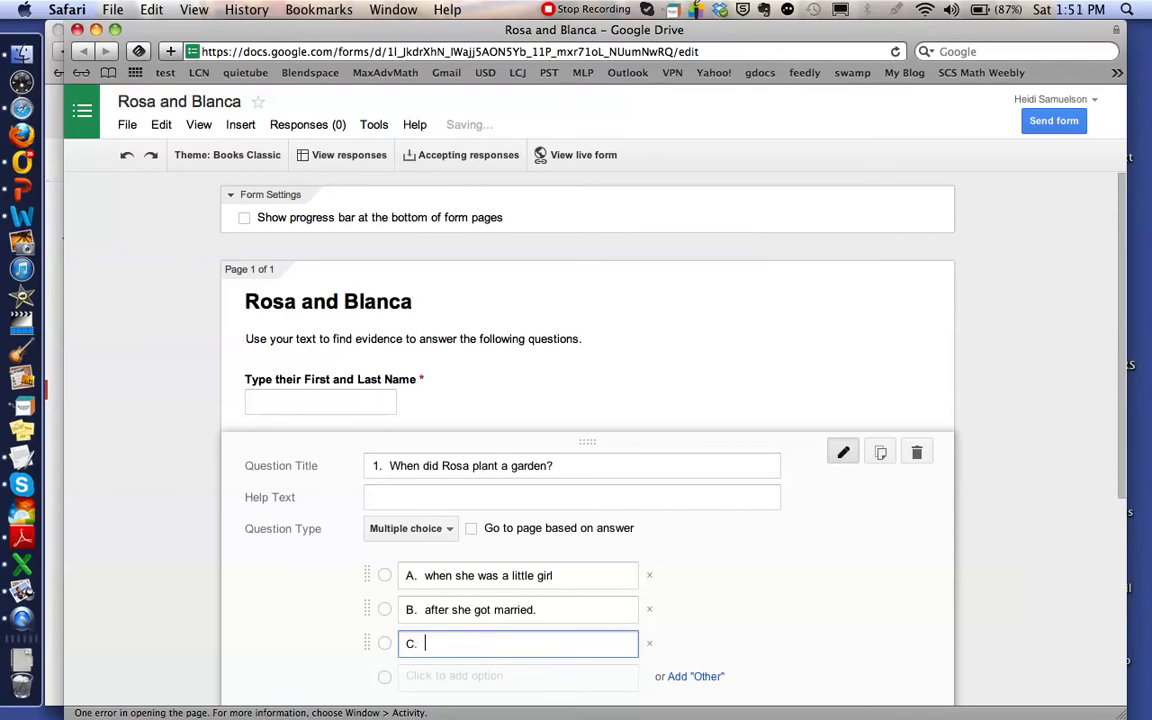
text(after Blanca grew corn.)
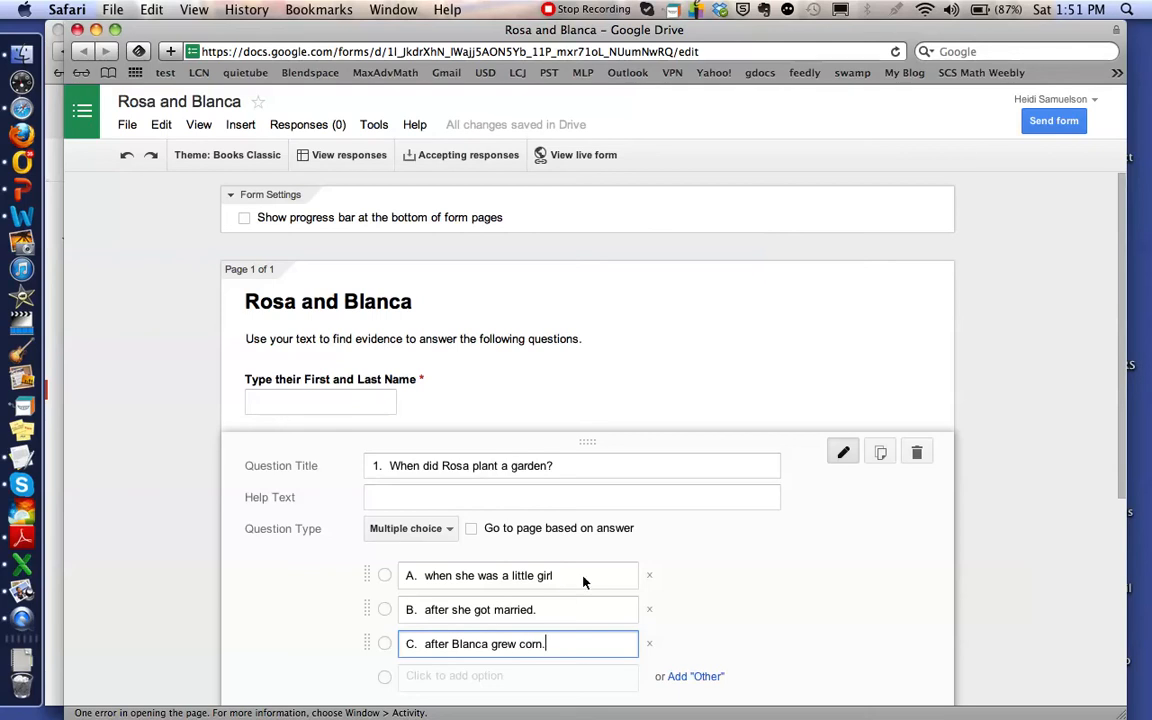
scroll(down, 3)
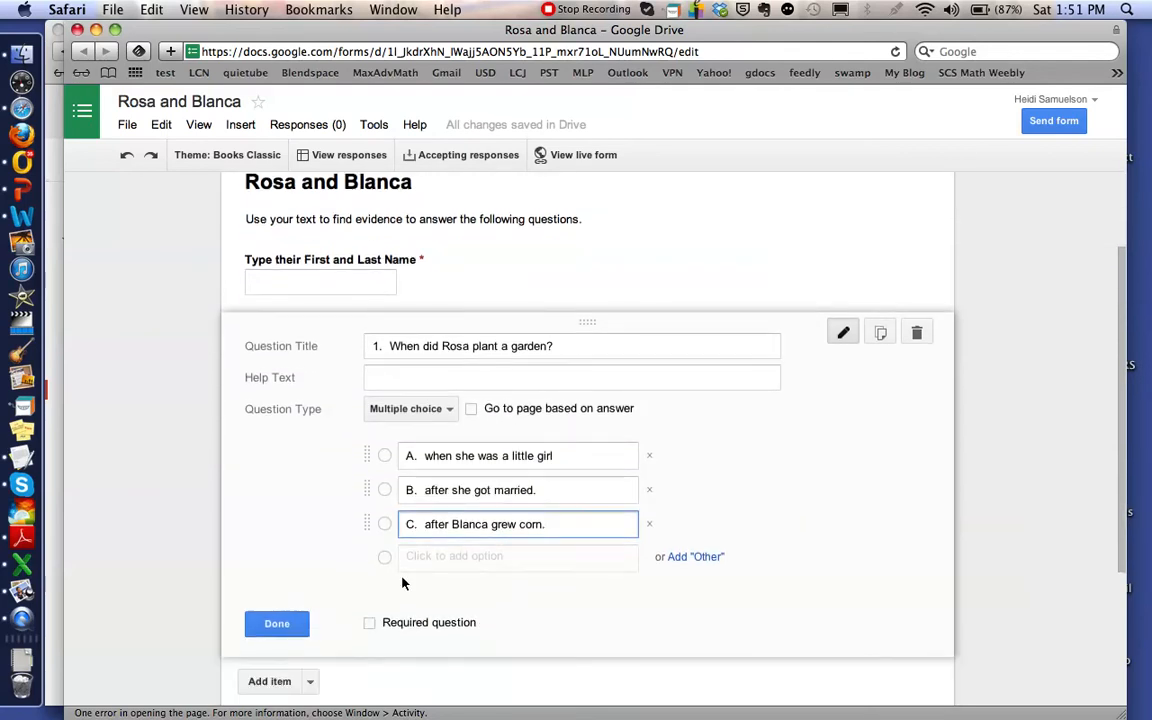
click(369, 622)
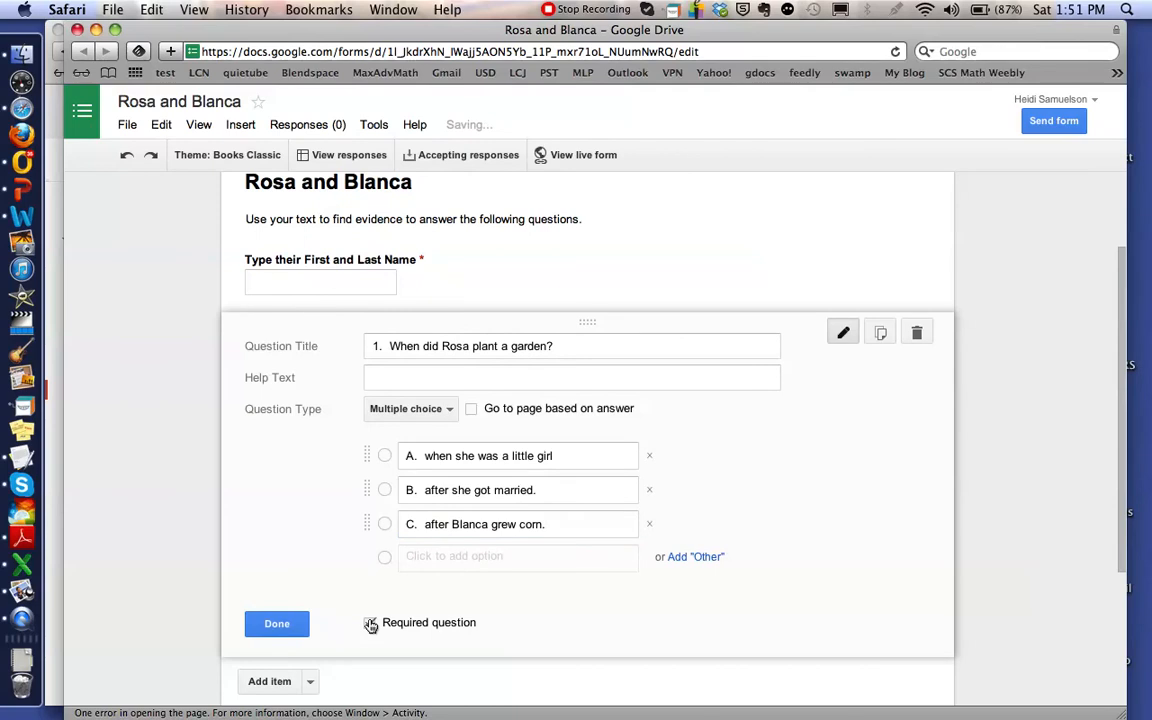
click(369, 622)
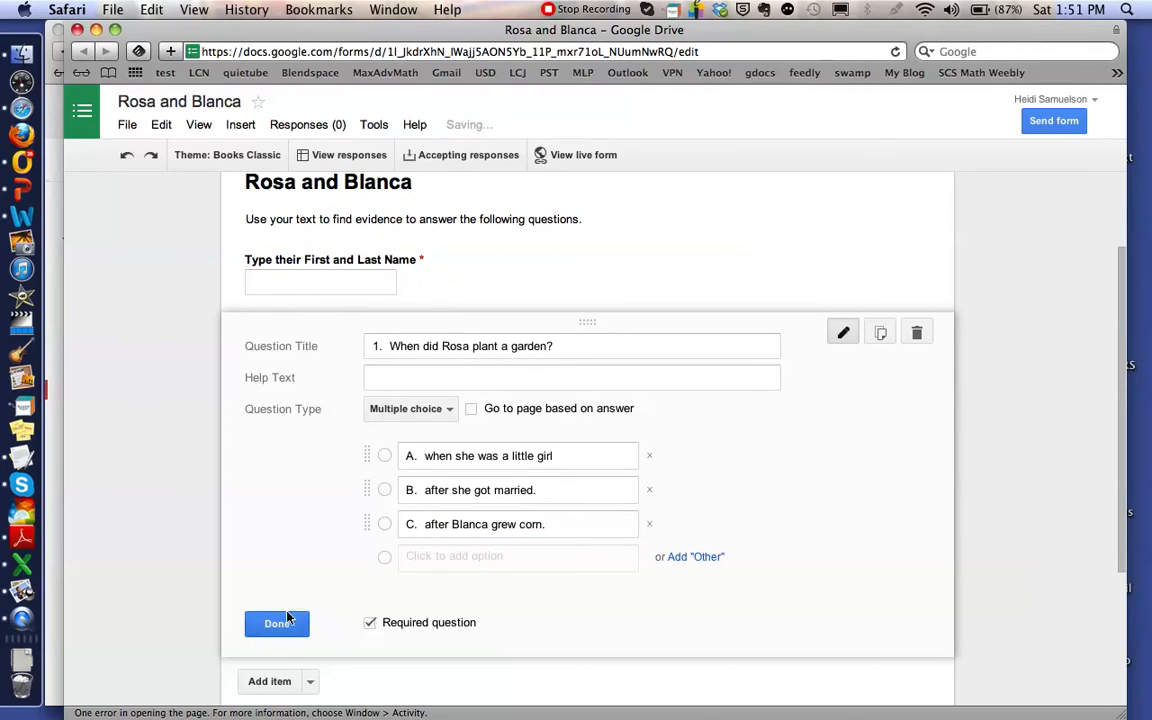
click(276, 623)
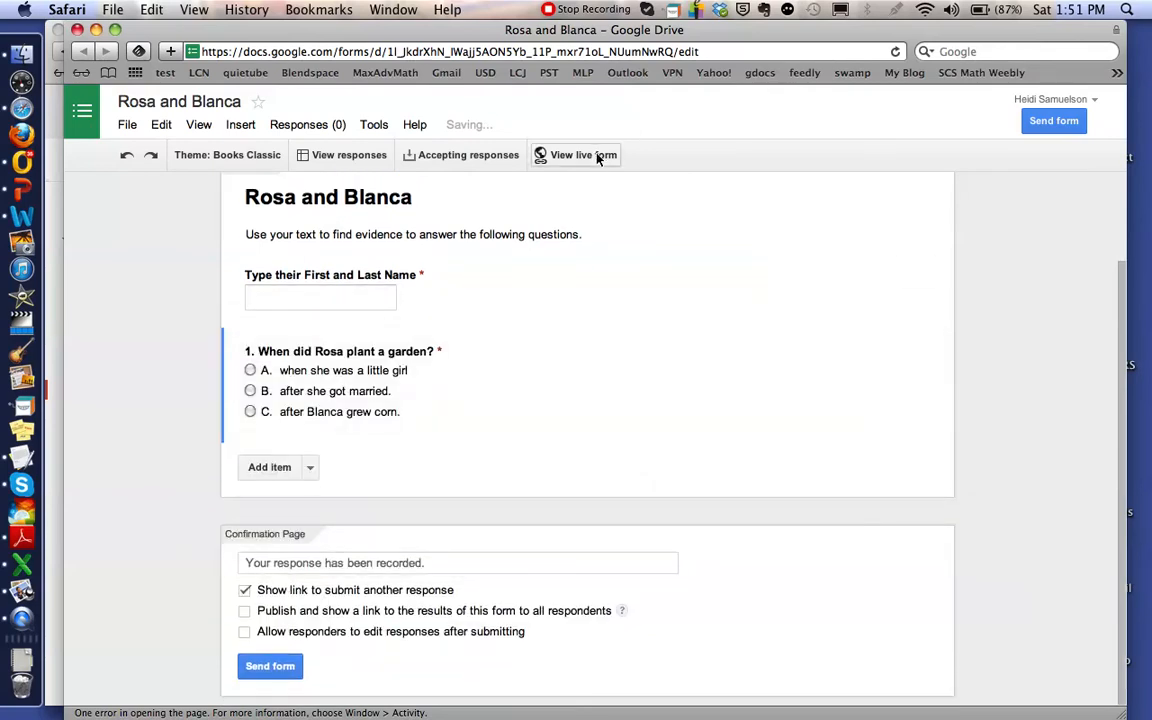
- Reopen question 1 in the editor, confirming choice C 'after Blanca grew corn.' and required
click(575, 154)
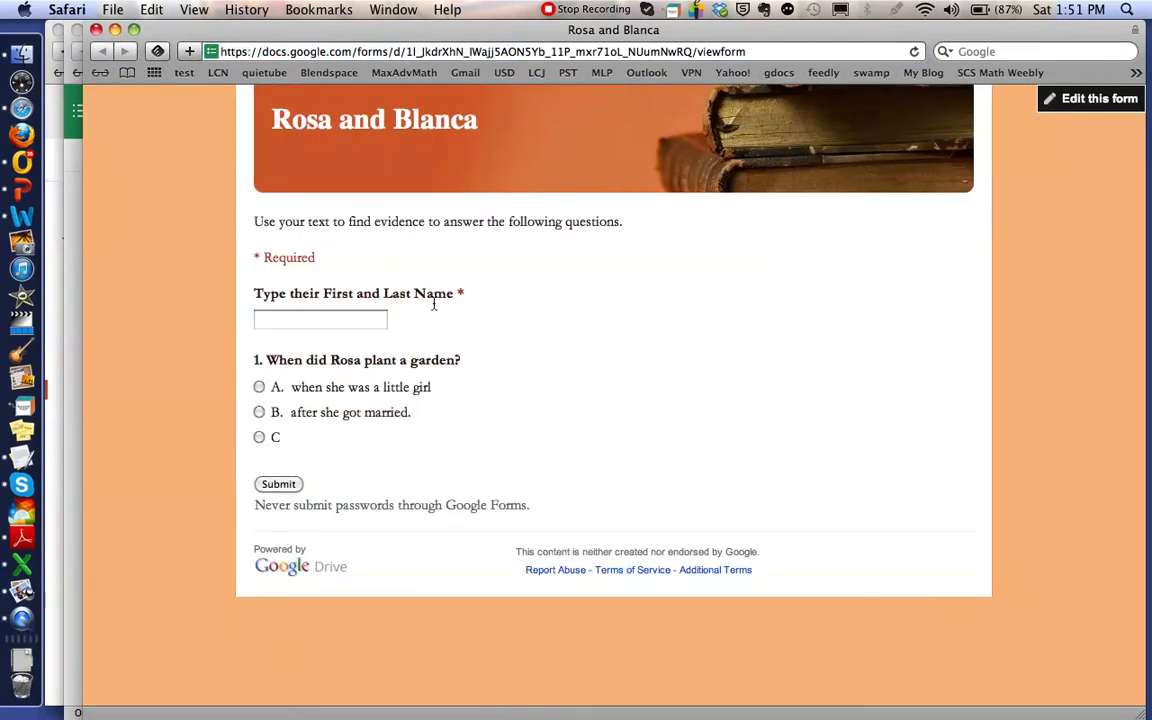
mouse_move(465, 305)
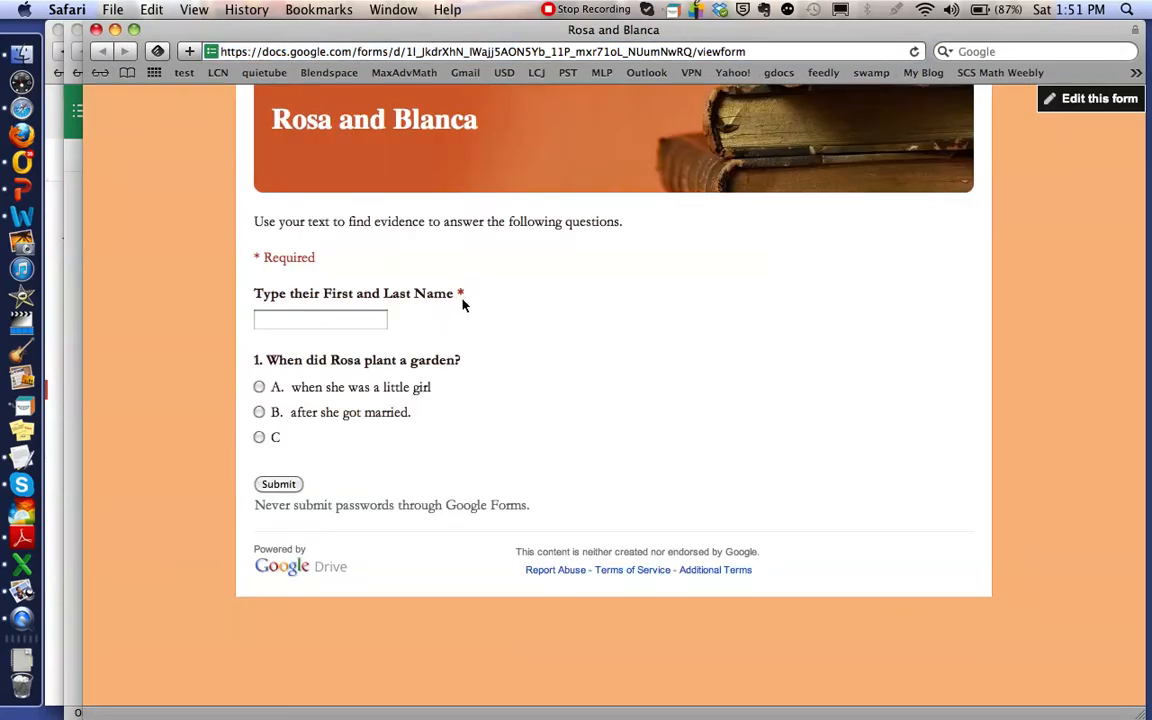
mouse_move(470, 418)
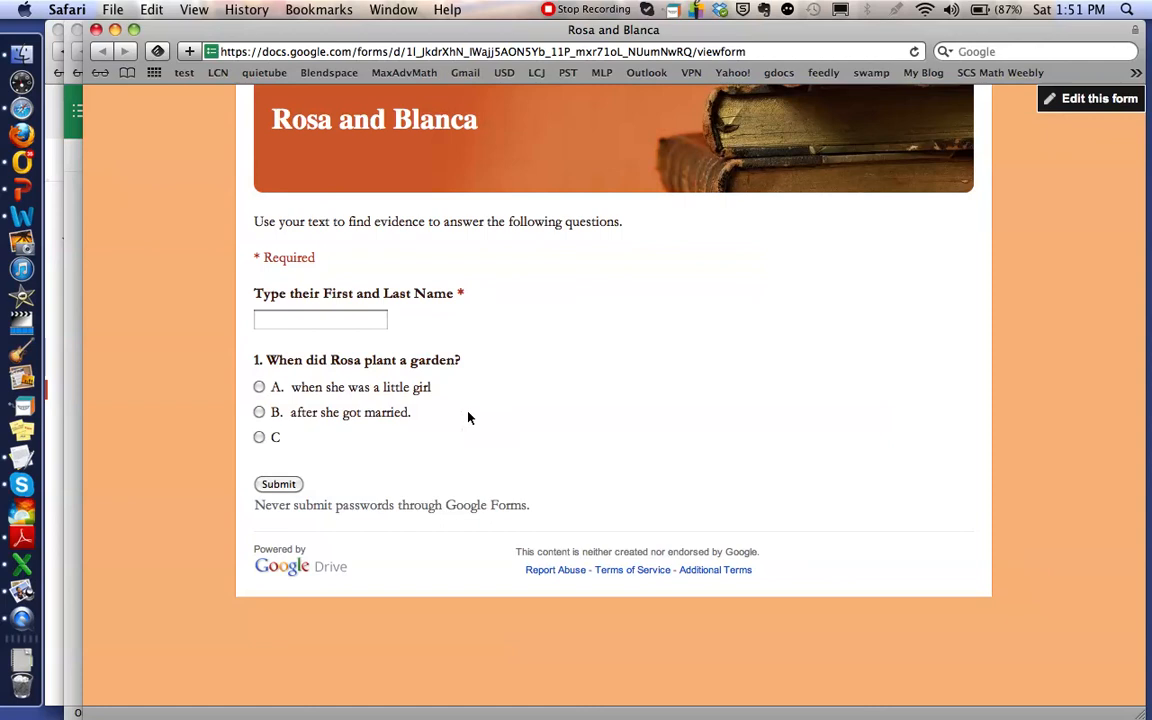
mouse_move(291, 443)
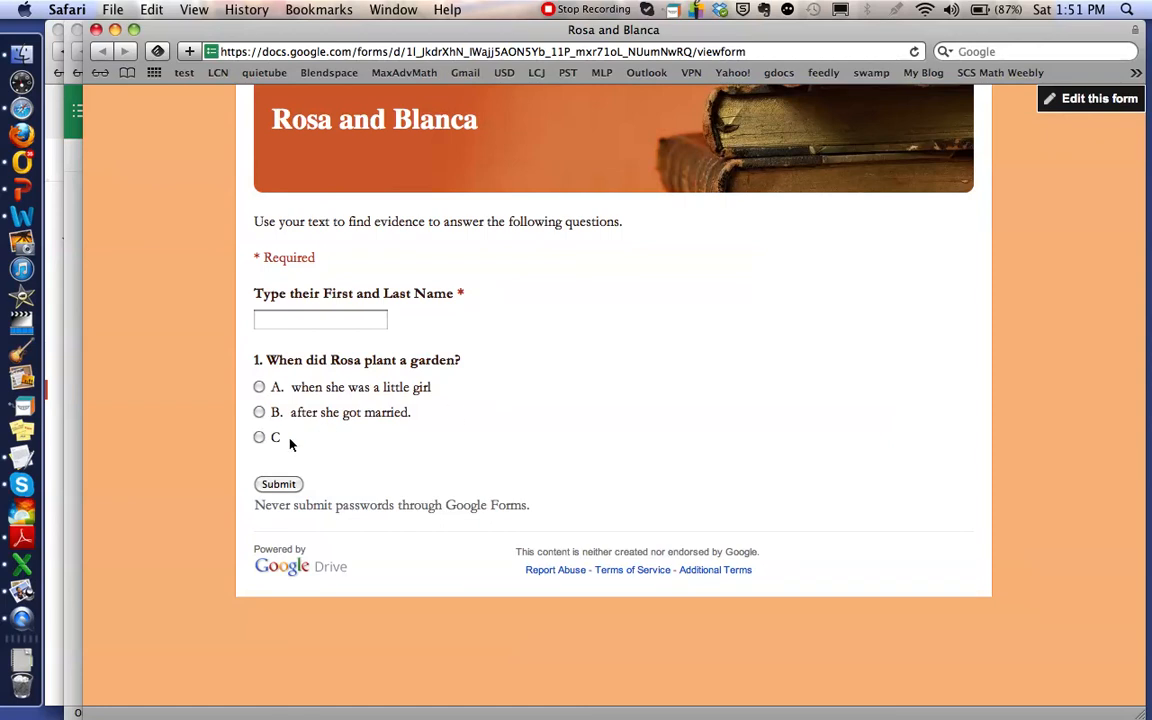
click(1100, 100)
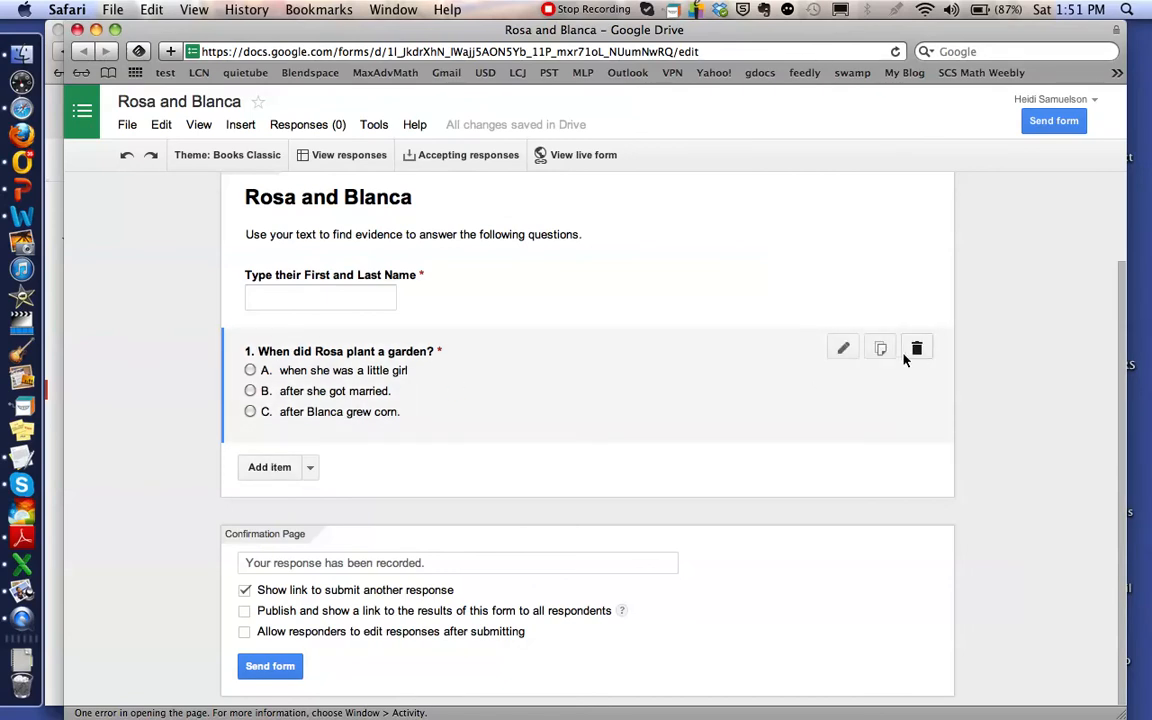
click(842, 347)
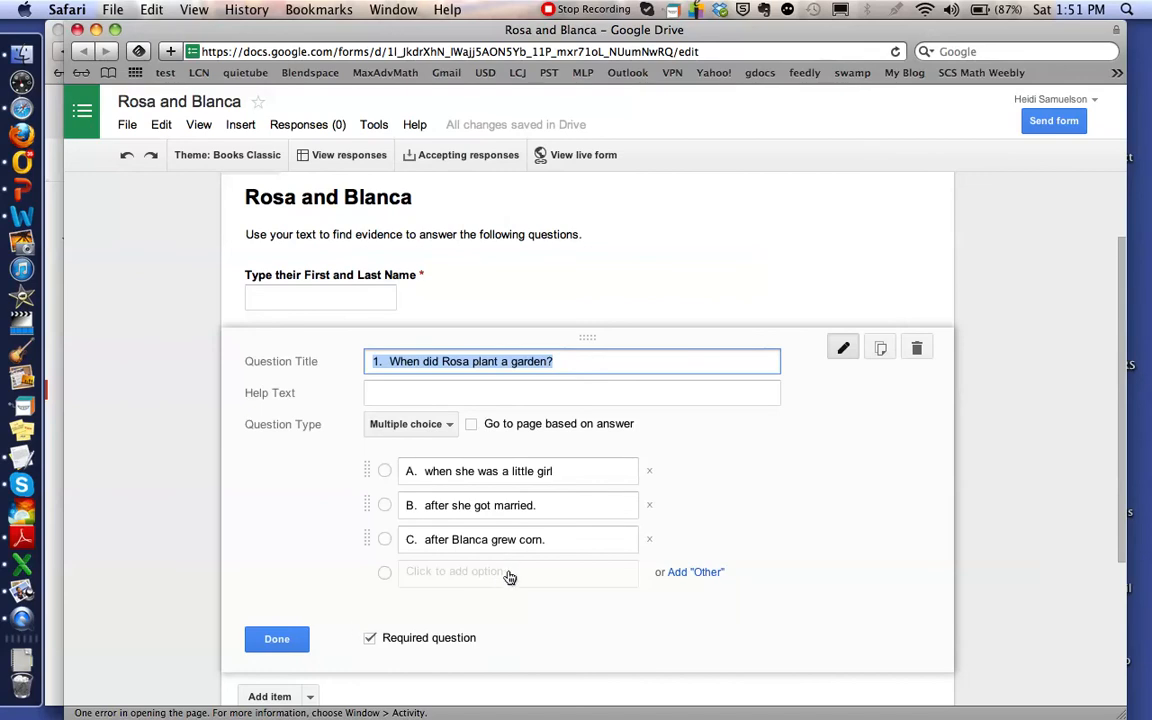
mouse_move(277, 638)
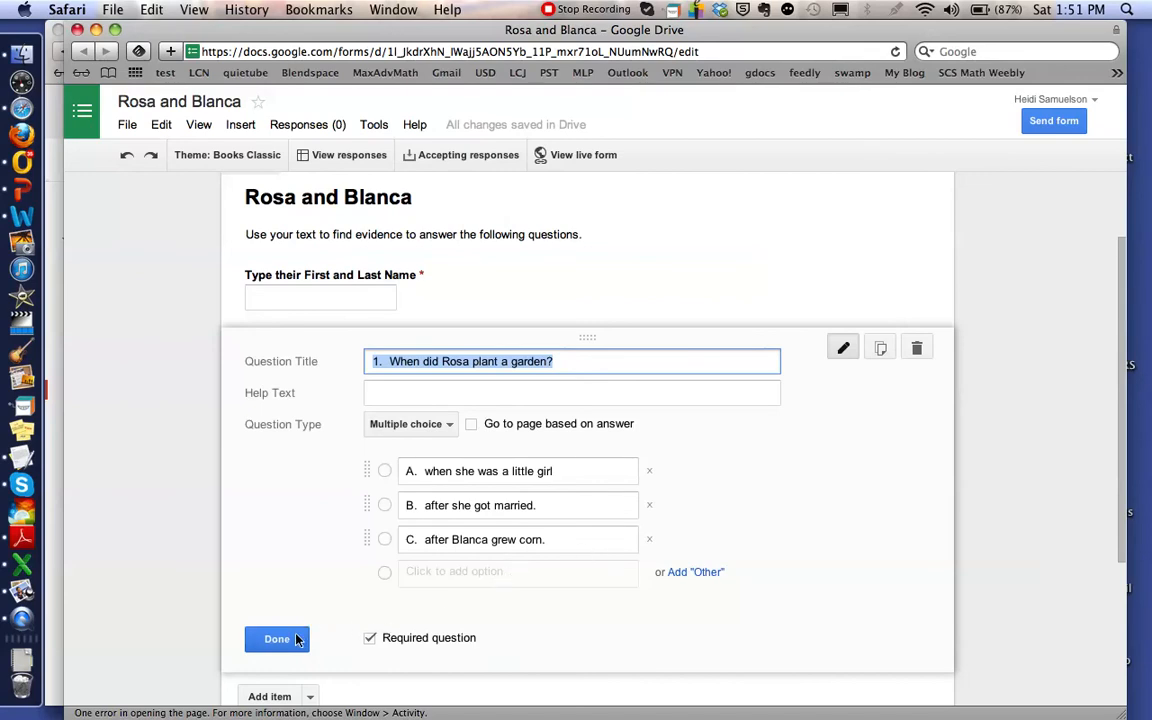
click(277, 638)
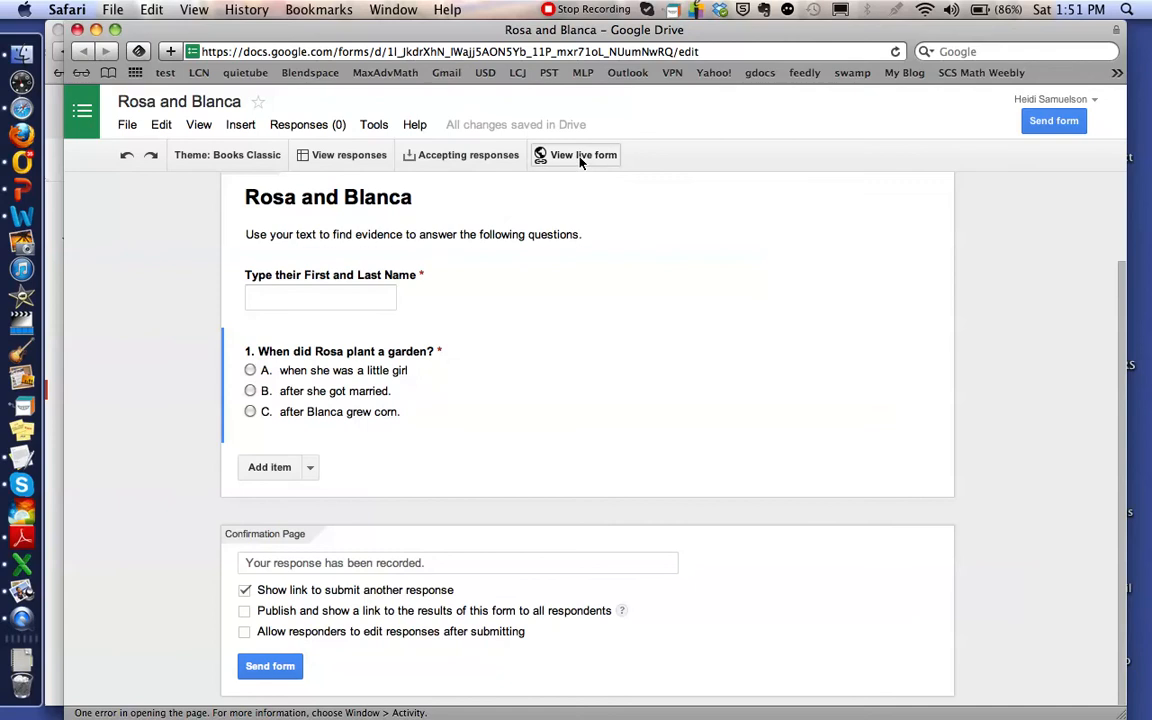
- Preview the live quiz and trigger question 1's 'This is a required question' warning
click(582, 154)
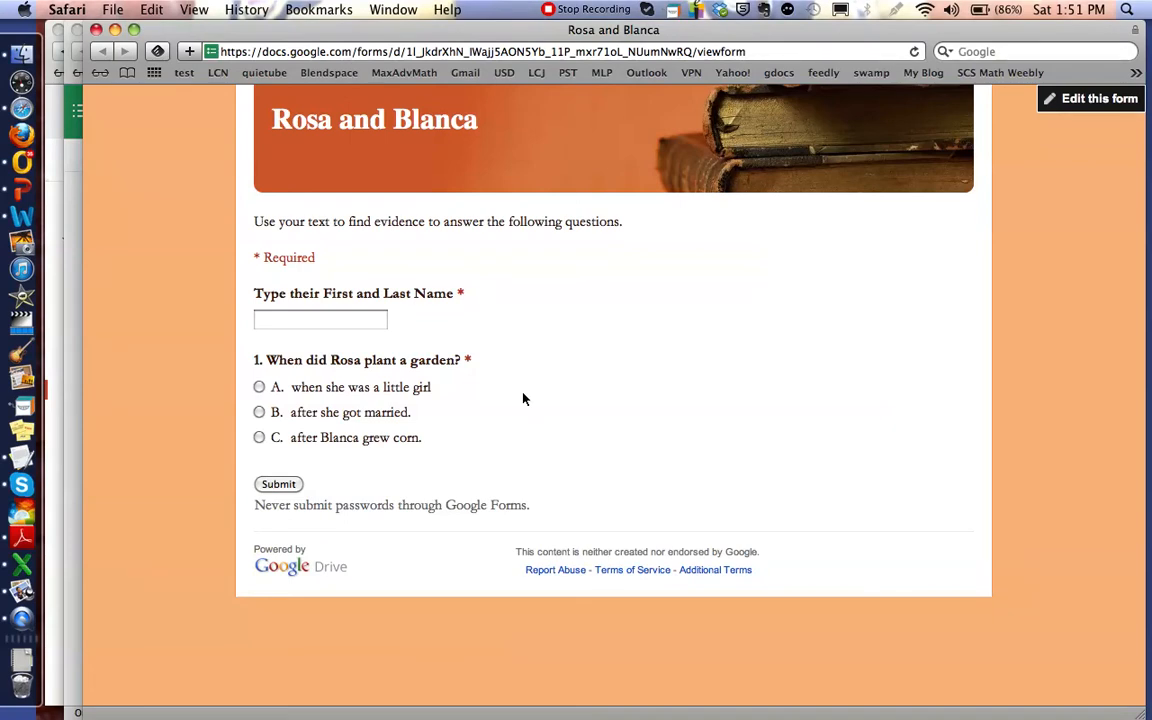
mouse_move(478, 379)
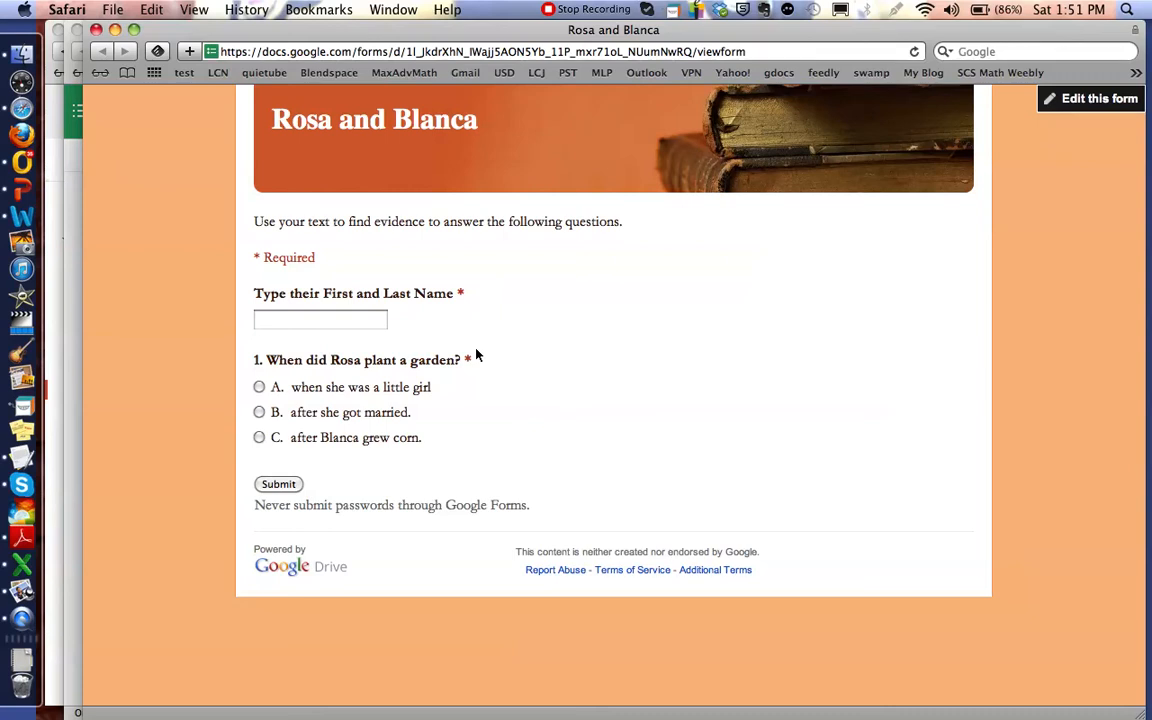
mouse_move(475, 350)
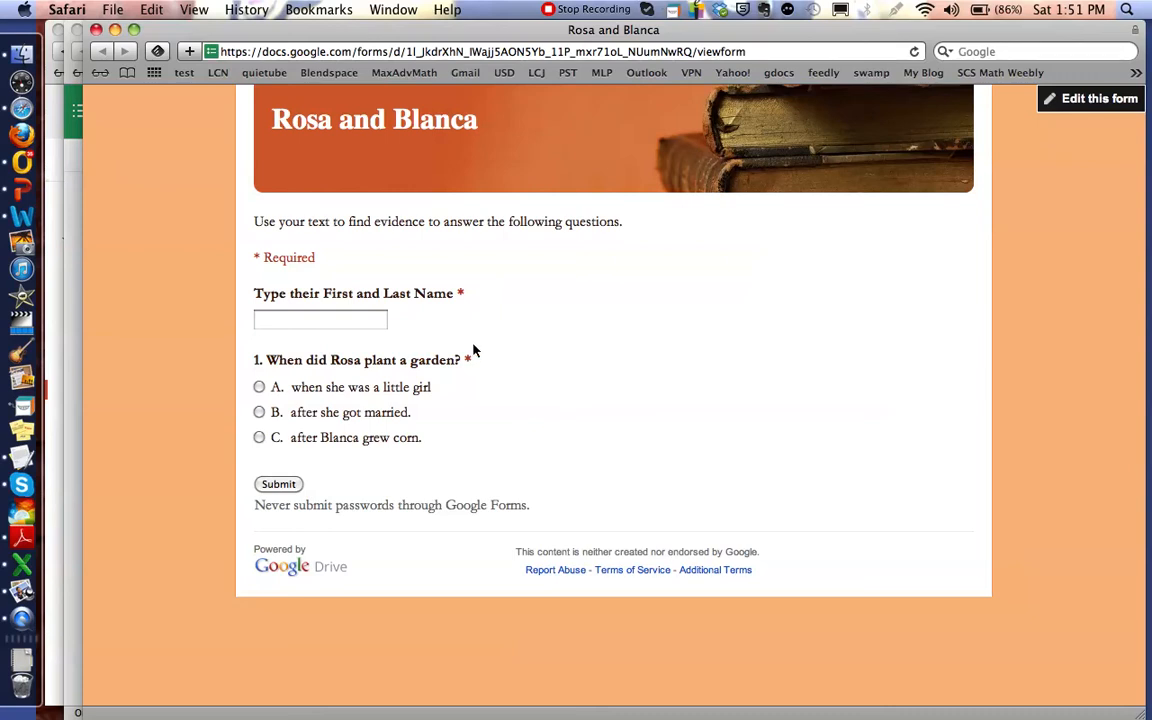
click(278, 484)
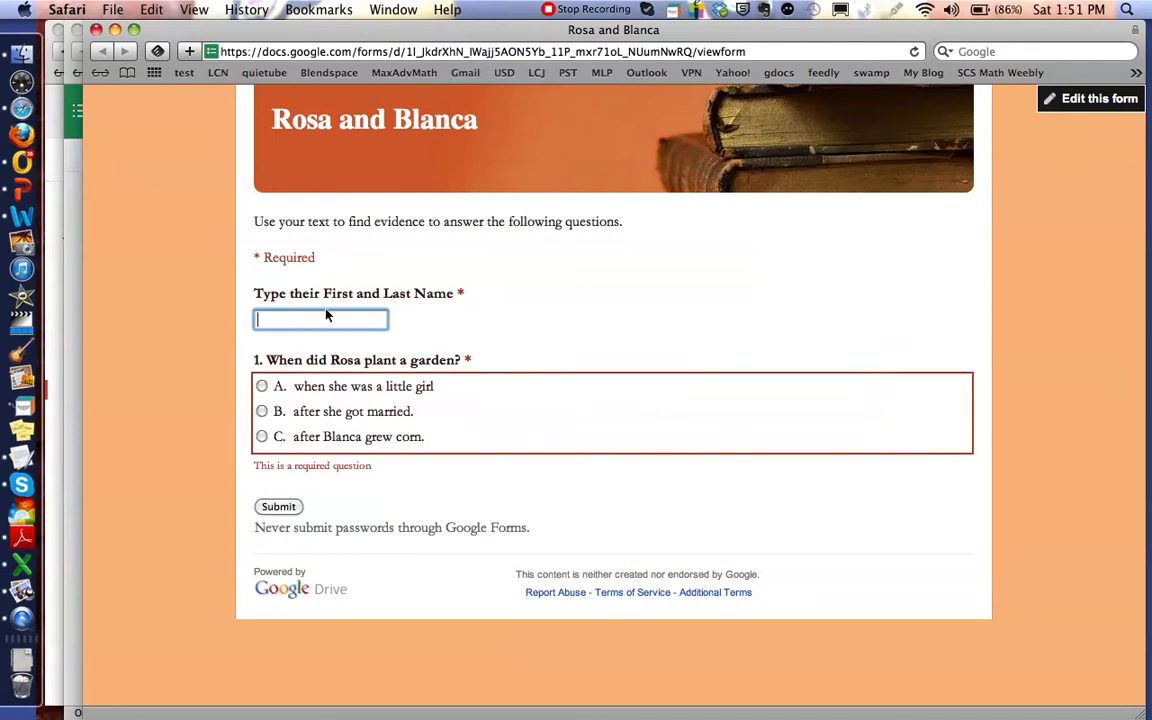
mouse_move(284, 498)
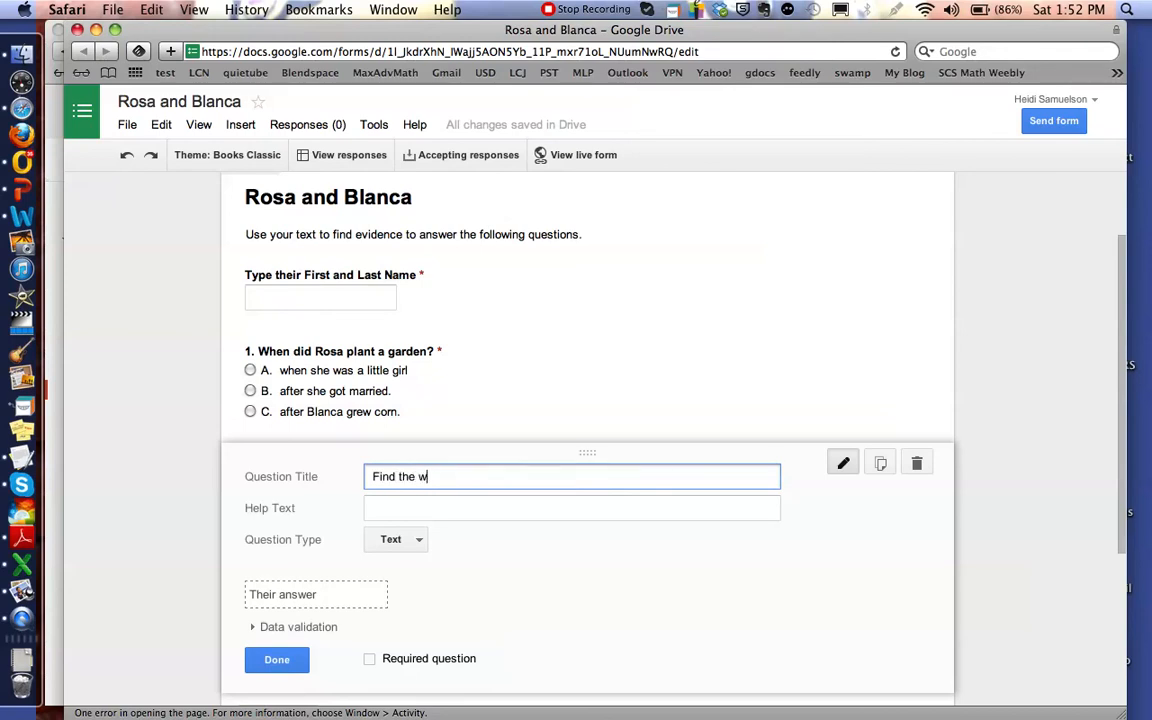
- Title the question 'Find the word that fits the sentence below.' with help text 'Jay walked to the park __'
text(ord that f)
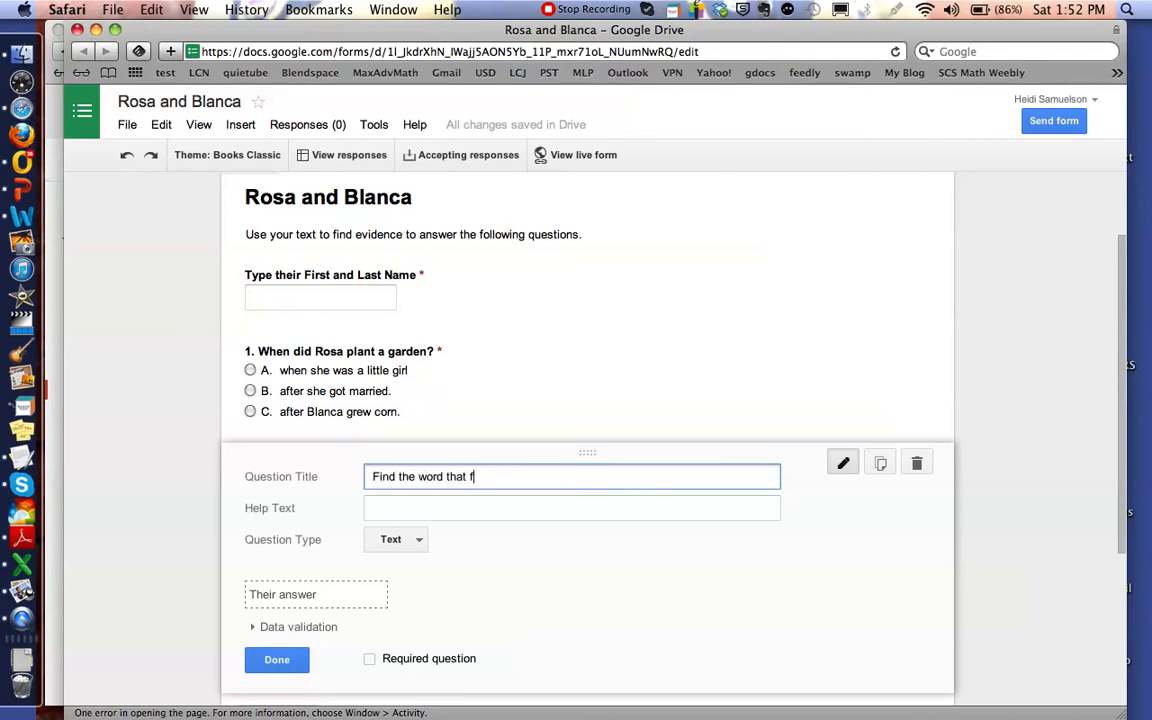
text(its the sentence belw)
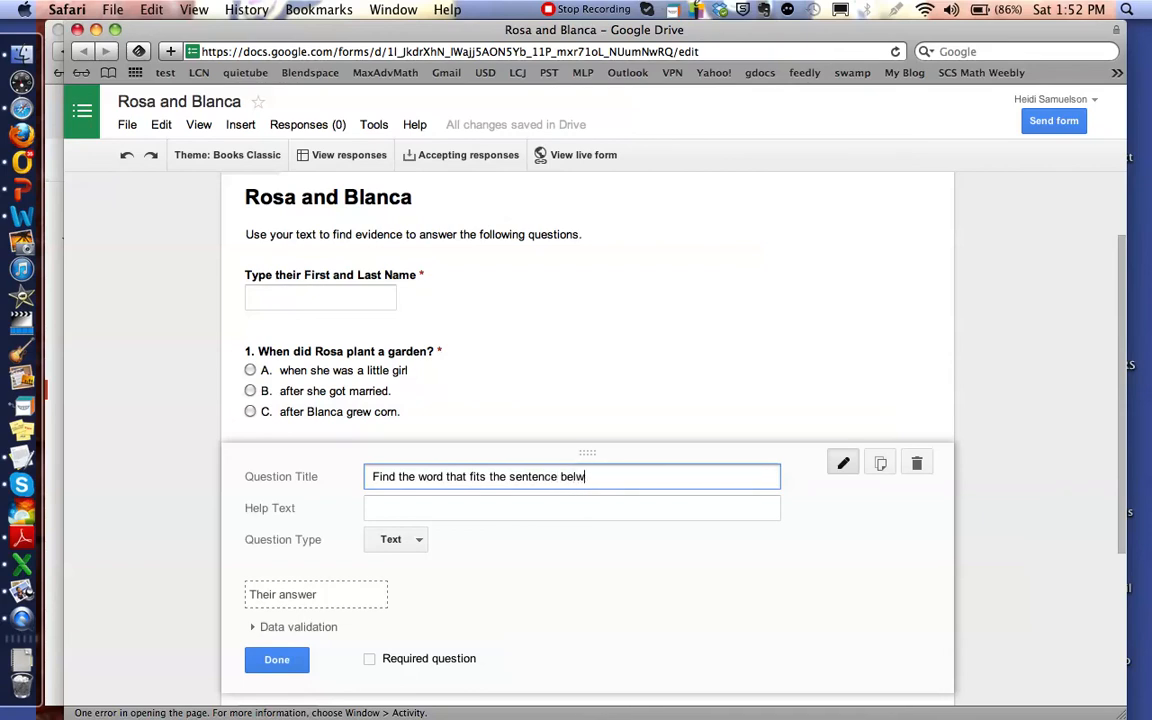
click(571, 507)
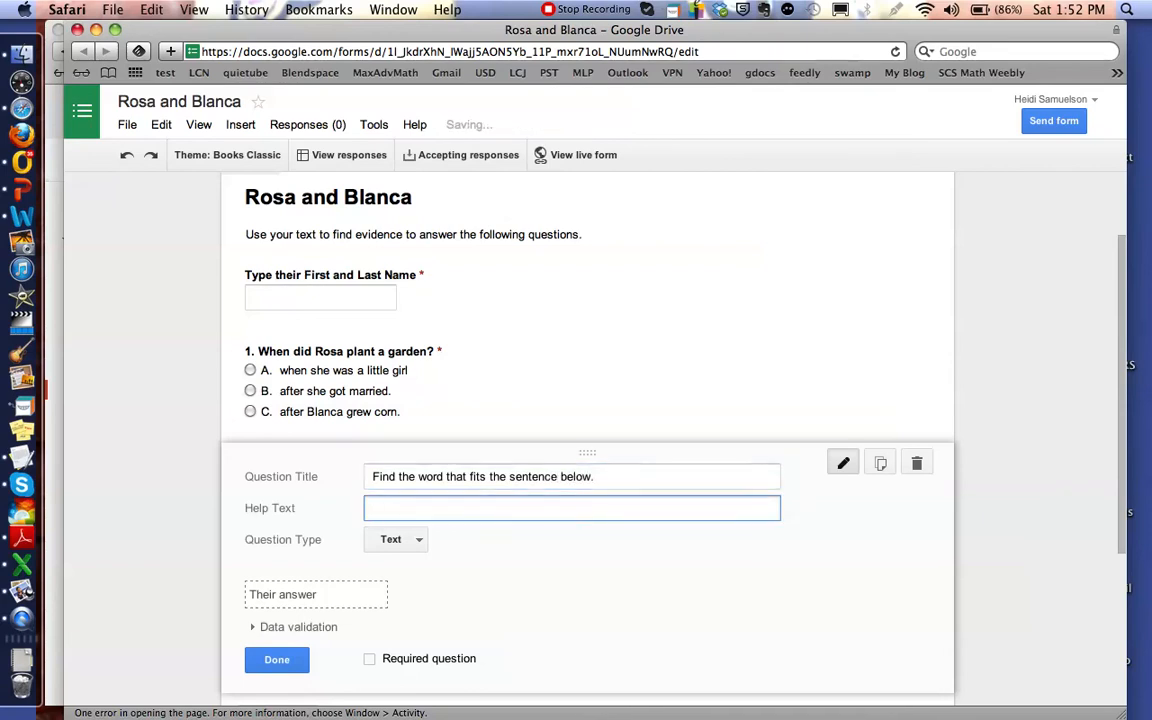
text(Jay)
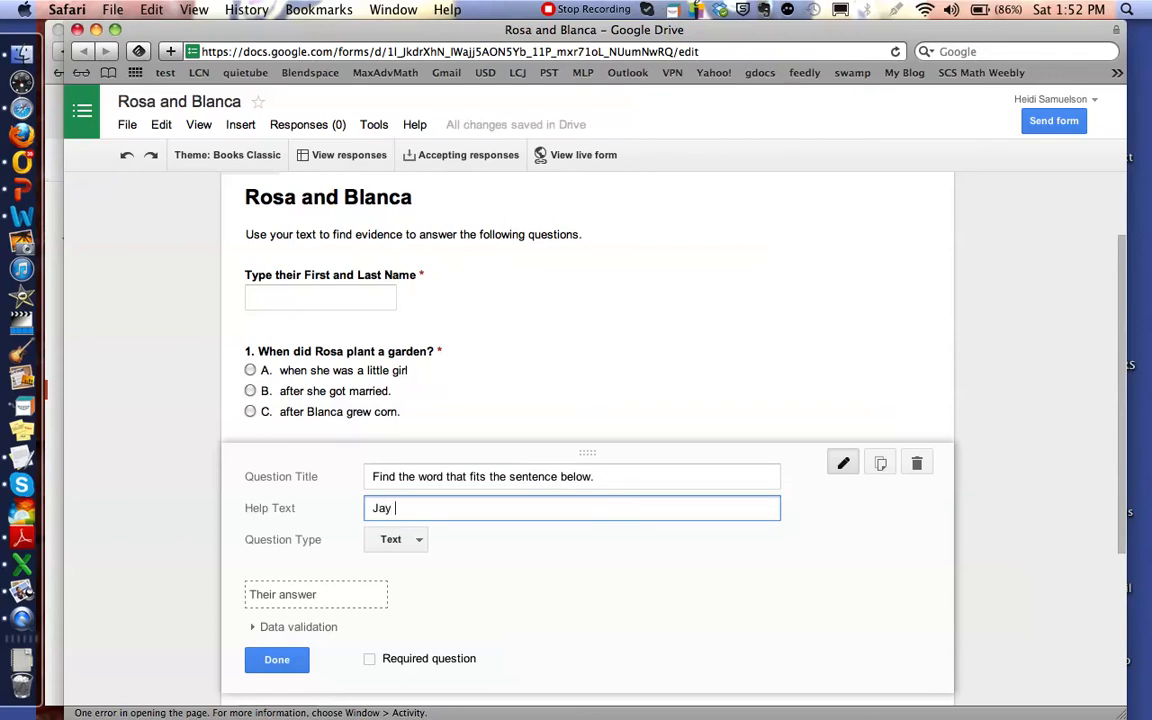
text(w)
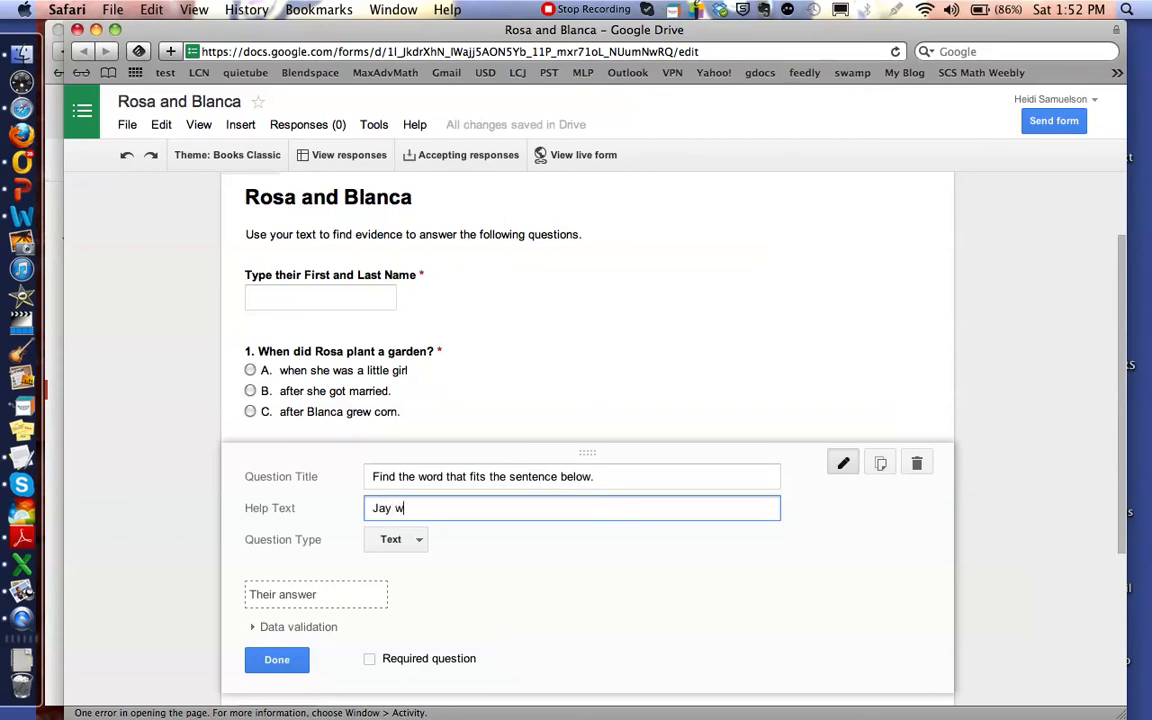
text(alked to the)
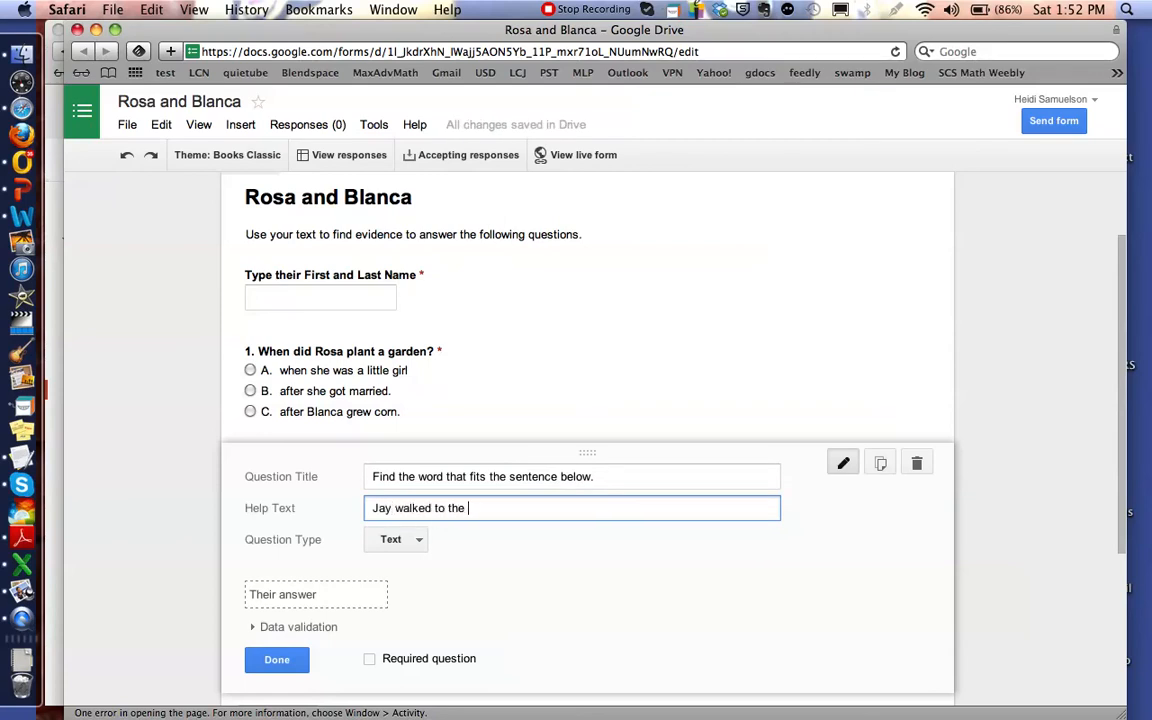
text(park _______.)
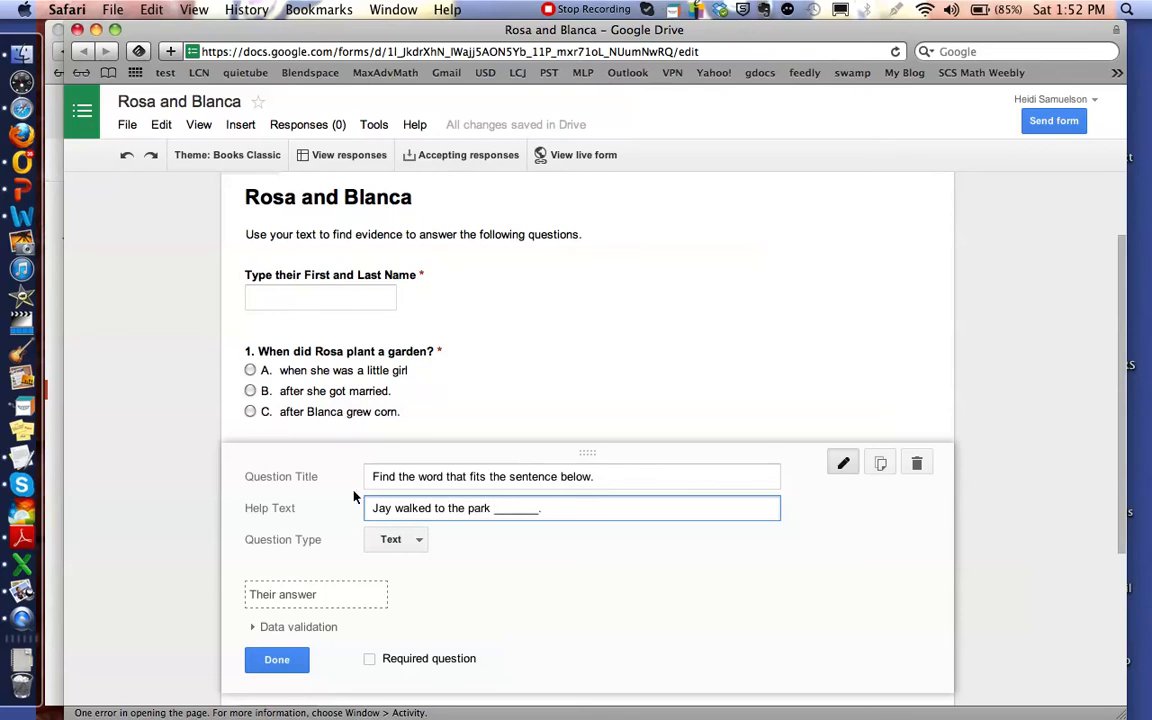
- Make it a required Choose from a list question with choices good, cold, alone
click(394, 539)
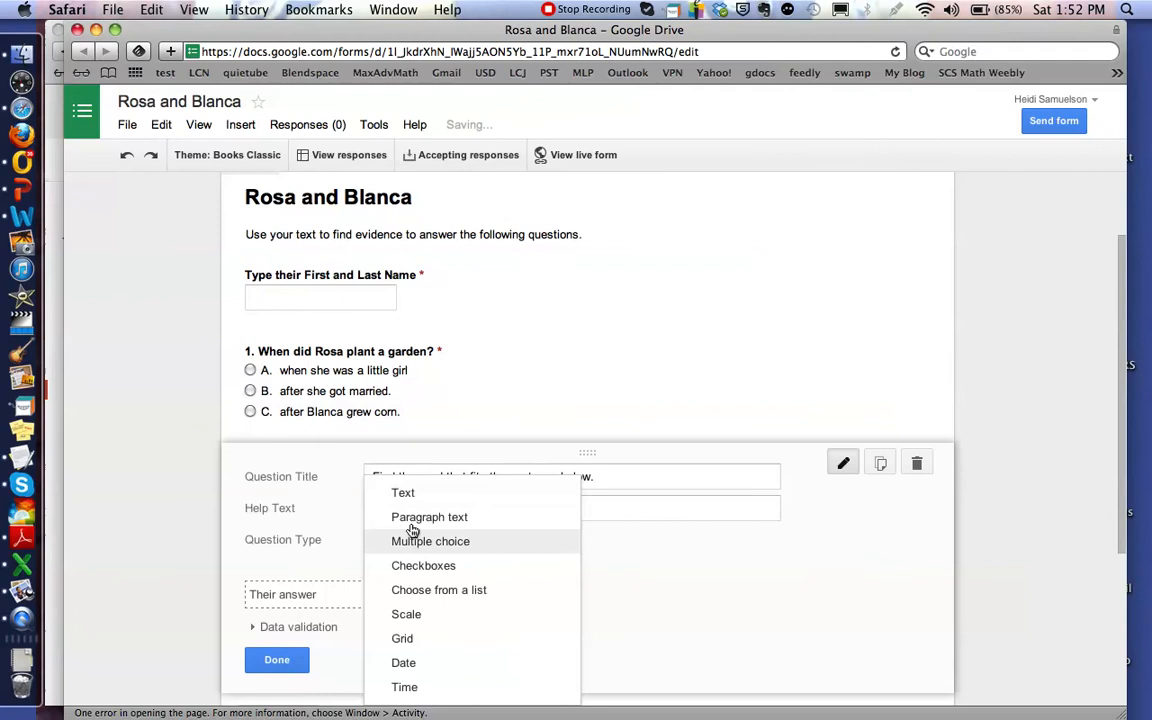
click(439, 590)
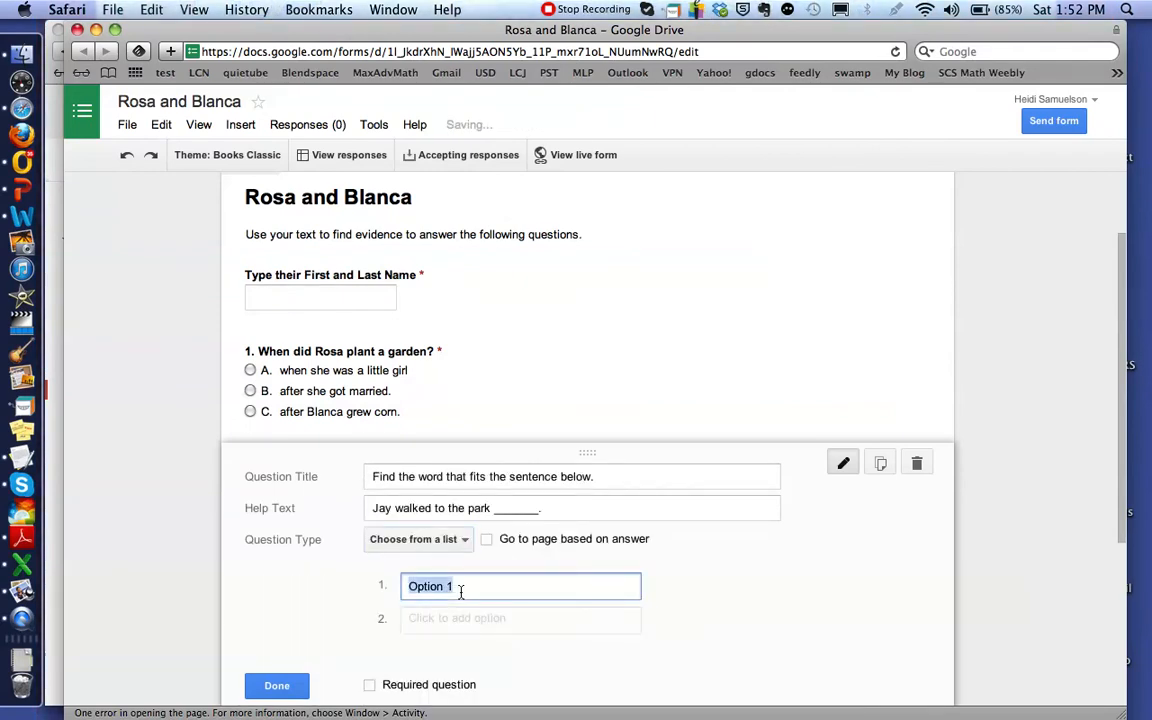
text(good)
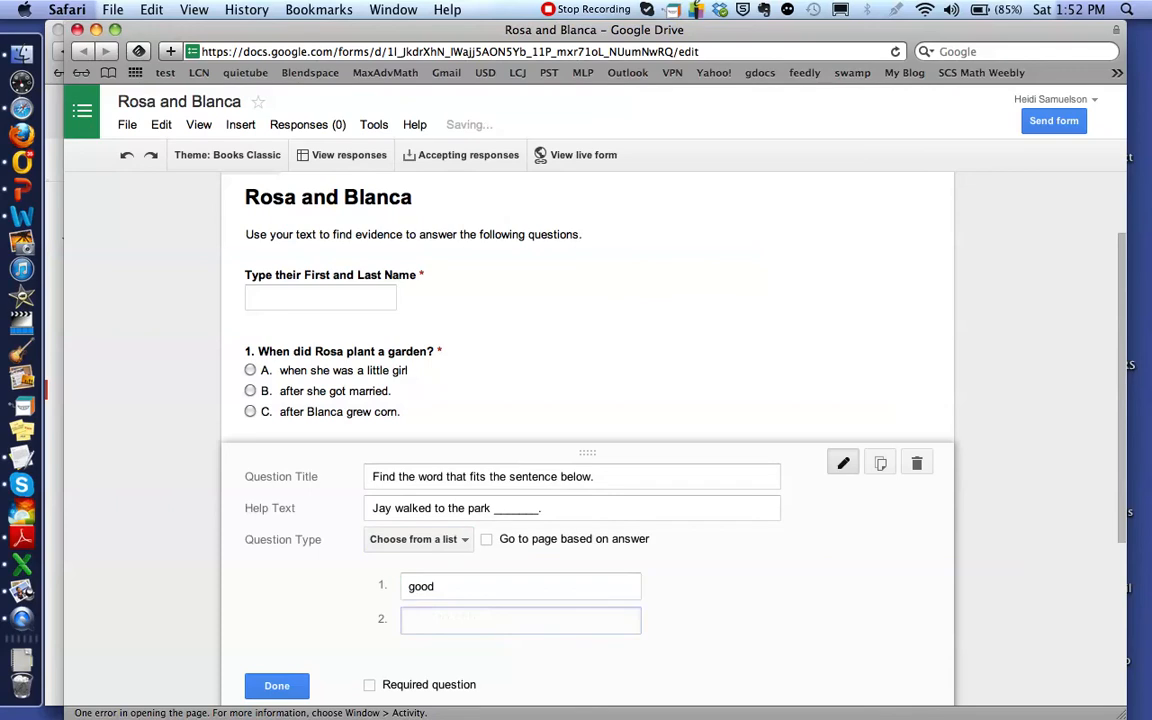
text(cold)
text(alone)
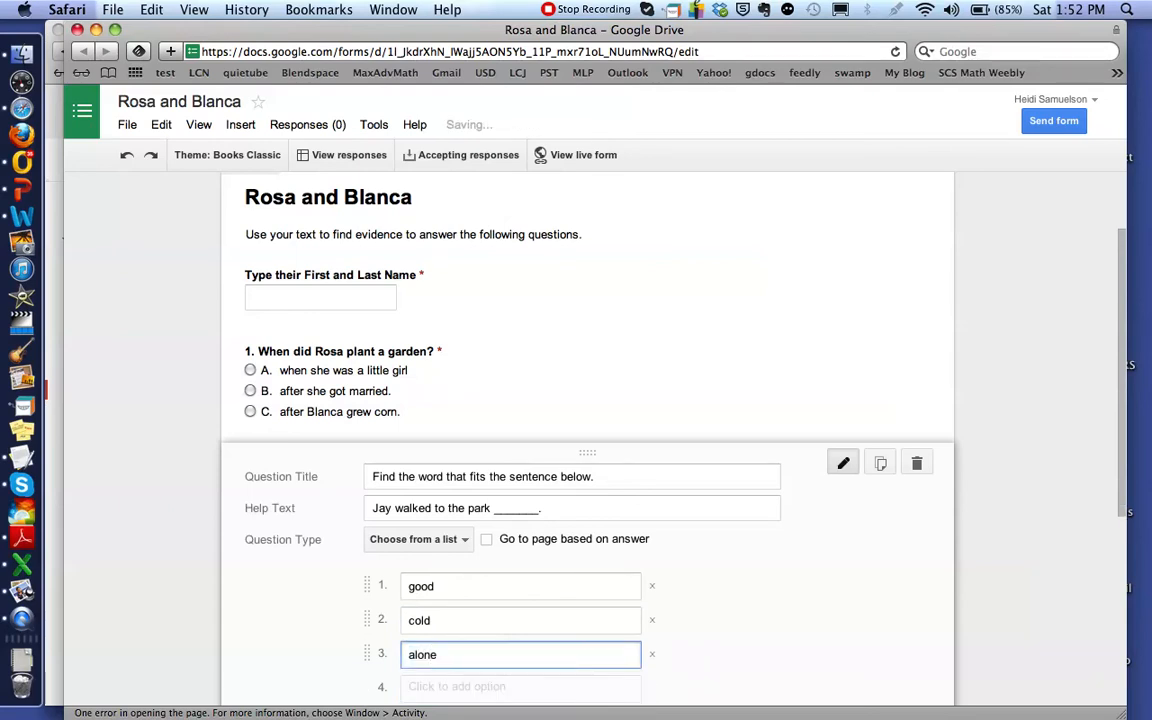
scroll(down, 3)
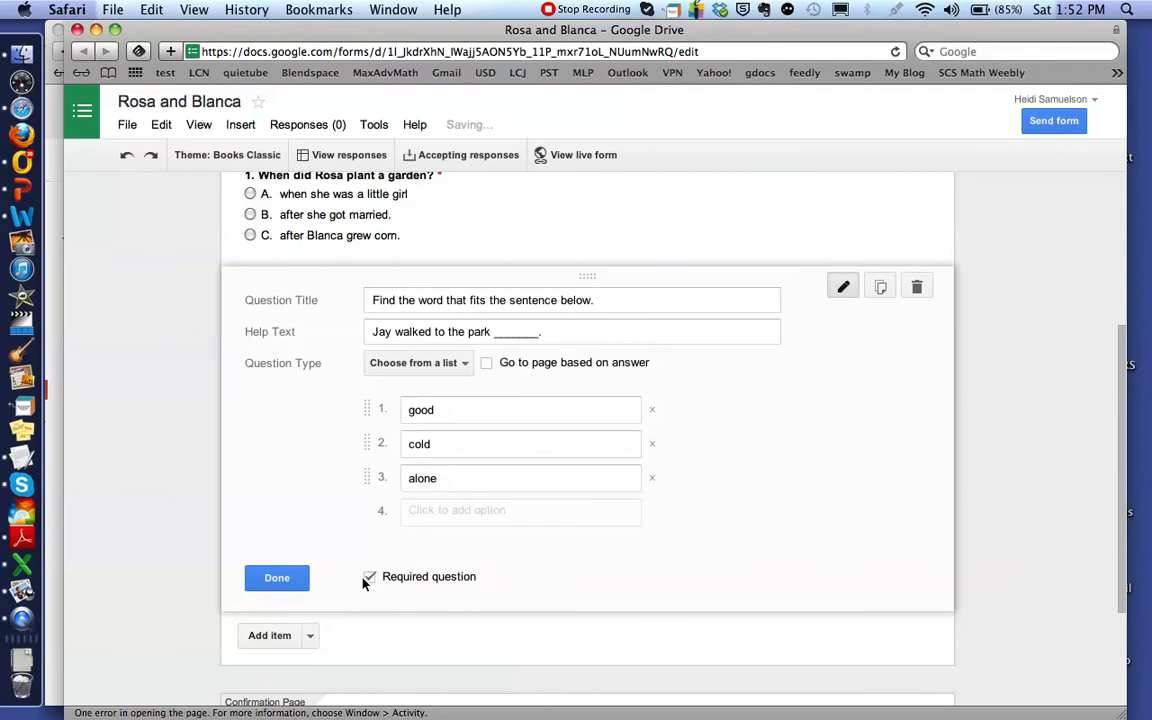
click(277, 577)
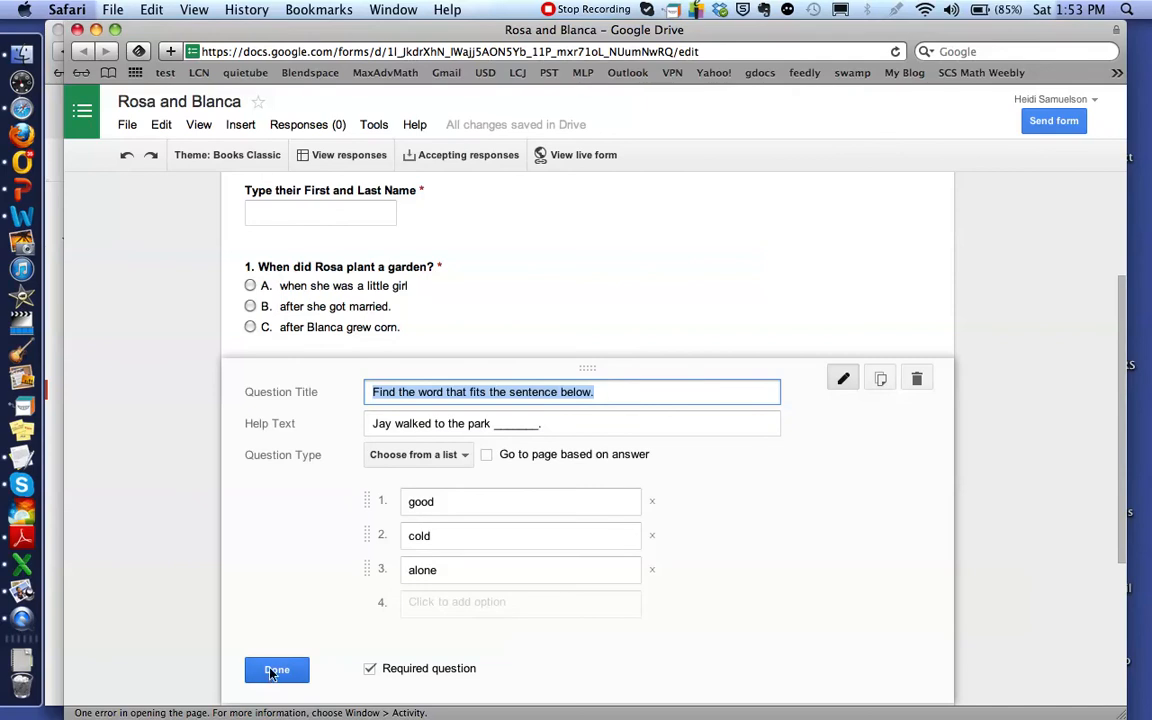
click(276, 668)
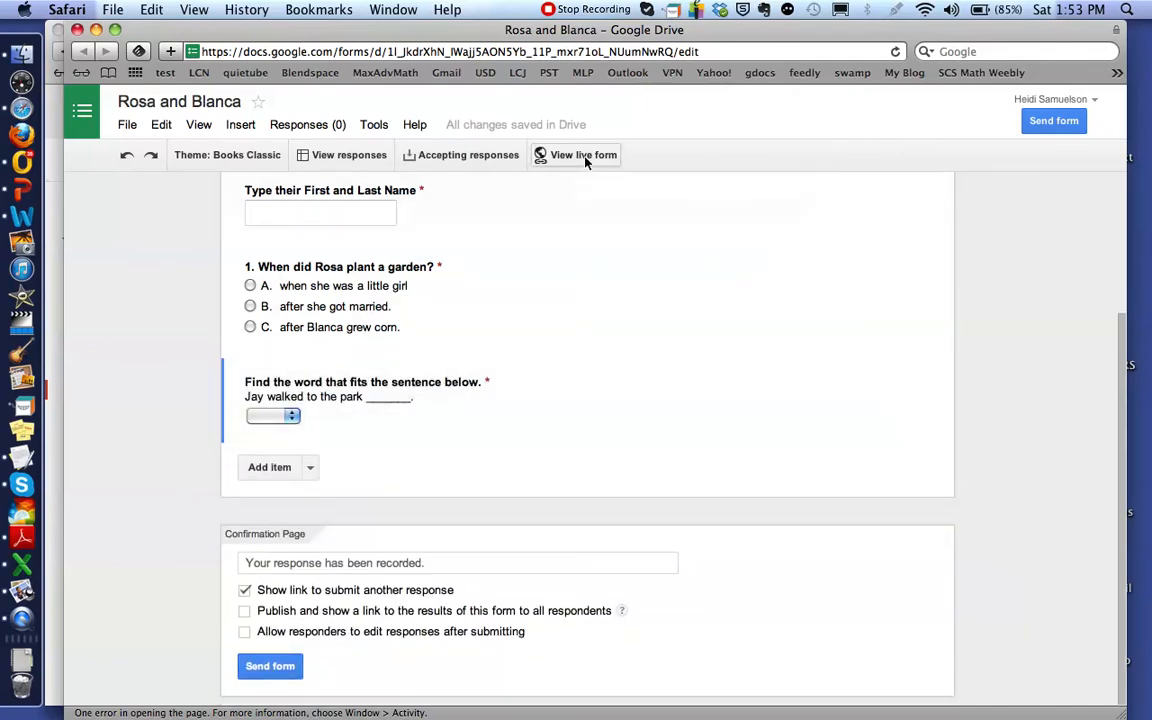
- Preview the live form and open the dropdown listing good, cold and alone
click(582, 155)
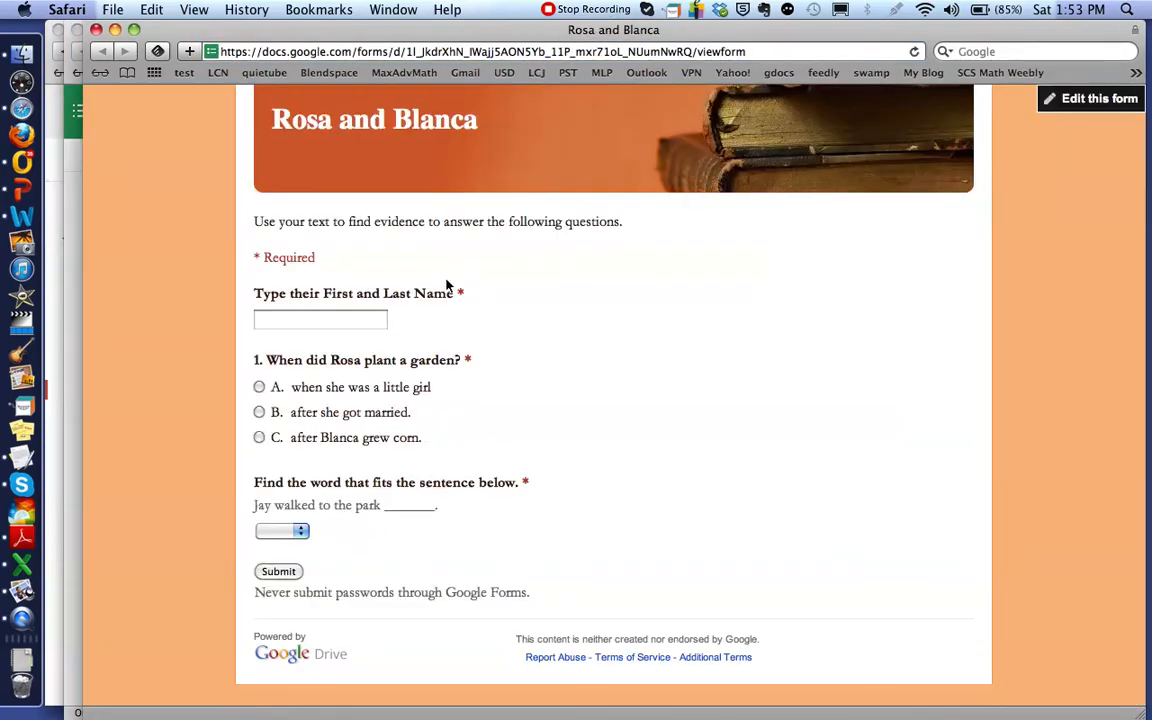
mouse_move(471, 498)
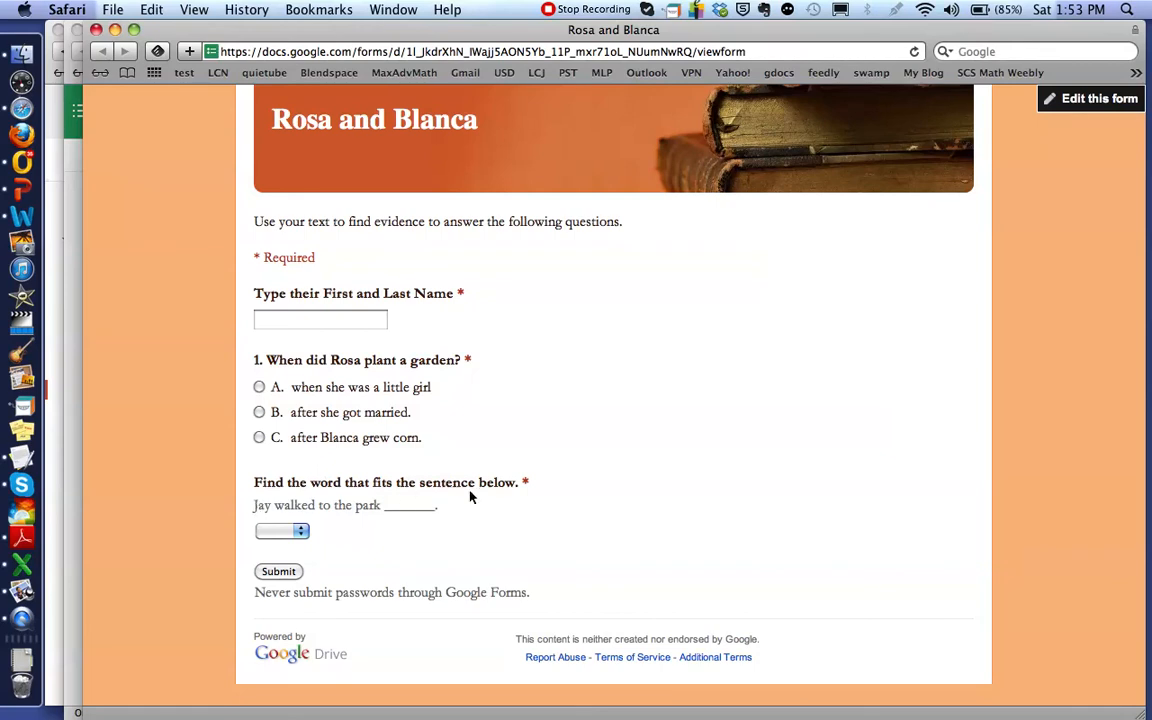
mouse_move(384, 512)
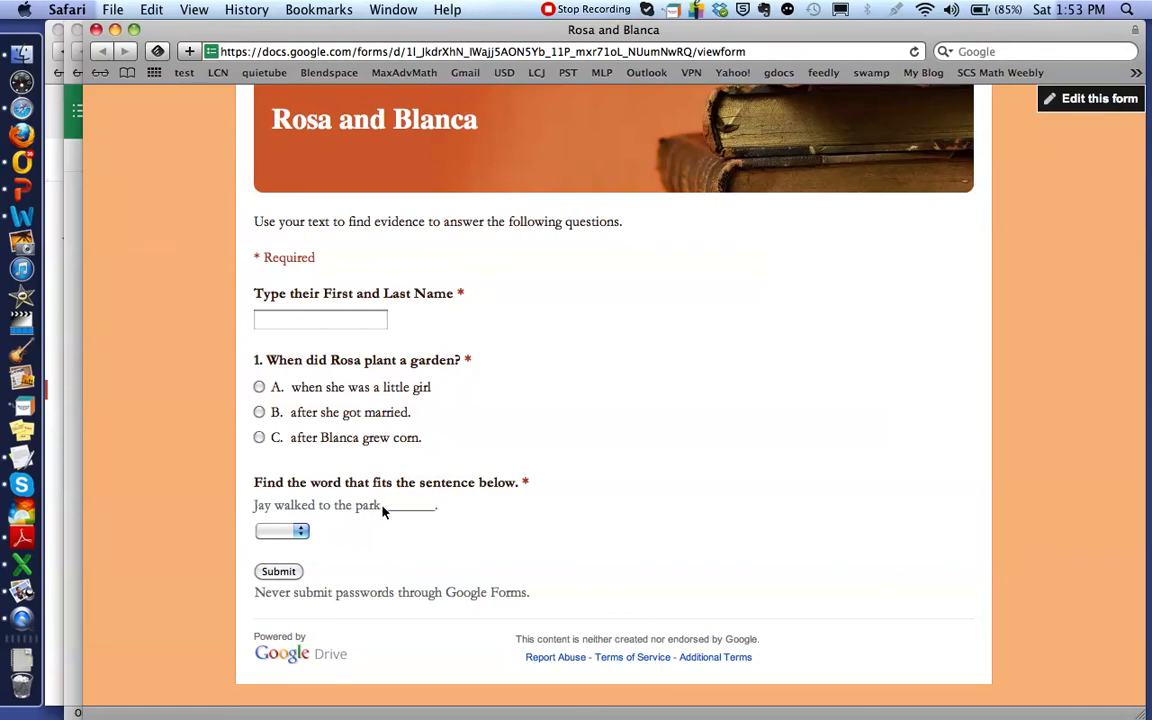
click(280, 531)
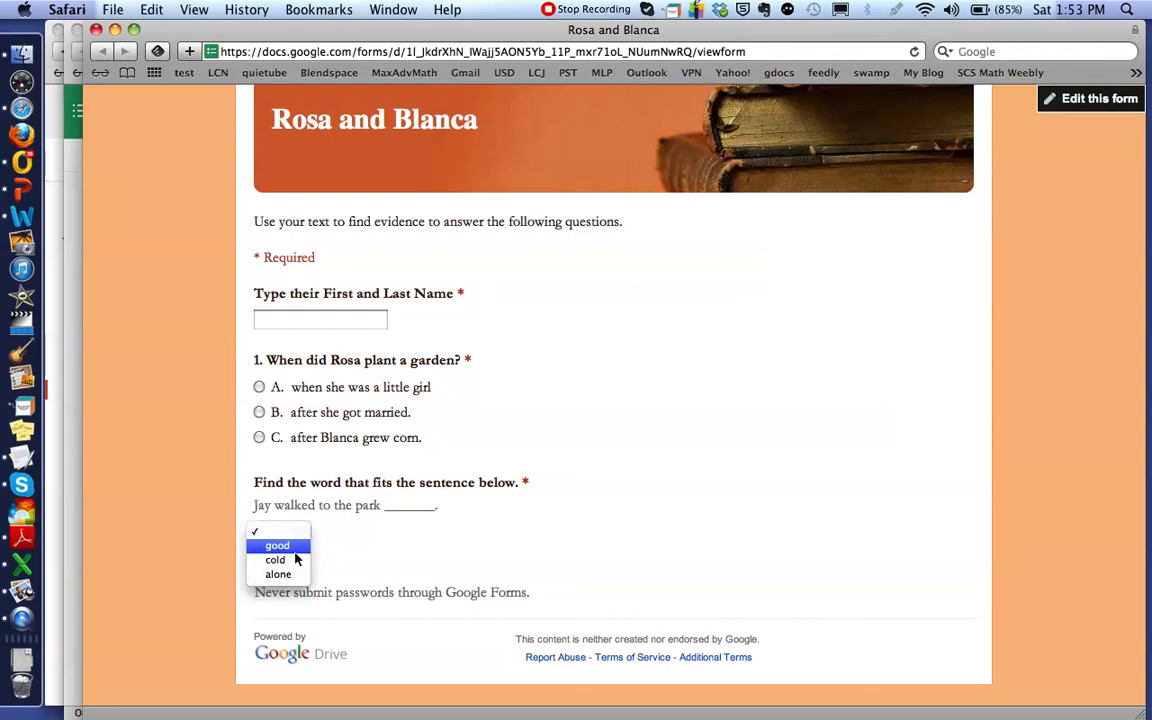
mouse_move(341, 574)
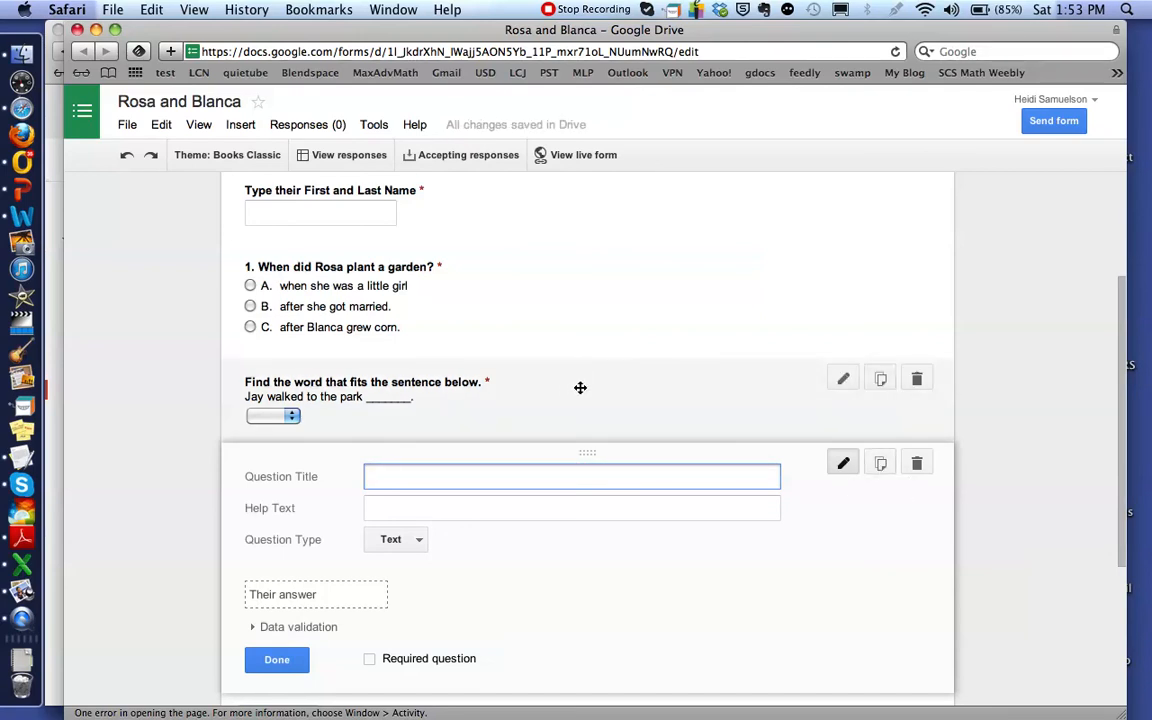
mouse_move(879, 378)
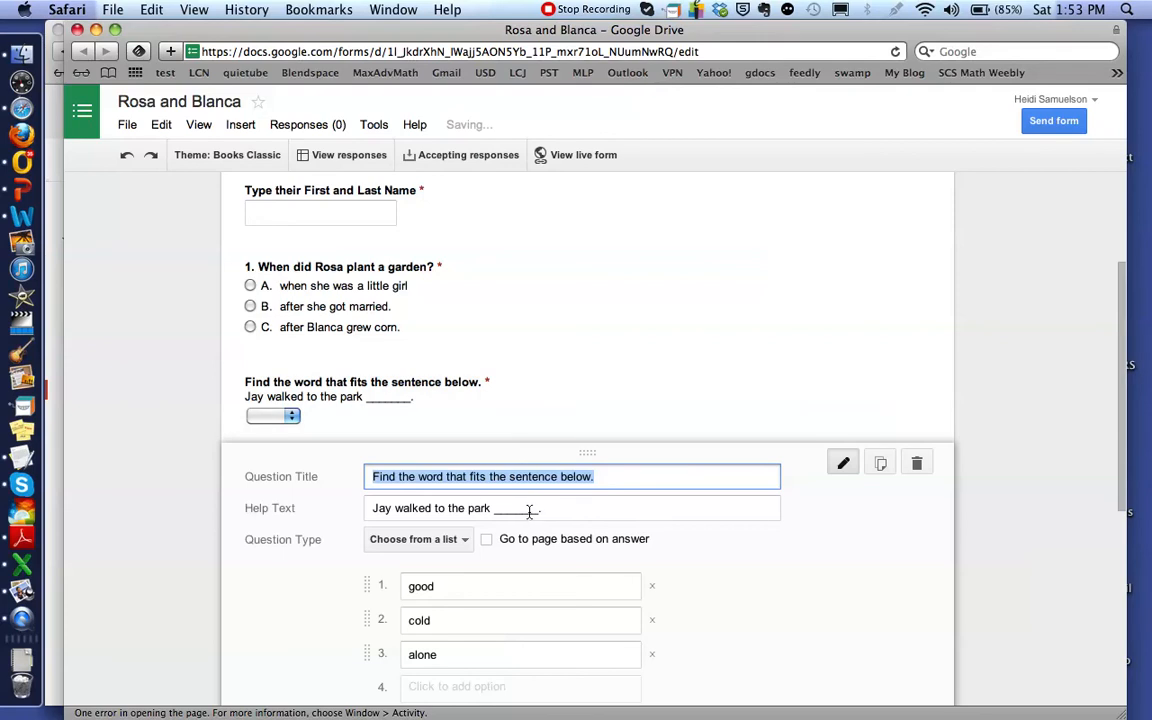
- Reword the copied question to 'Julie is my _____ sister.' with choices youngest, fire, together
click(530, 508)
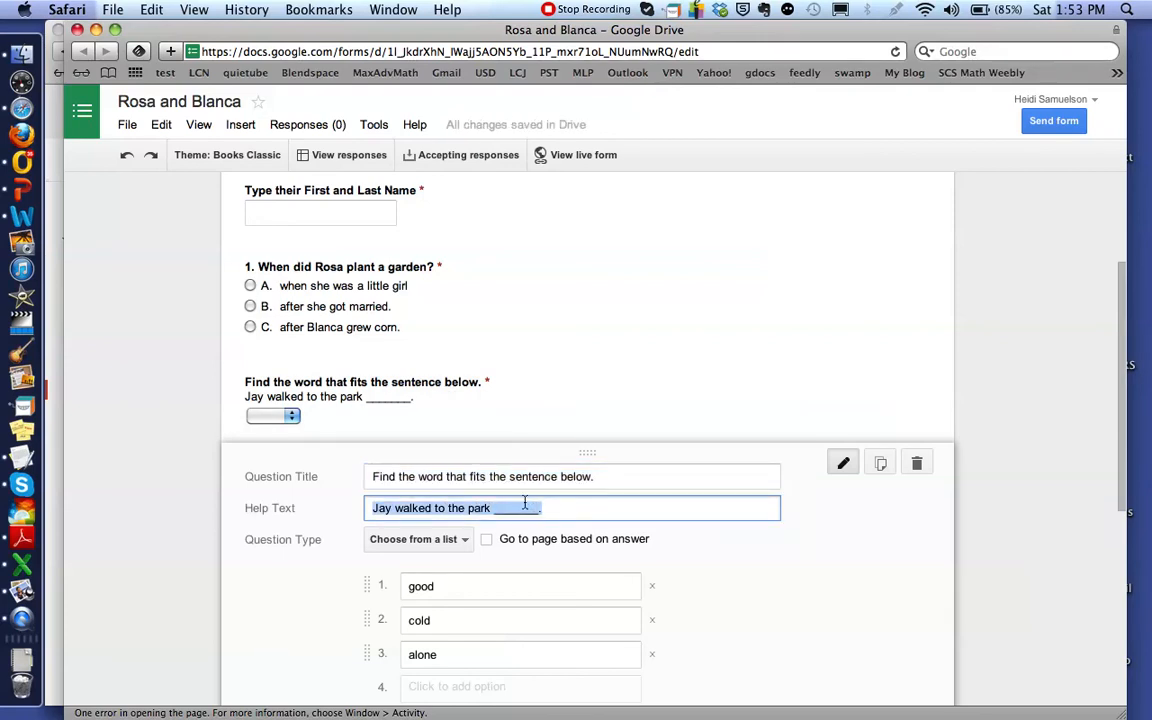
text(Julie is my ____)
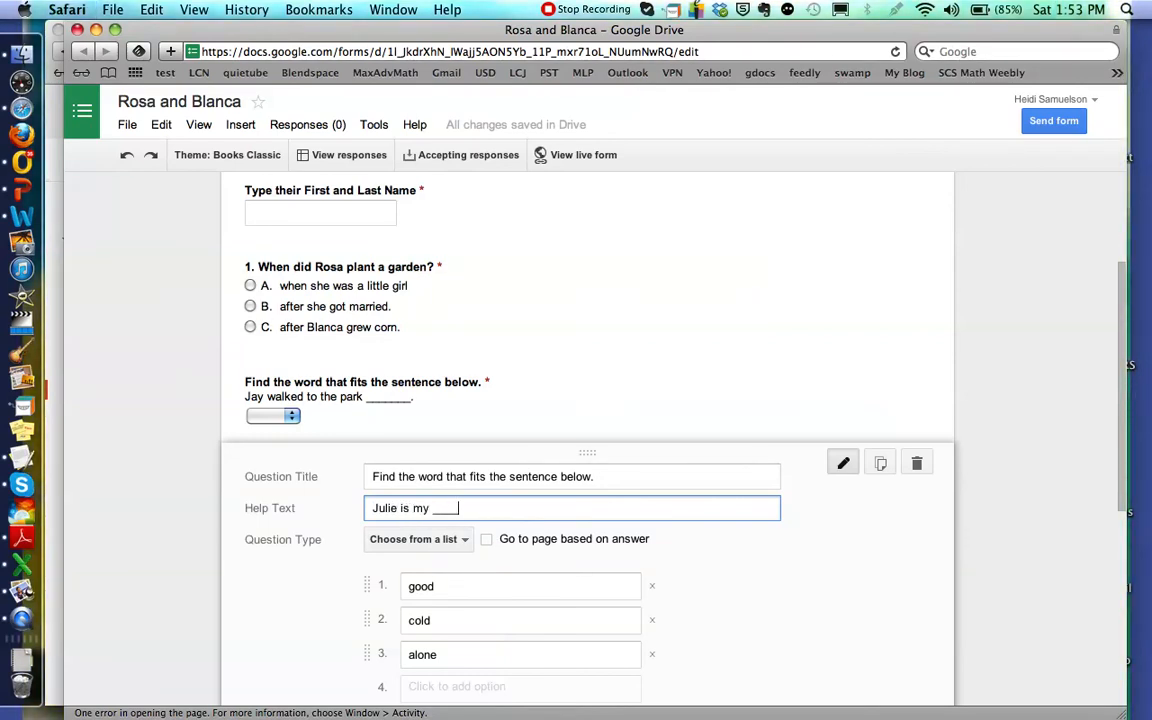
text(sister.)
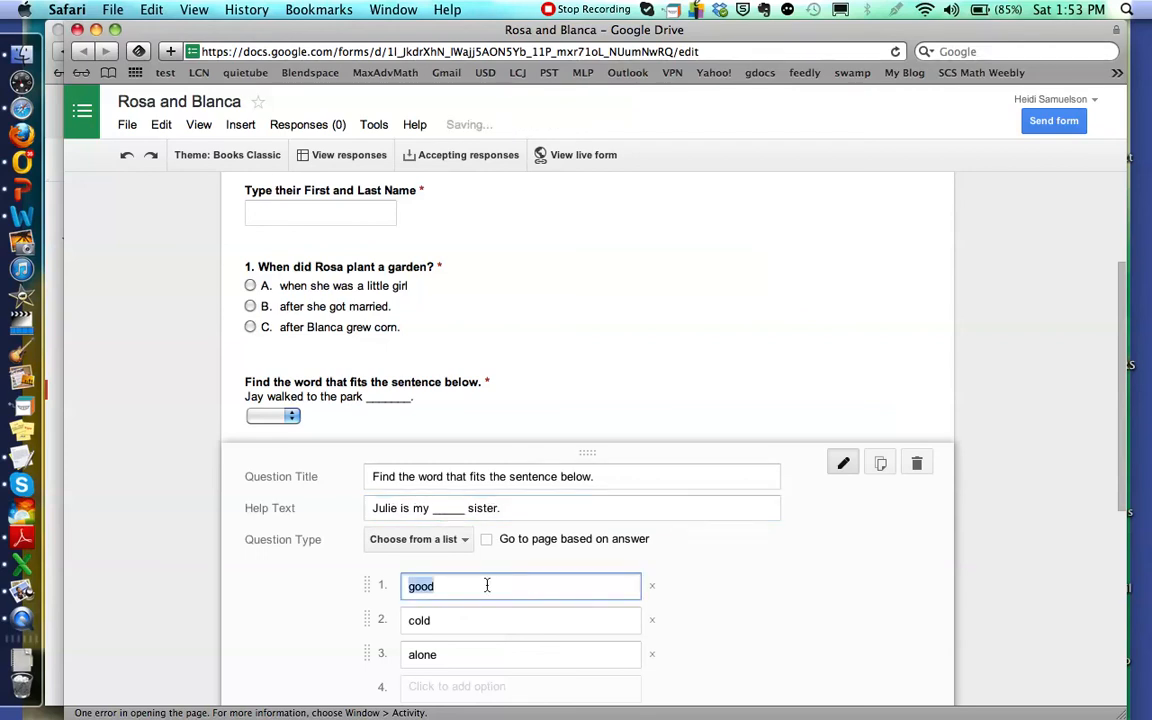
text(youngest)
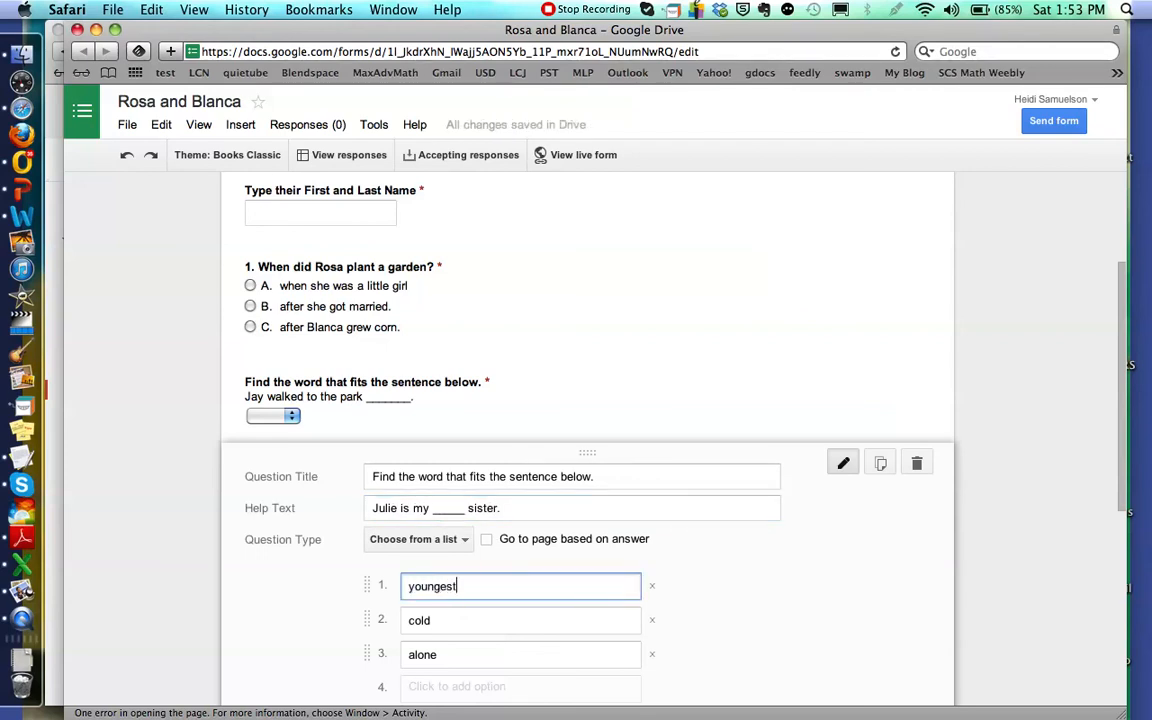
text(fire)
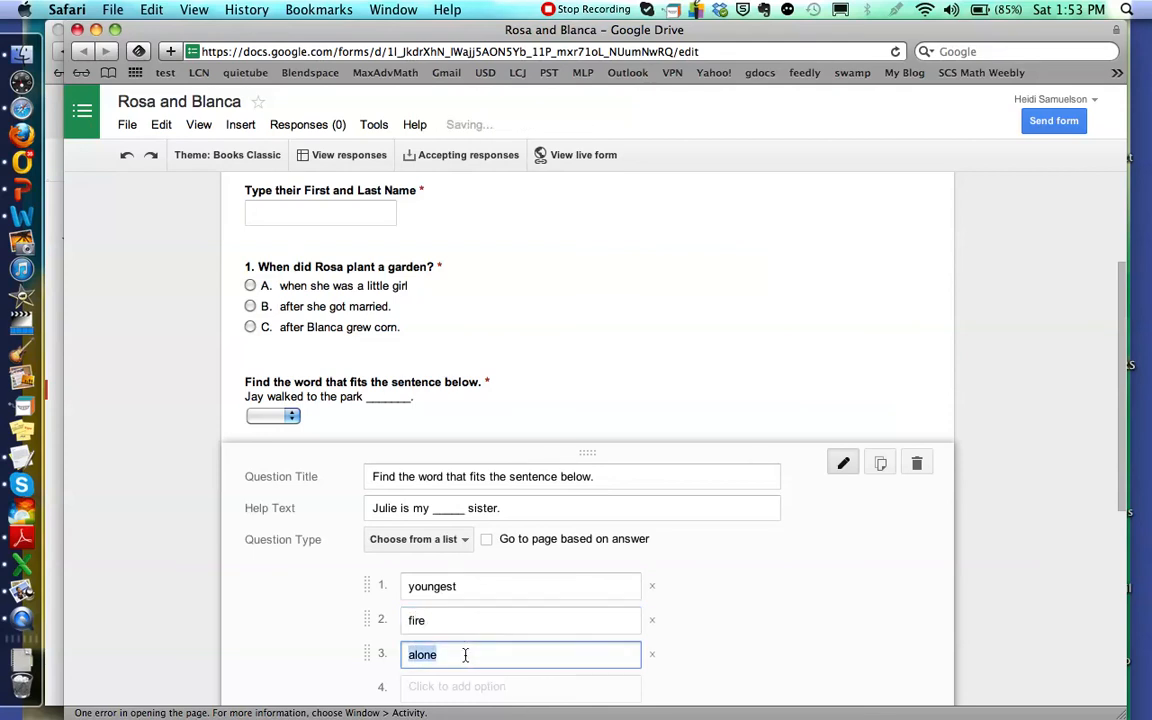
text(together)
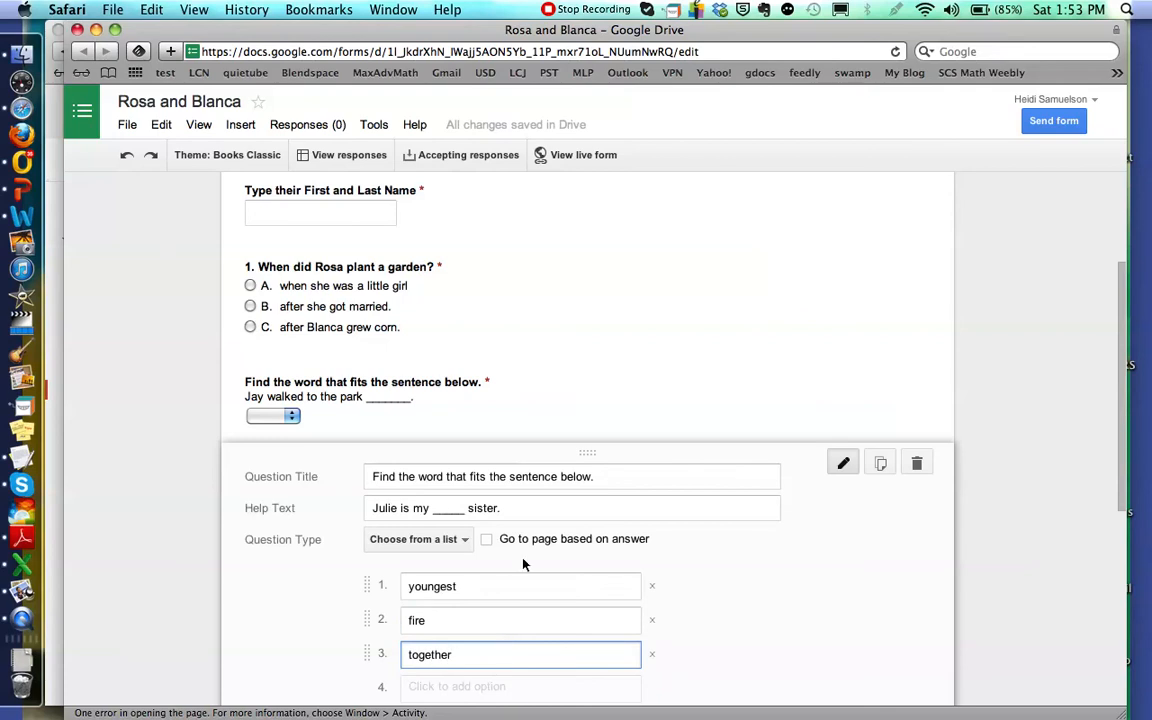
scroll(down, 3)
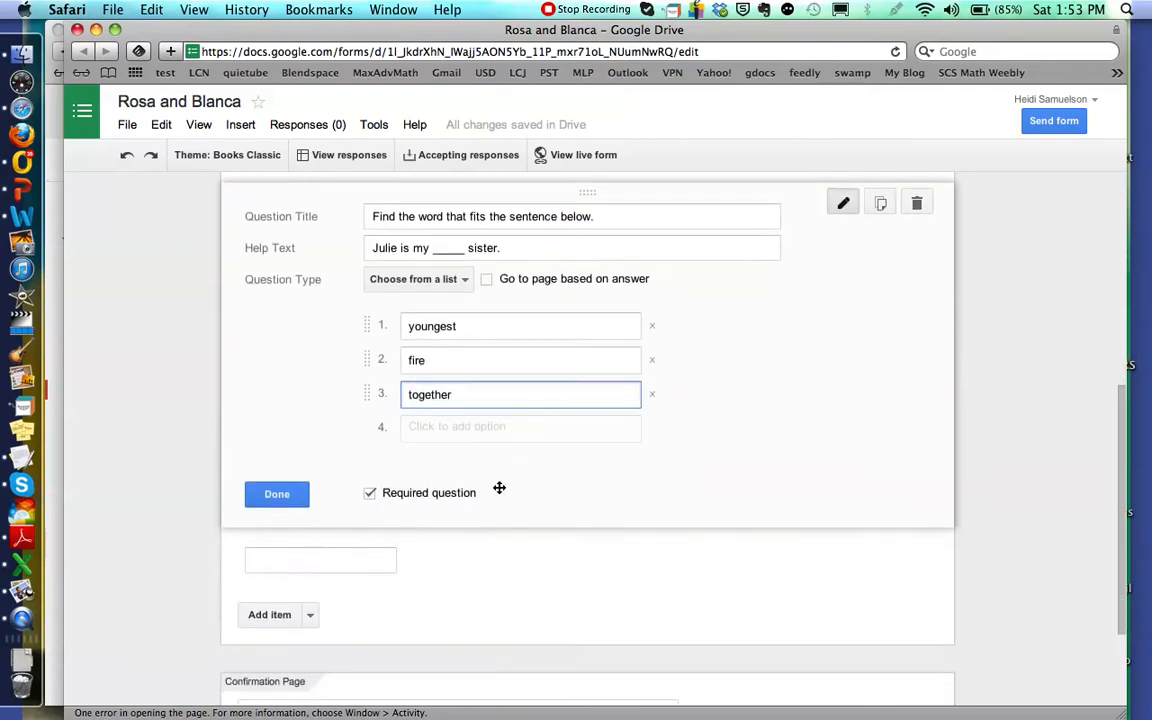
- Close the editor on the required 'Julie is my _____ sister.' dropdown and scroll the form
click(277, 494)
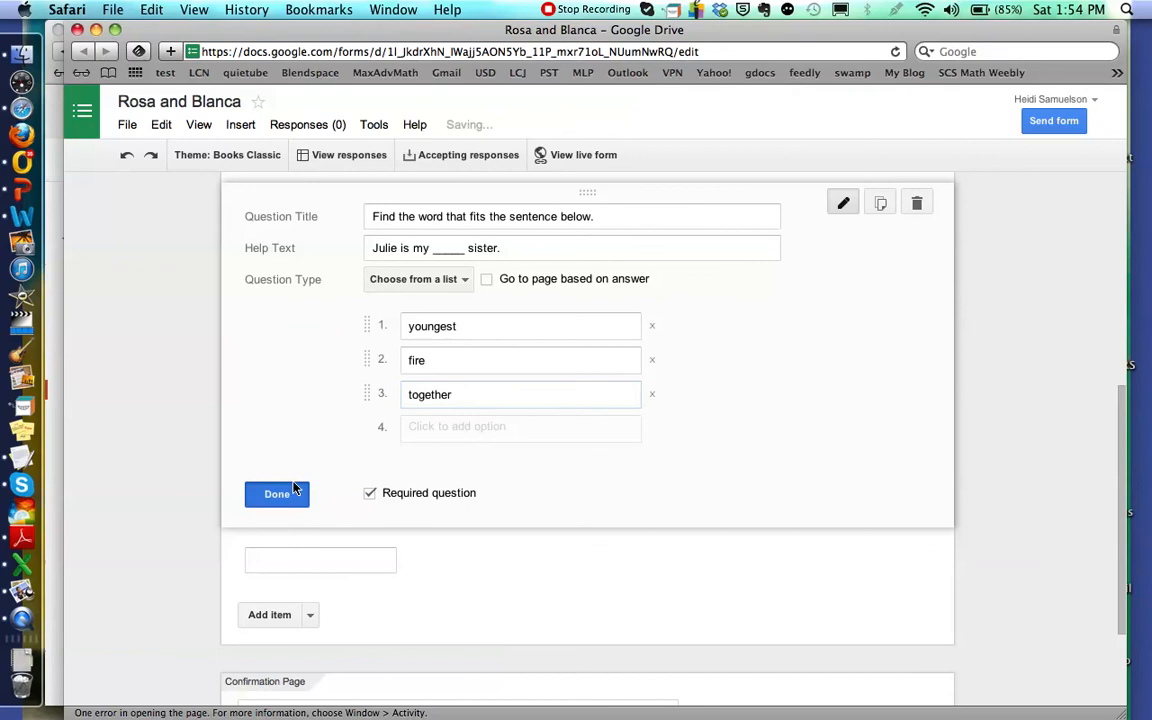
click(276, 494)
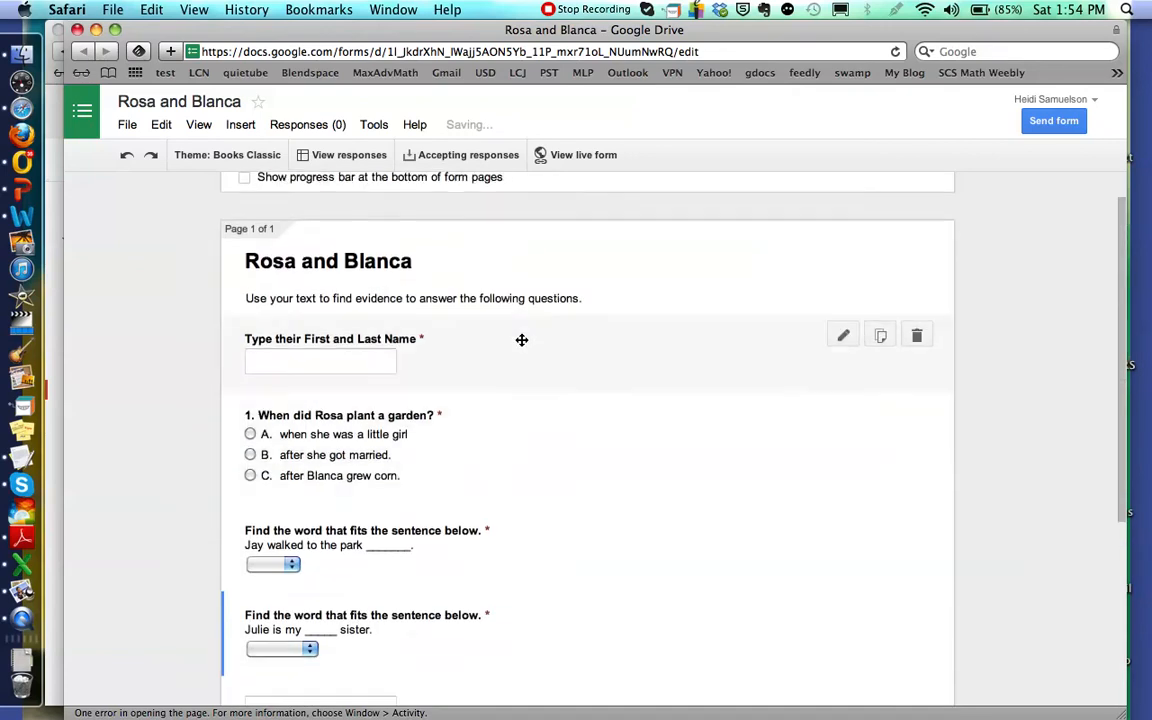
scroll(down, 3)
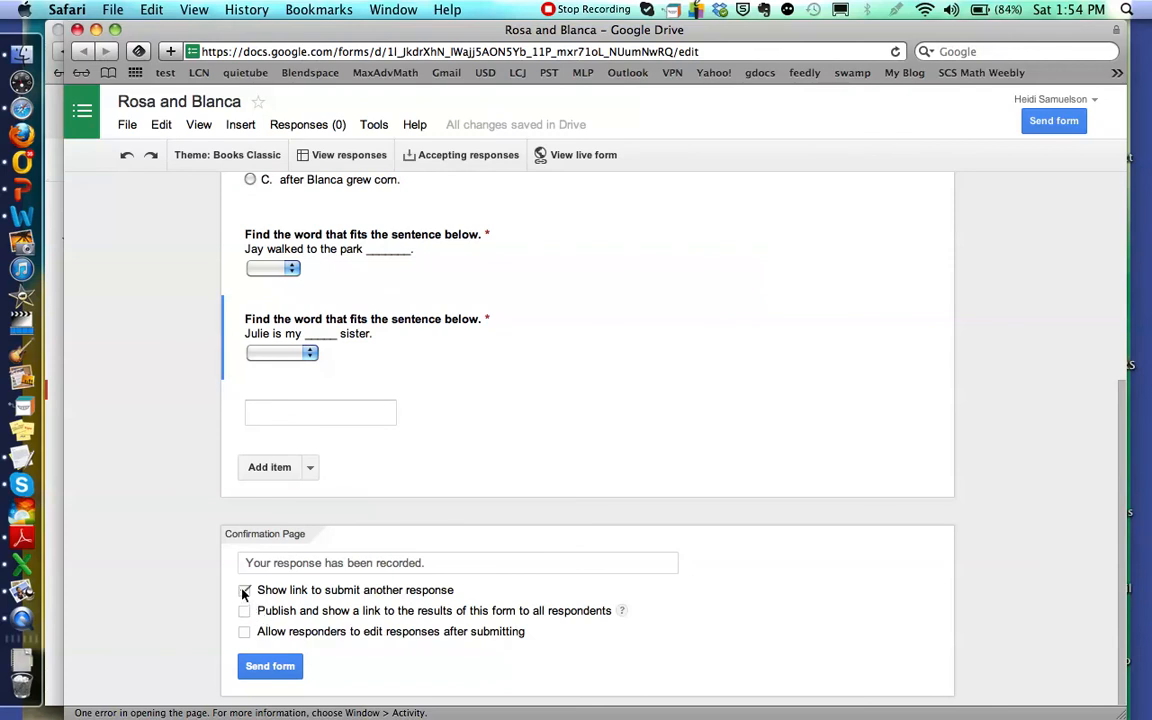
click(244, 590)
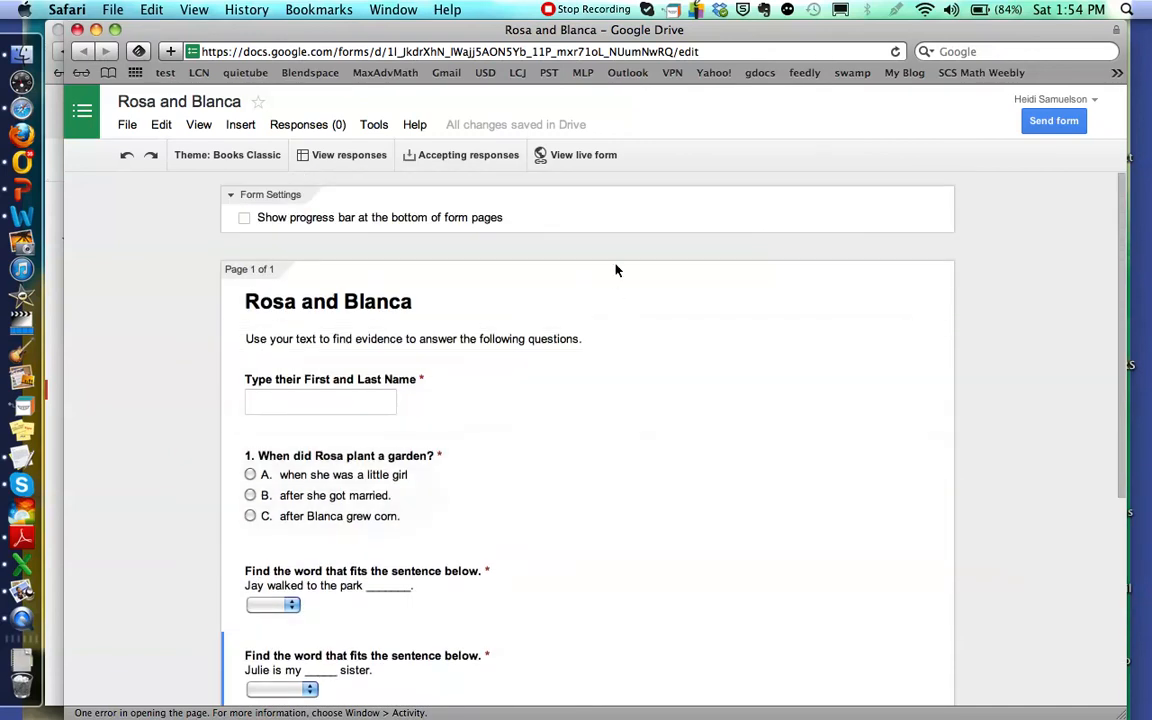
mouse_move(595, 162)
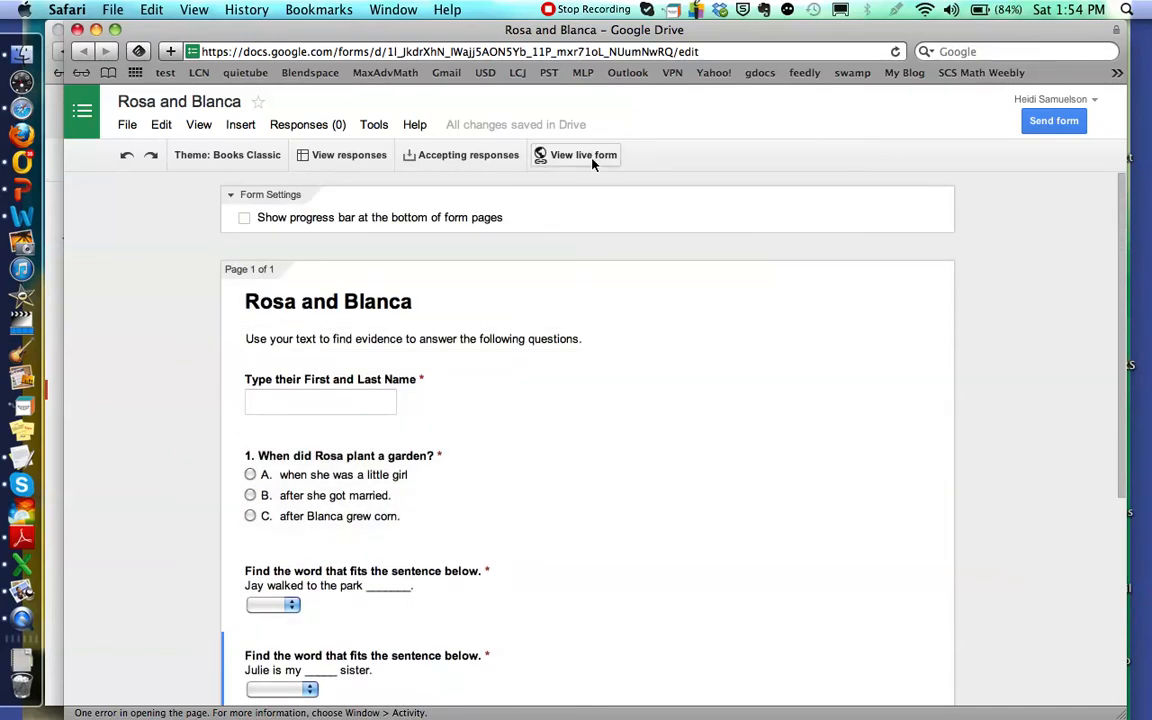
click(582, 154)
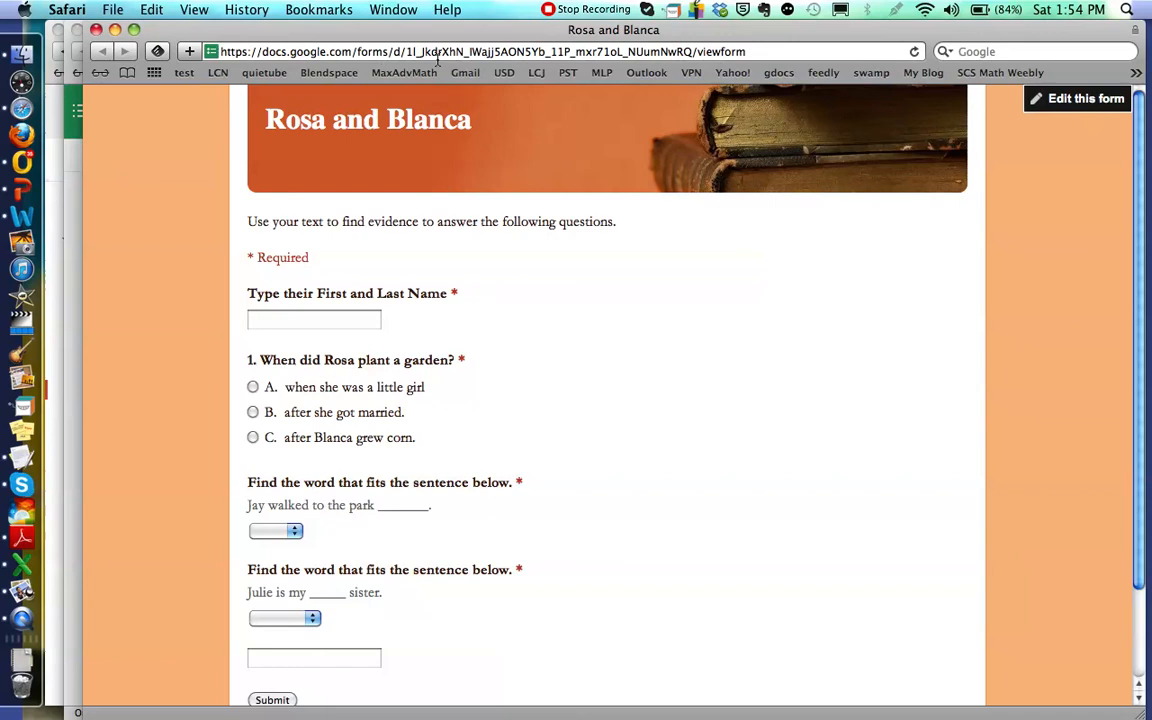
scroll(down, 3)
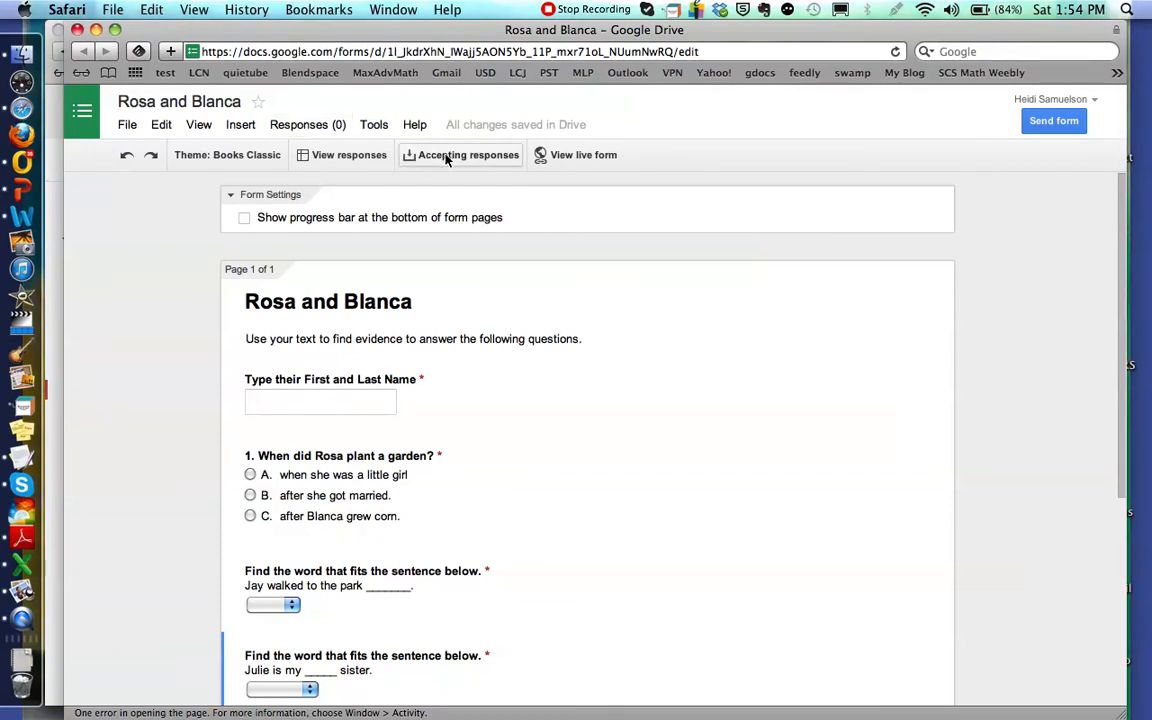
click(446, 155)
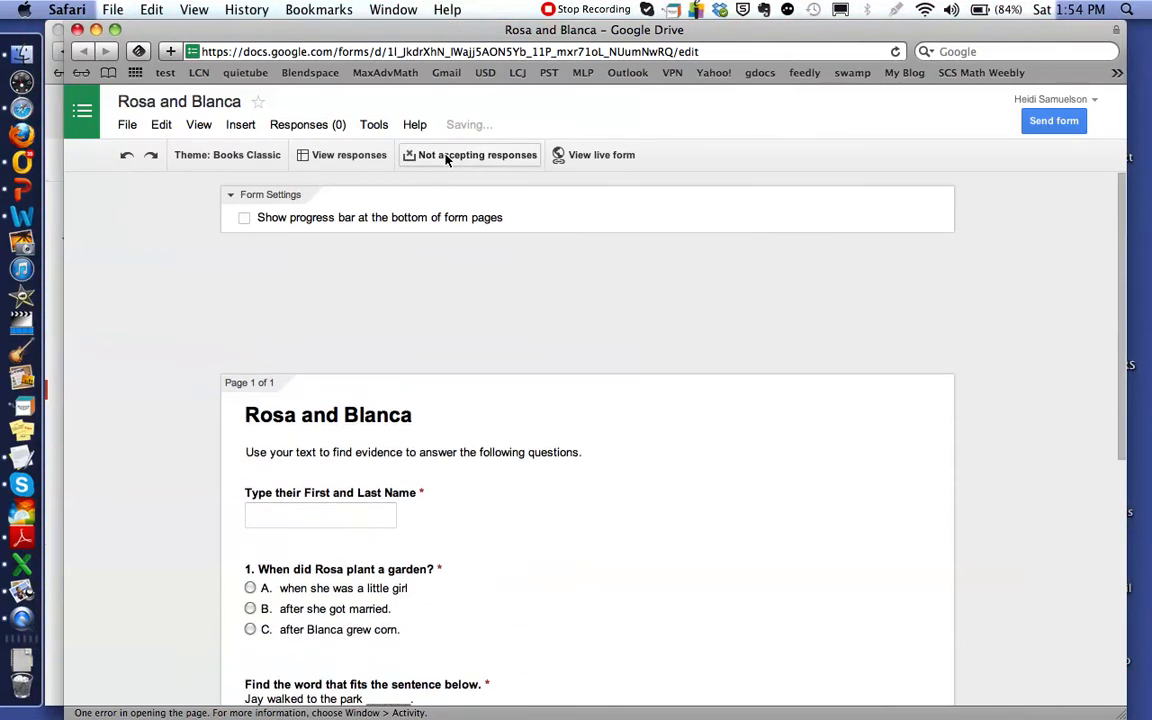
click(469, 154)
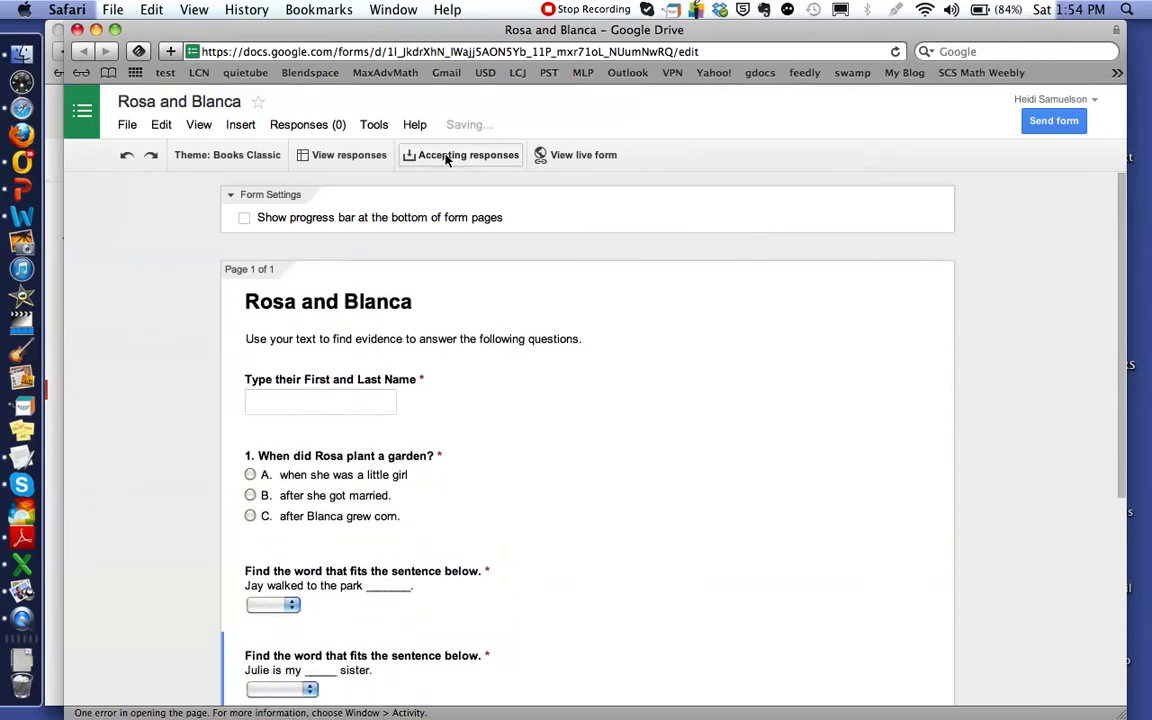
click(460, 155)
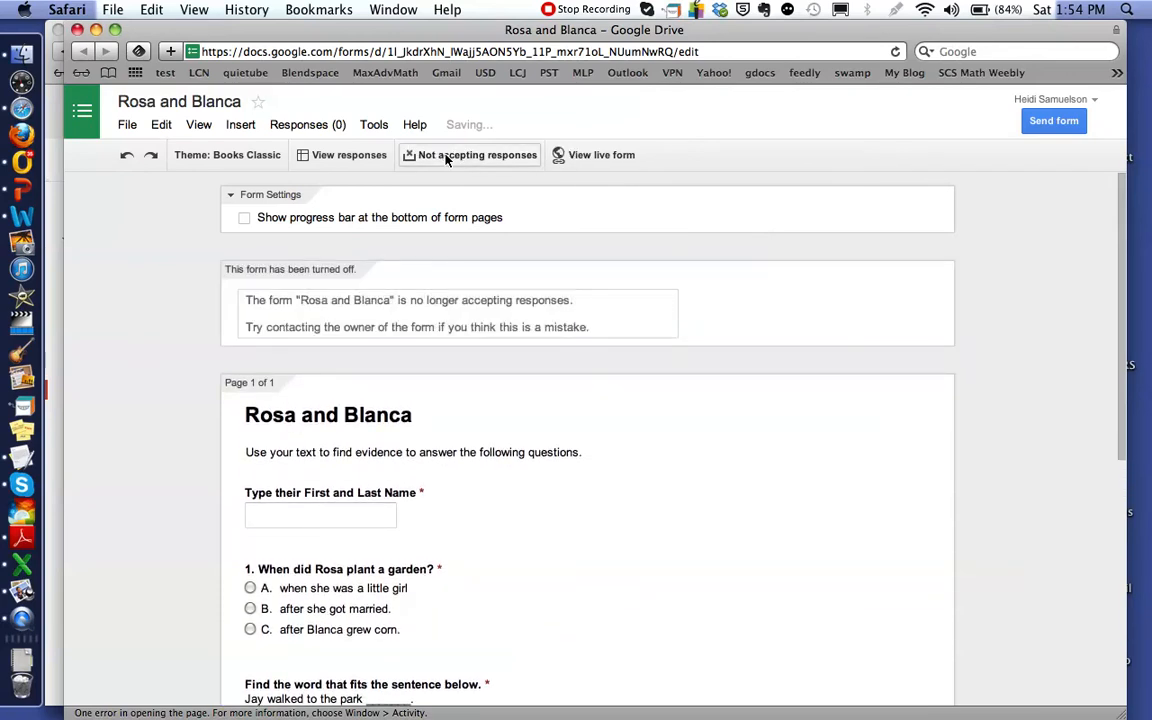
click(468, 155)
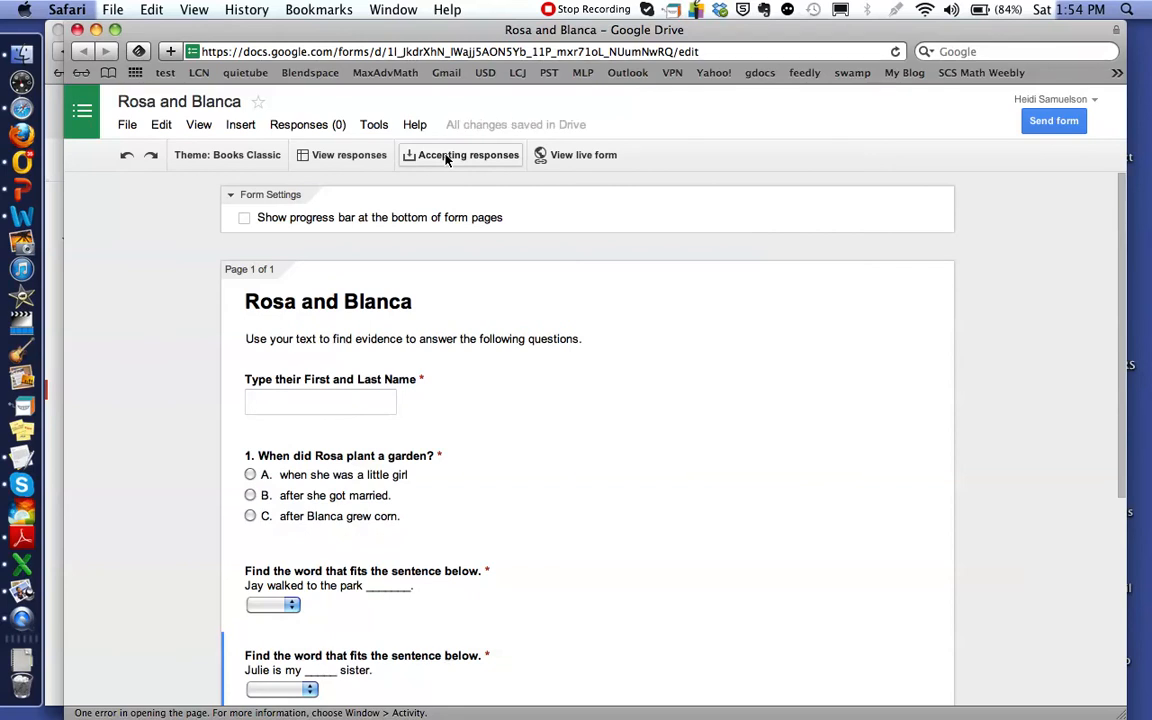
click(468, 154)
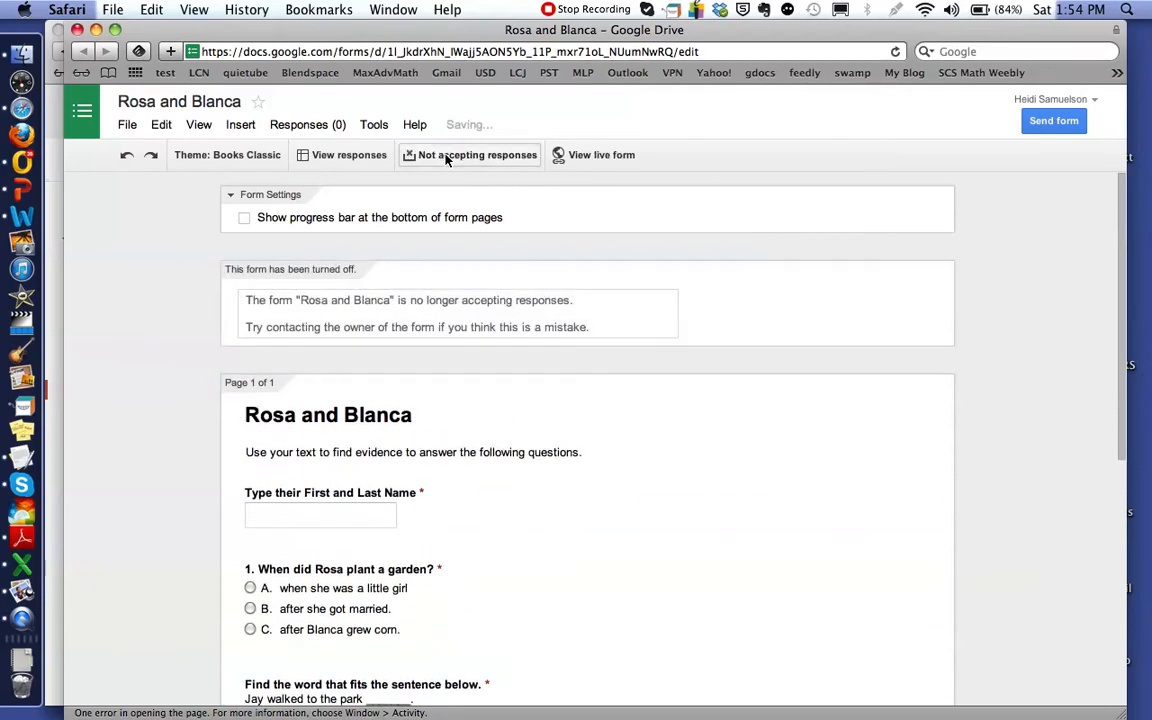
click(477, 155)
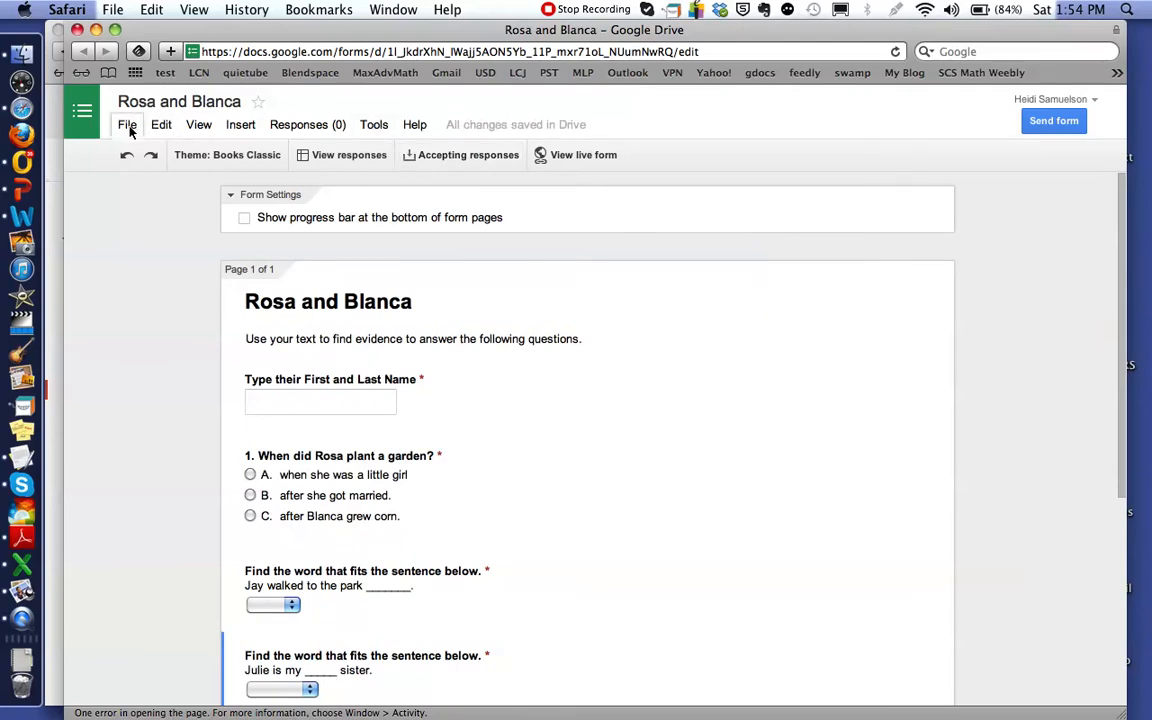
click(127, 124)
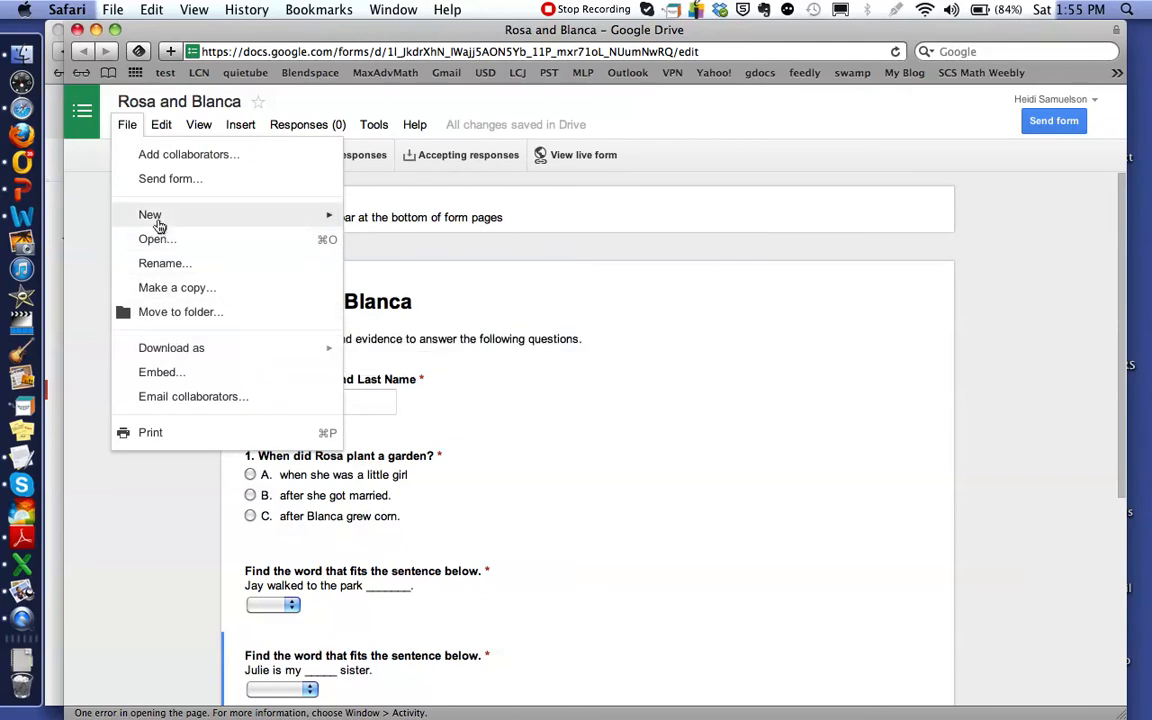
mouse_move(170, 181)
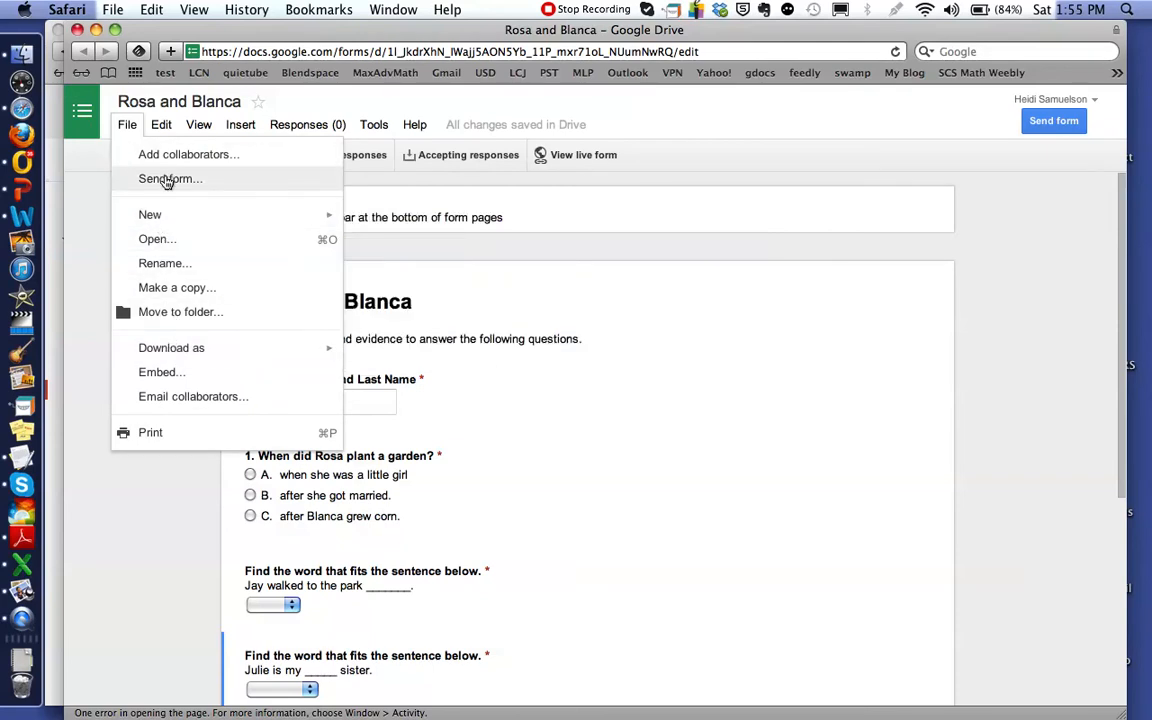
click(307, 124)
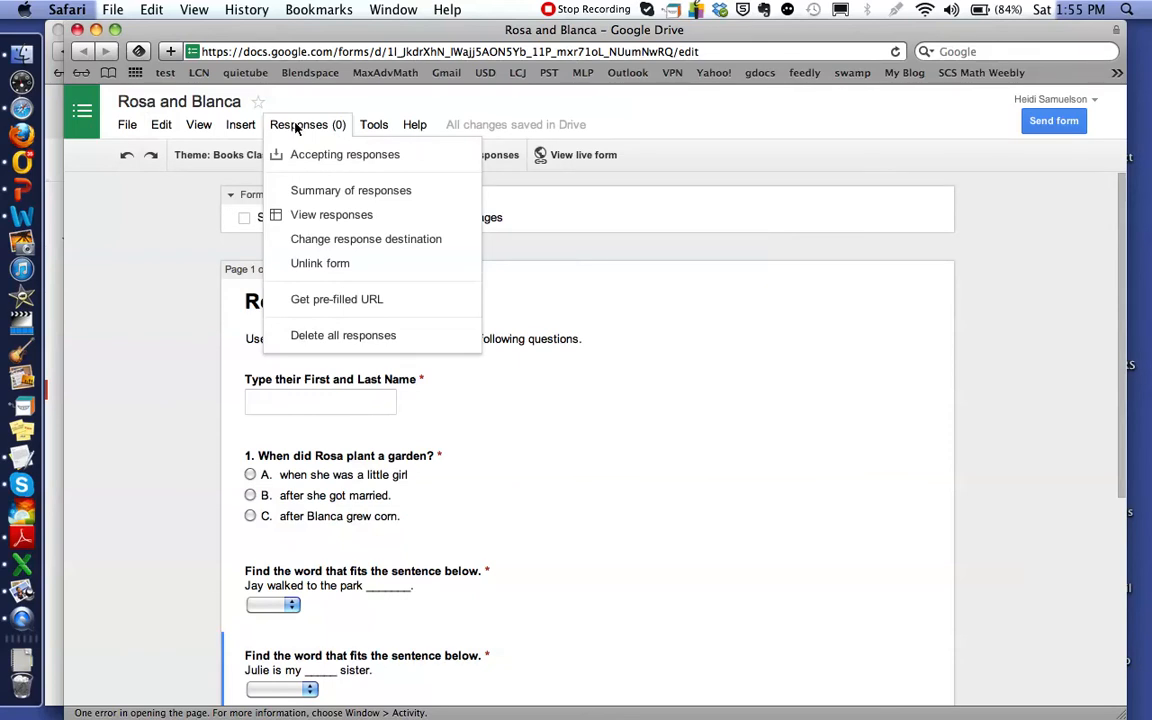
click(373, 124)
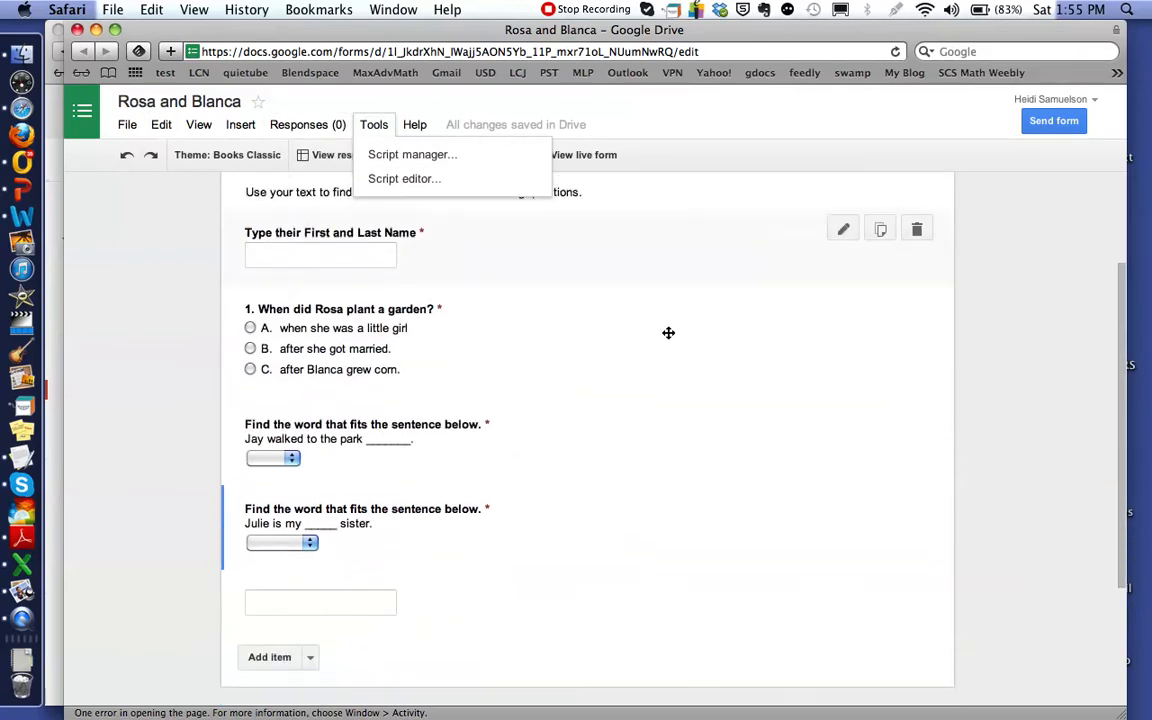
scroll(down, 3)
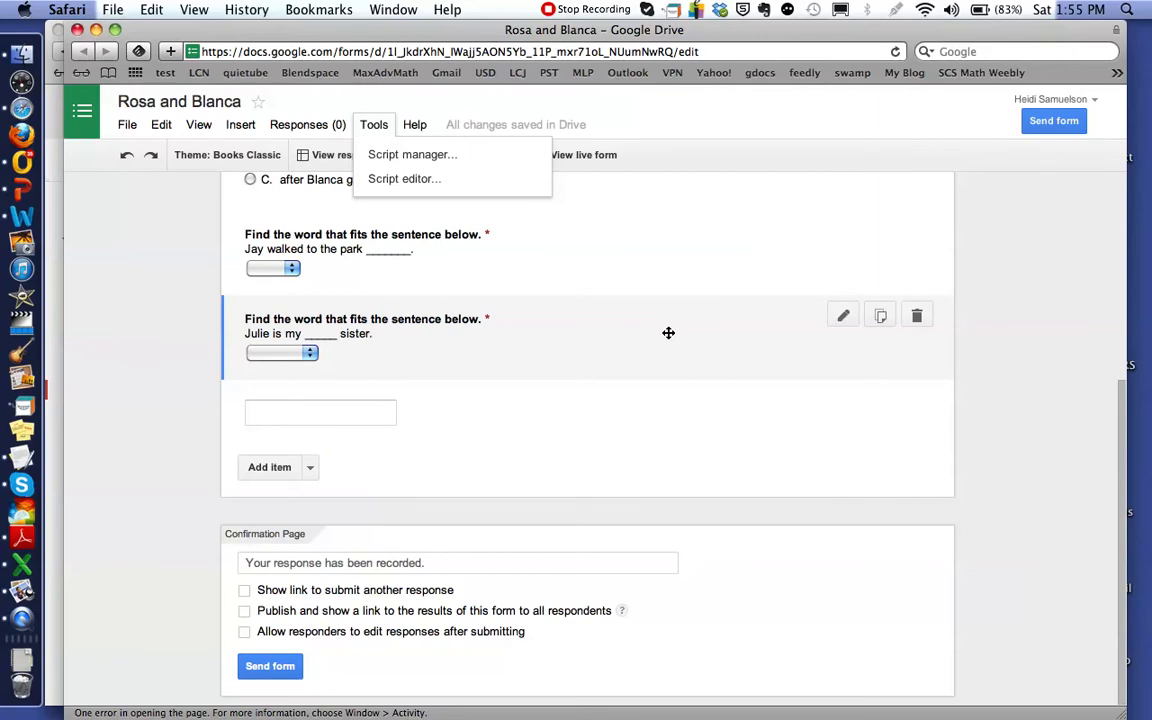